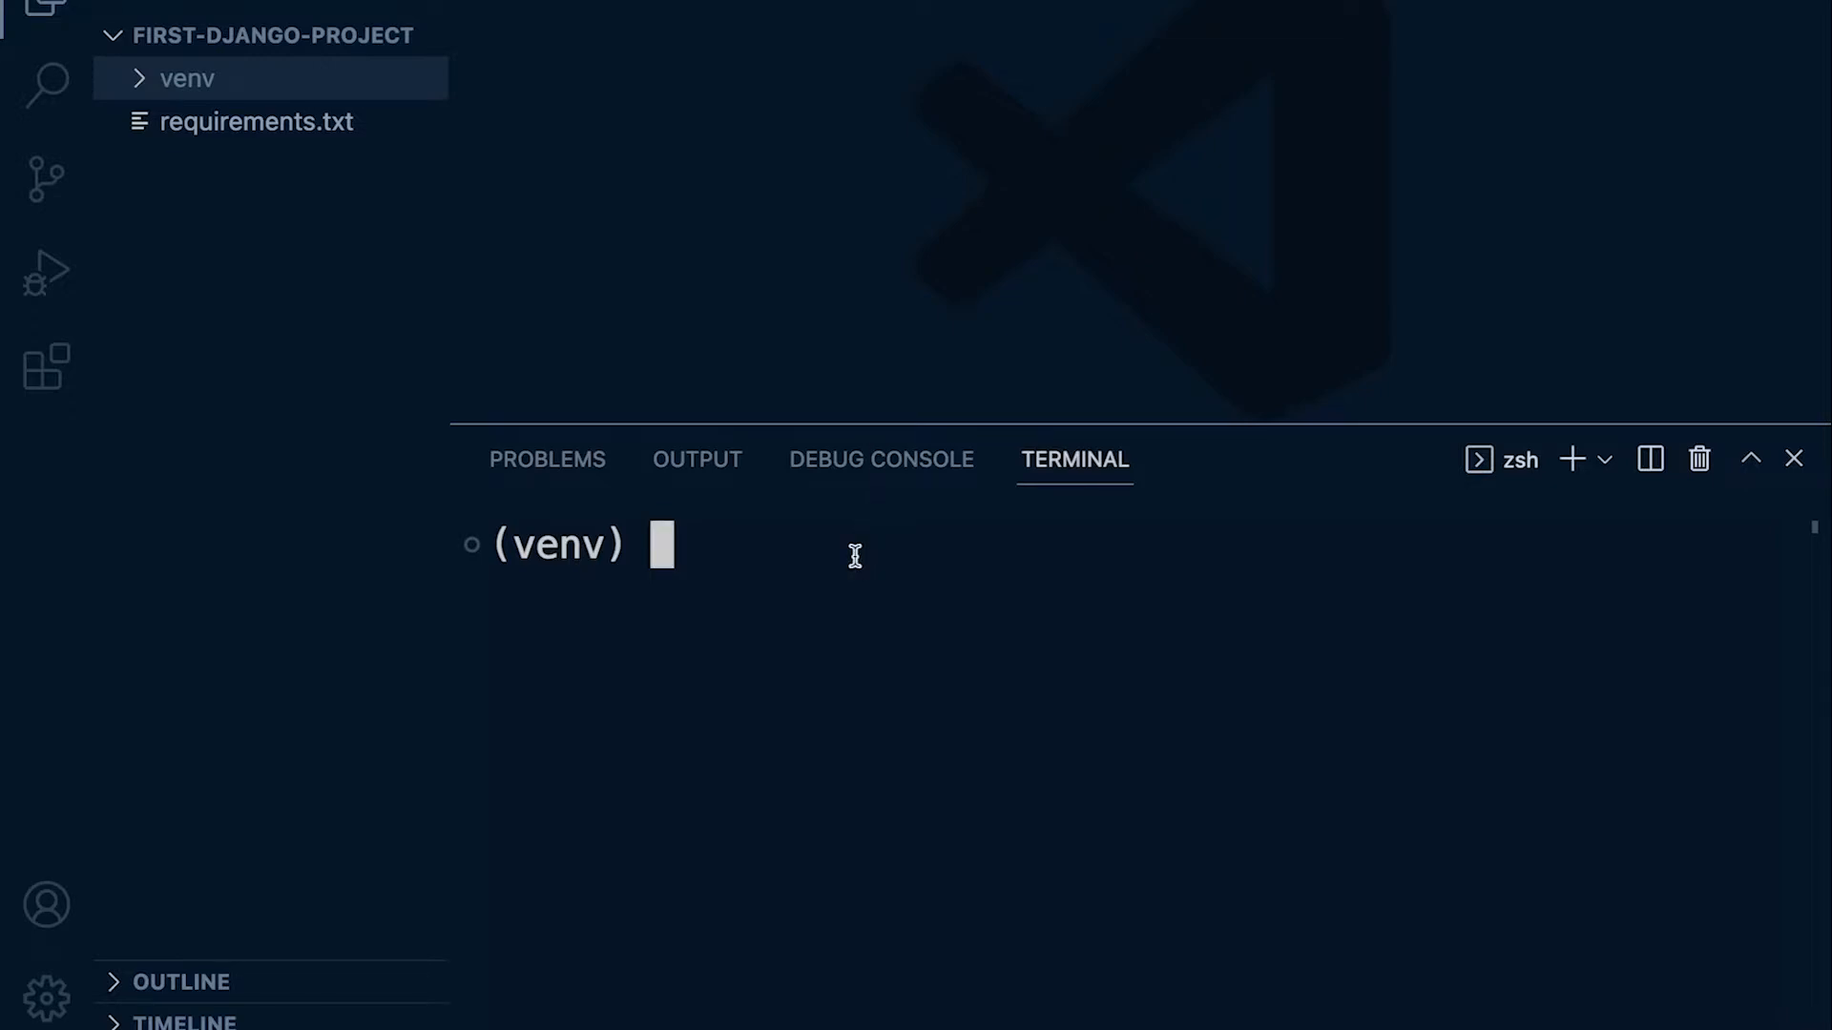
Step: Discard the half-typed pip command and run 'django-admin startproject core' in the terminal
type("pip li")
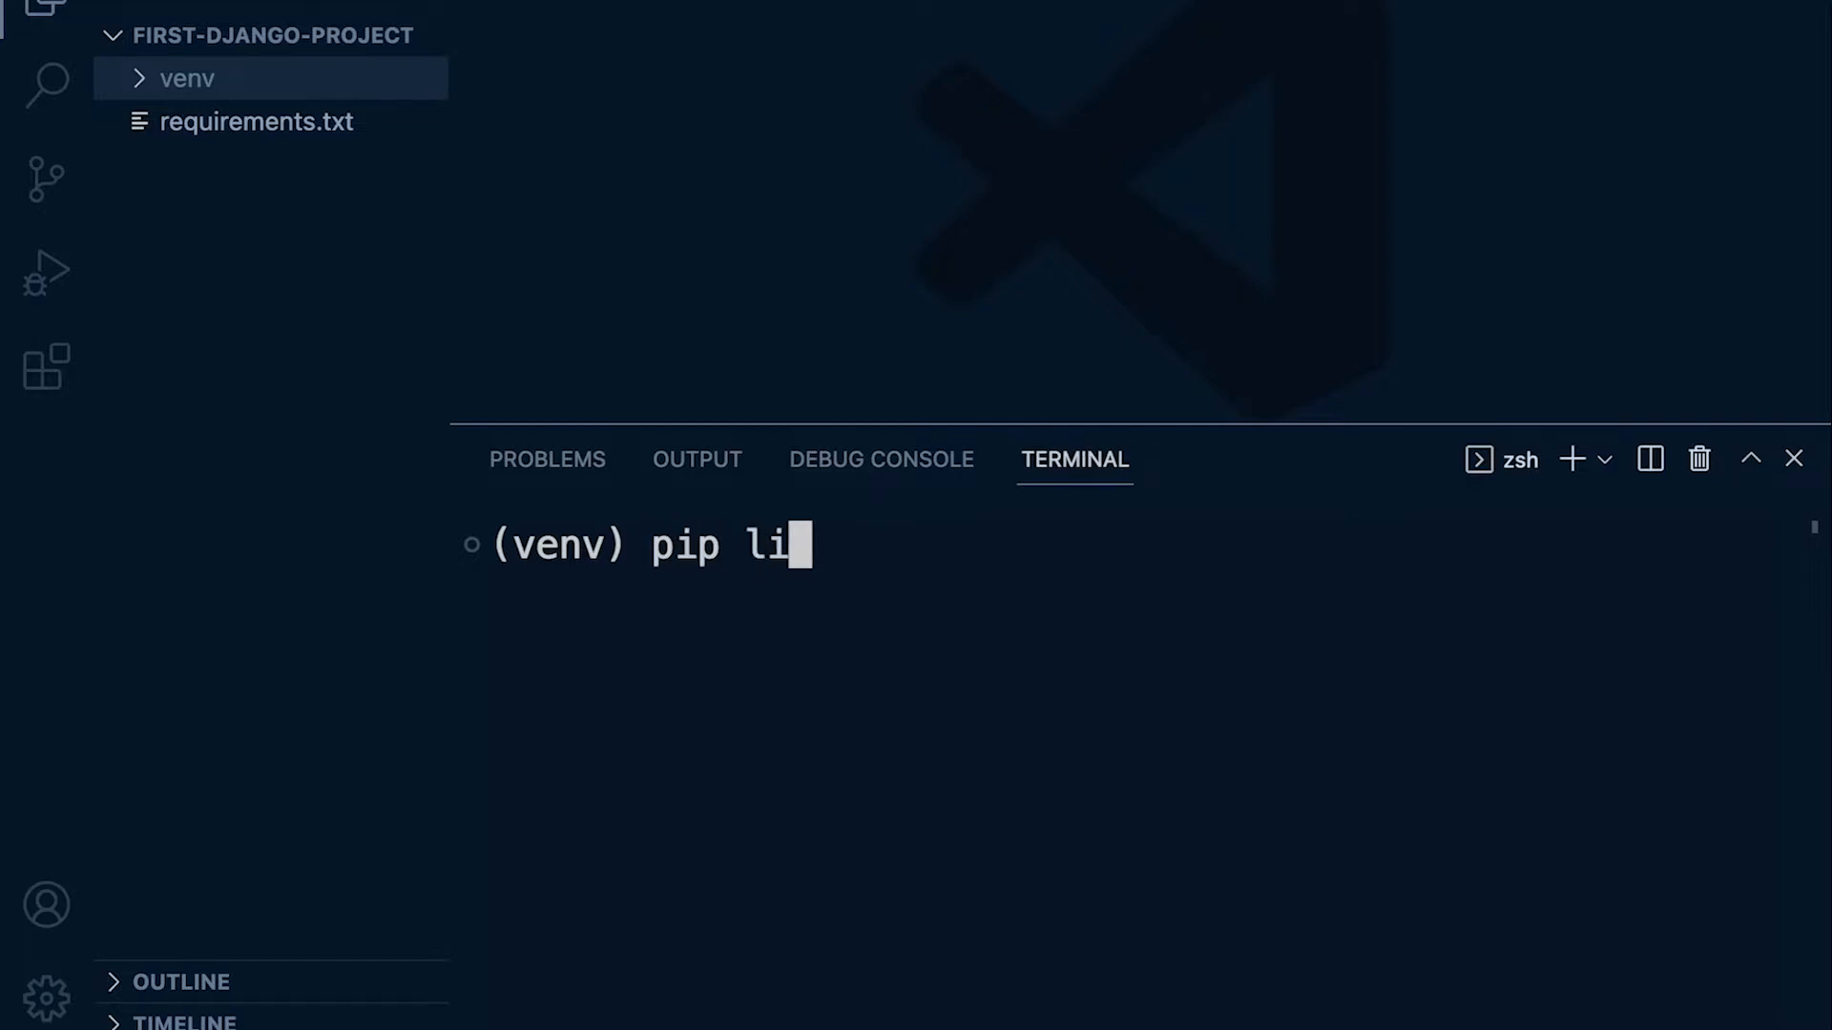
key("Enter")
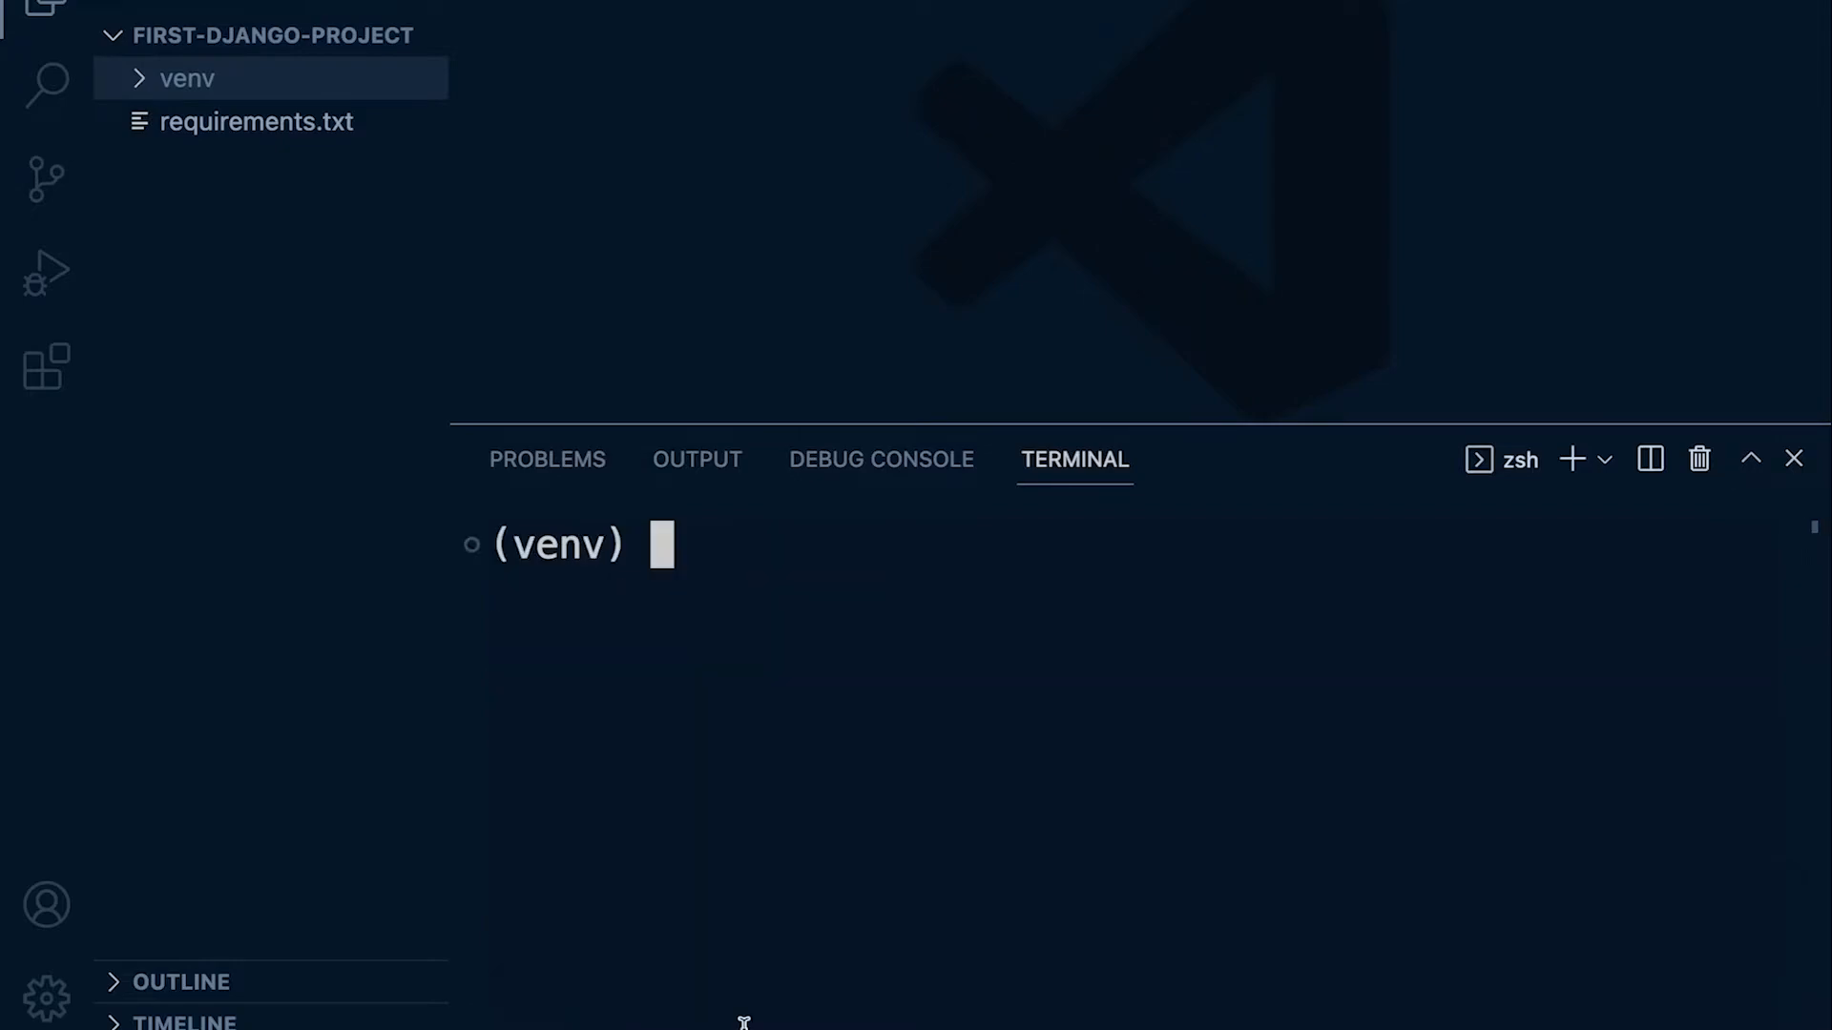
type("django-admin startproject")
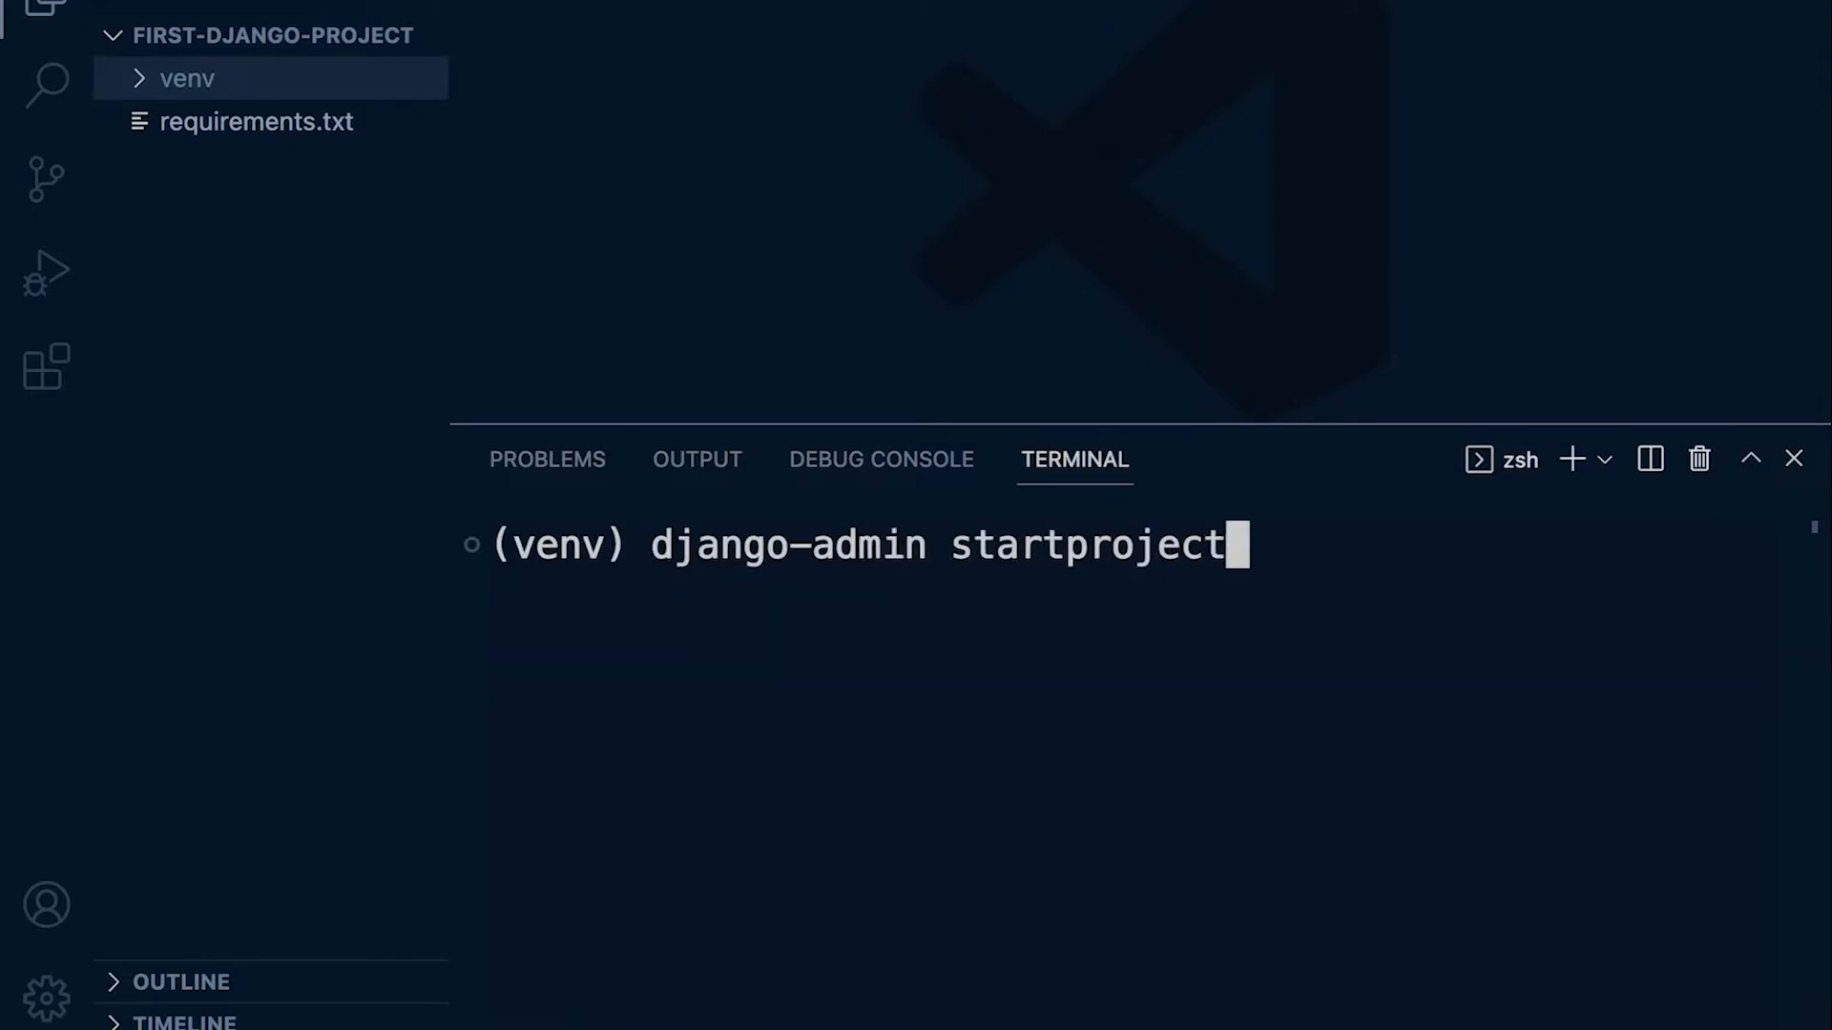
type("core")
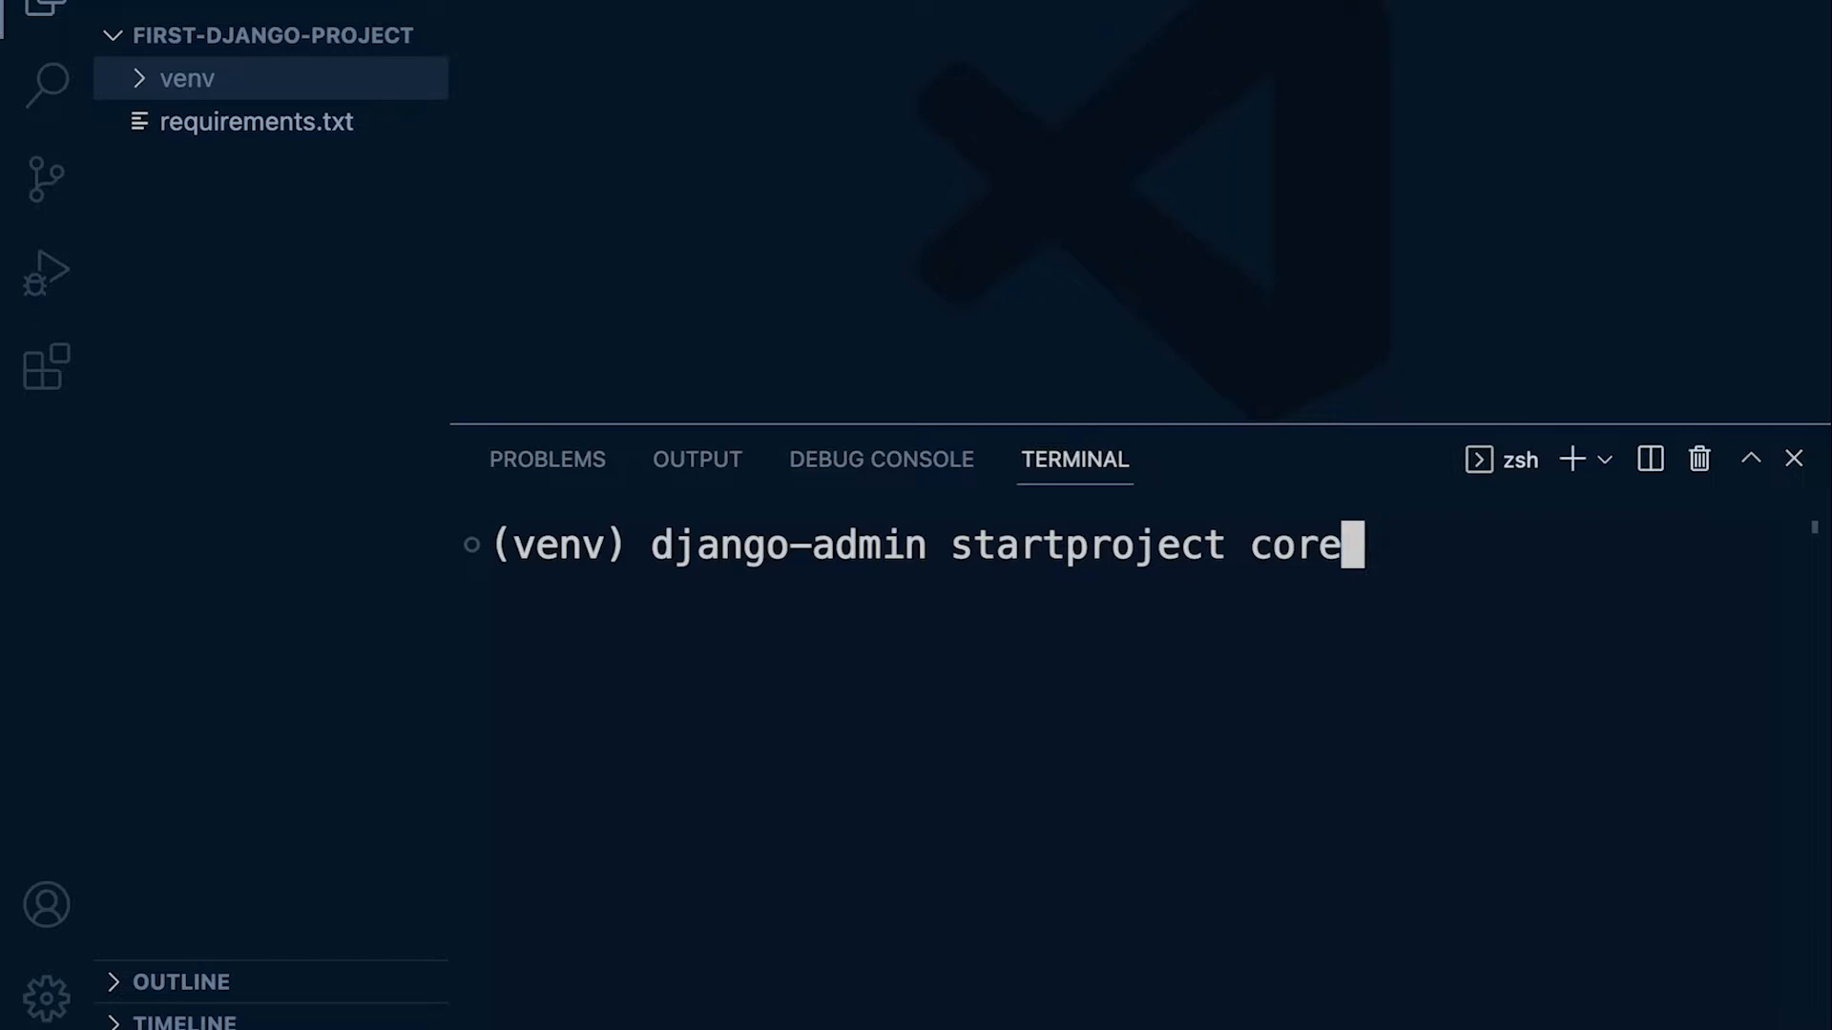
key("Enter")
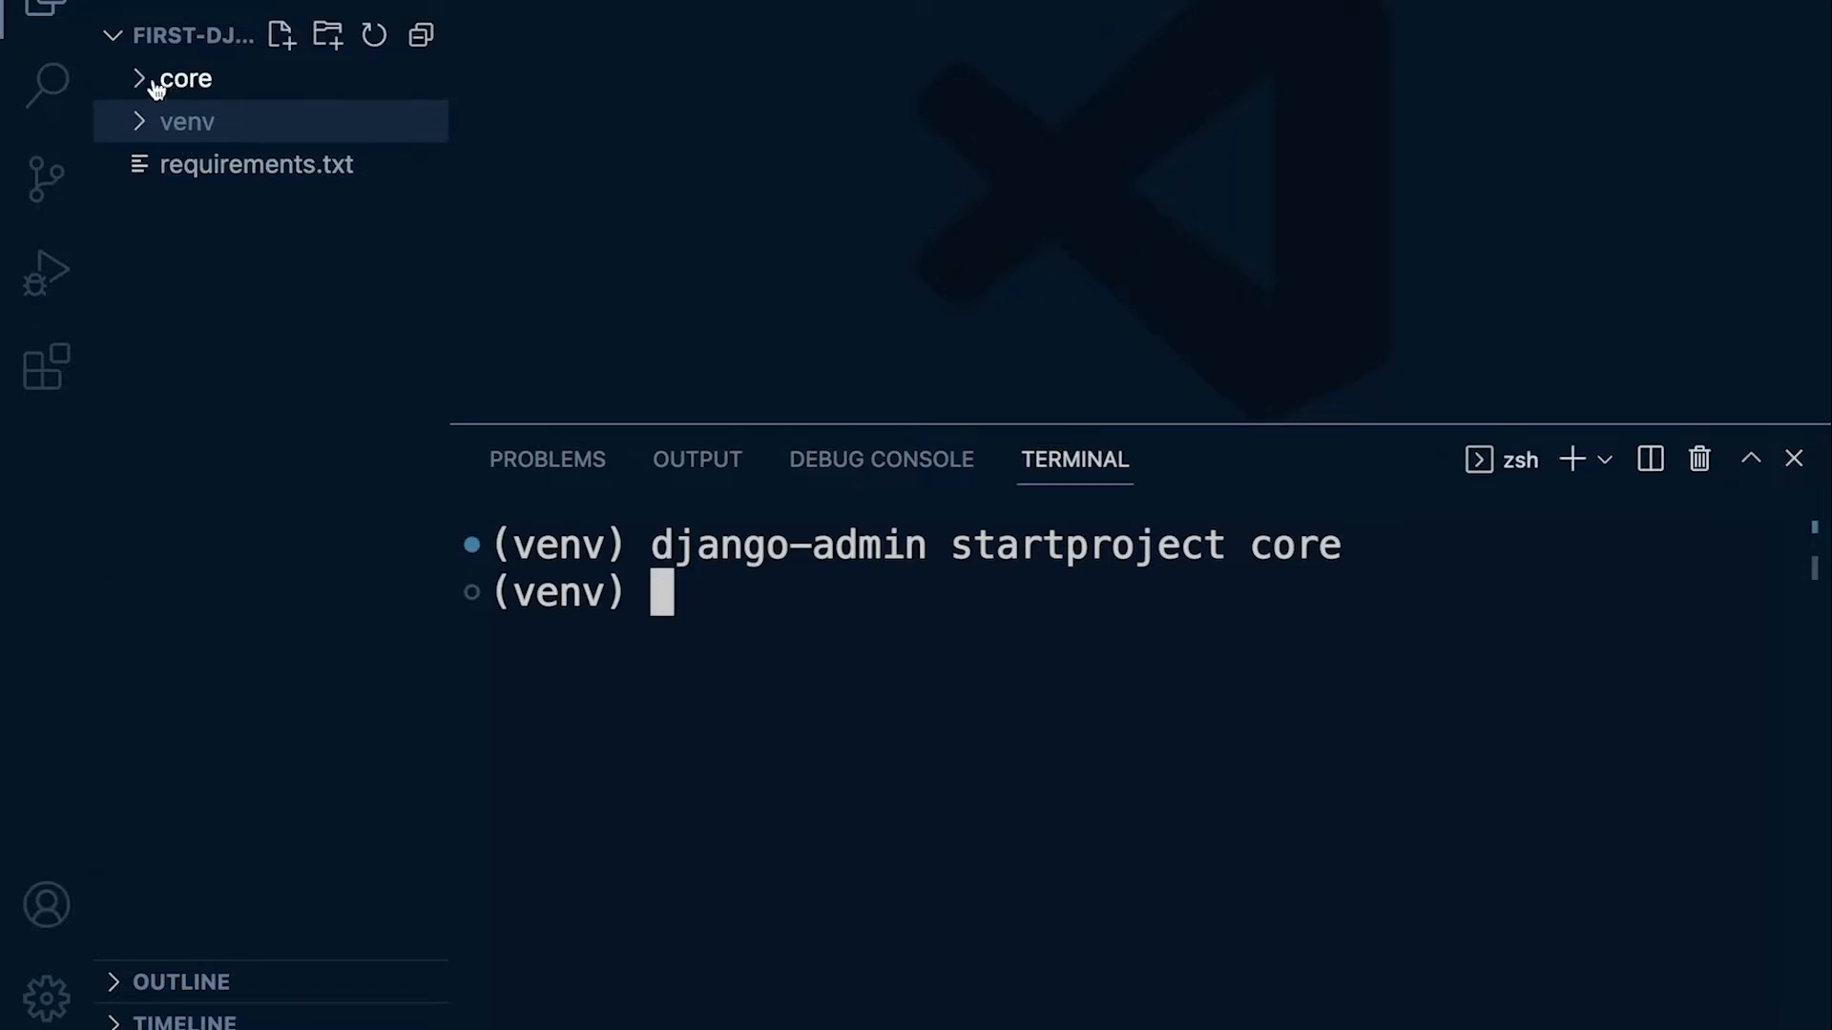
Step: Expand the new core folder and its inner core package in the Explorer
left_click(172, 78)
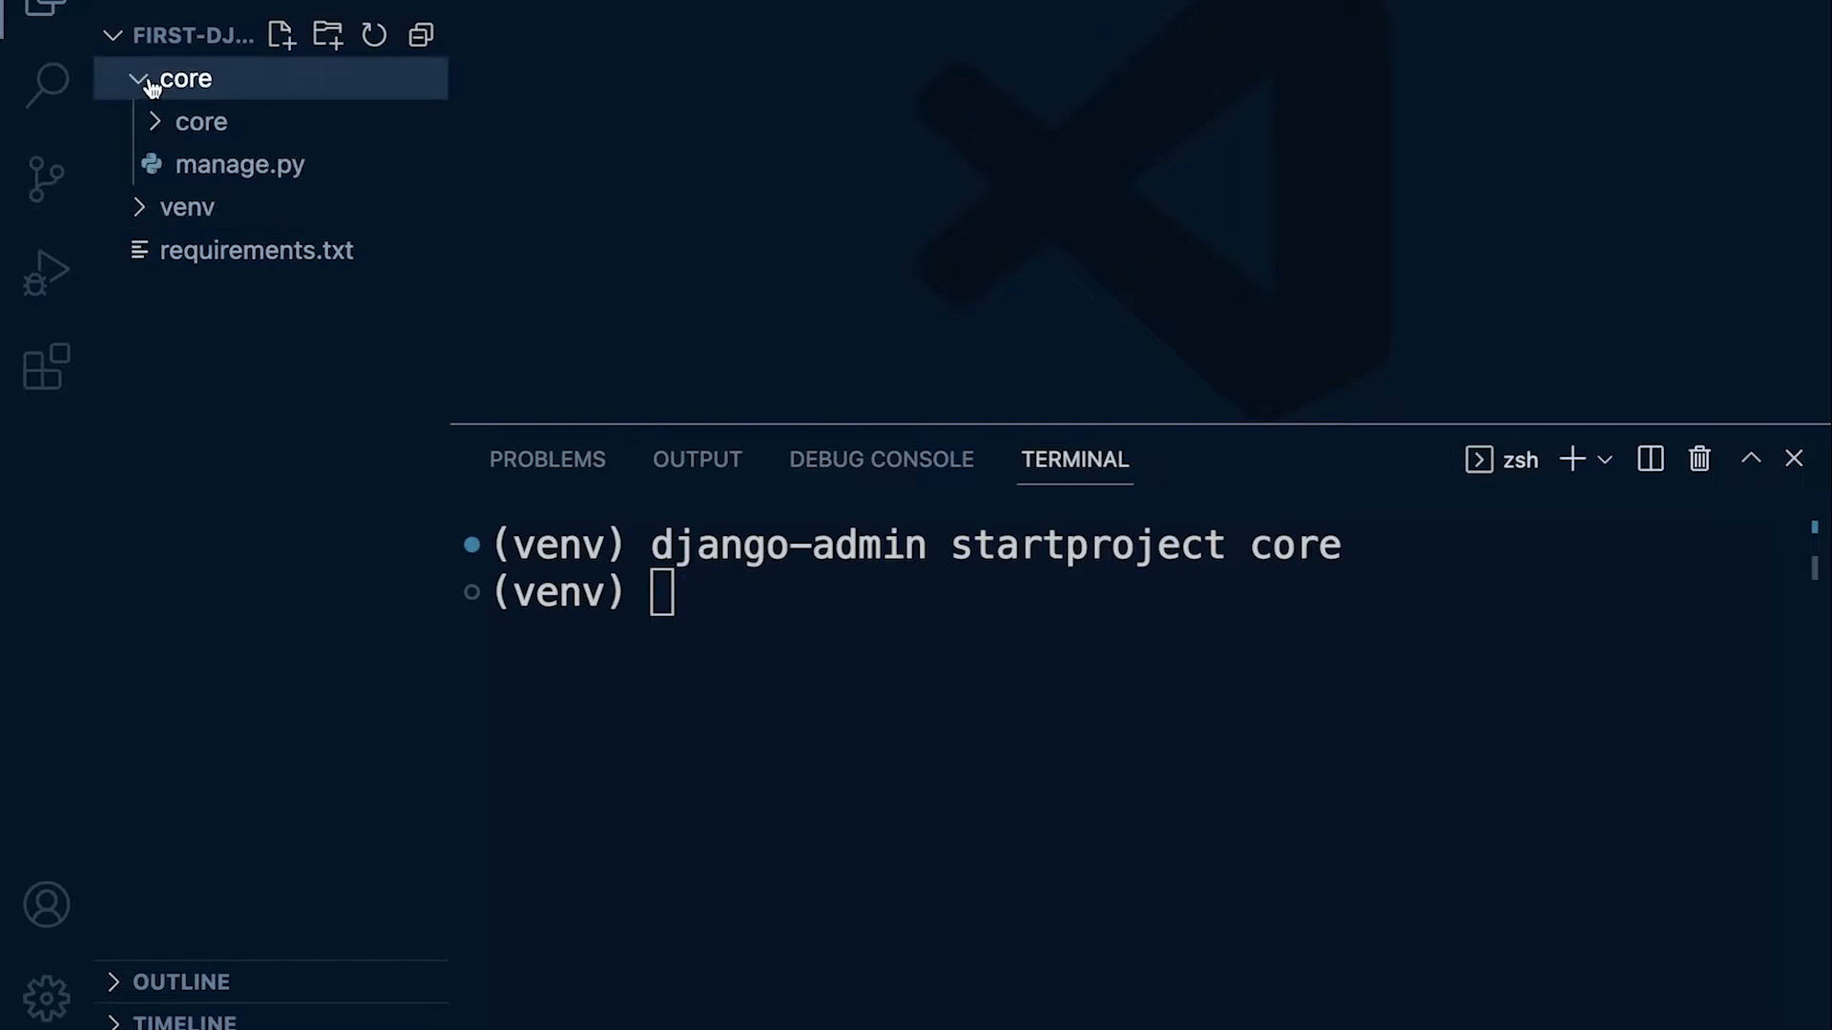
left_click(200, 122)
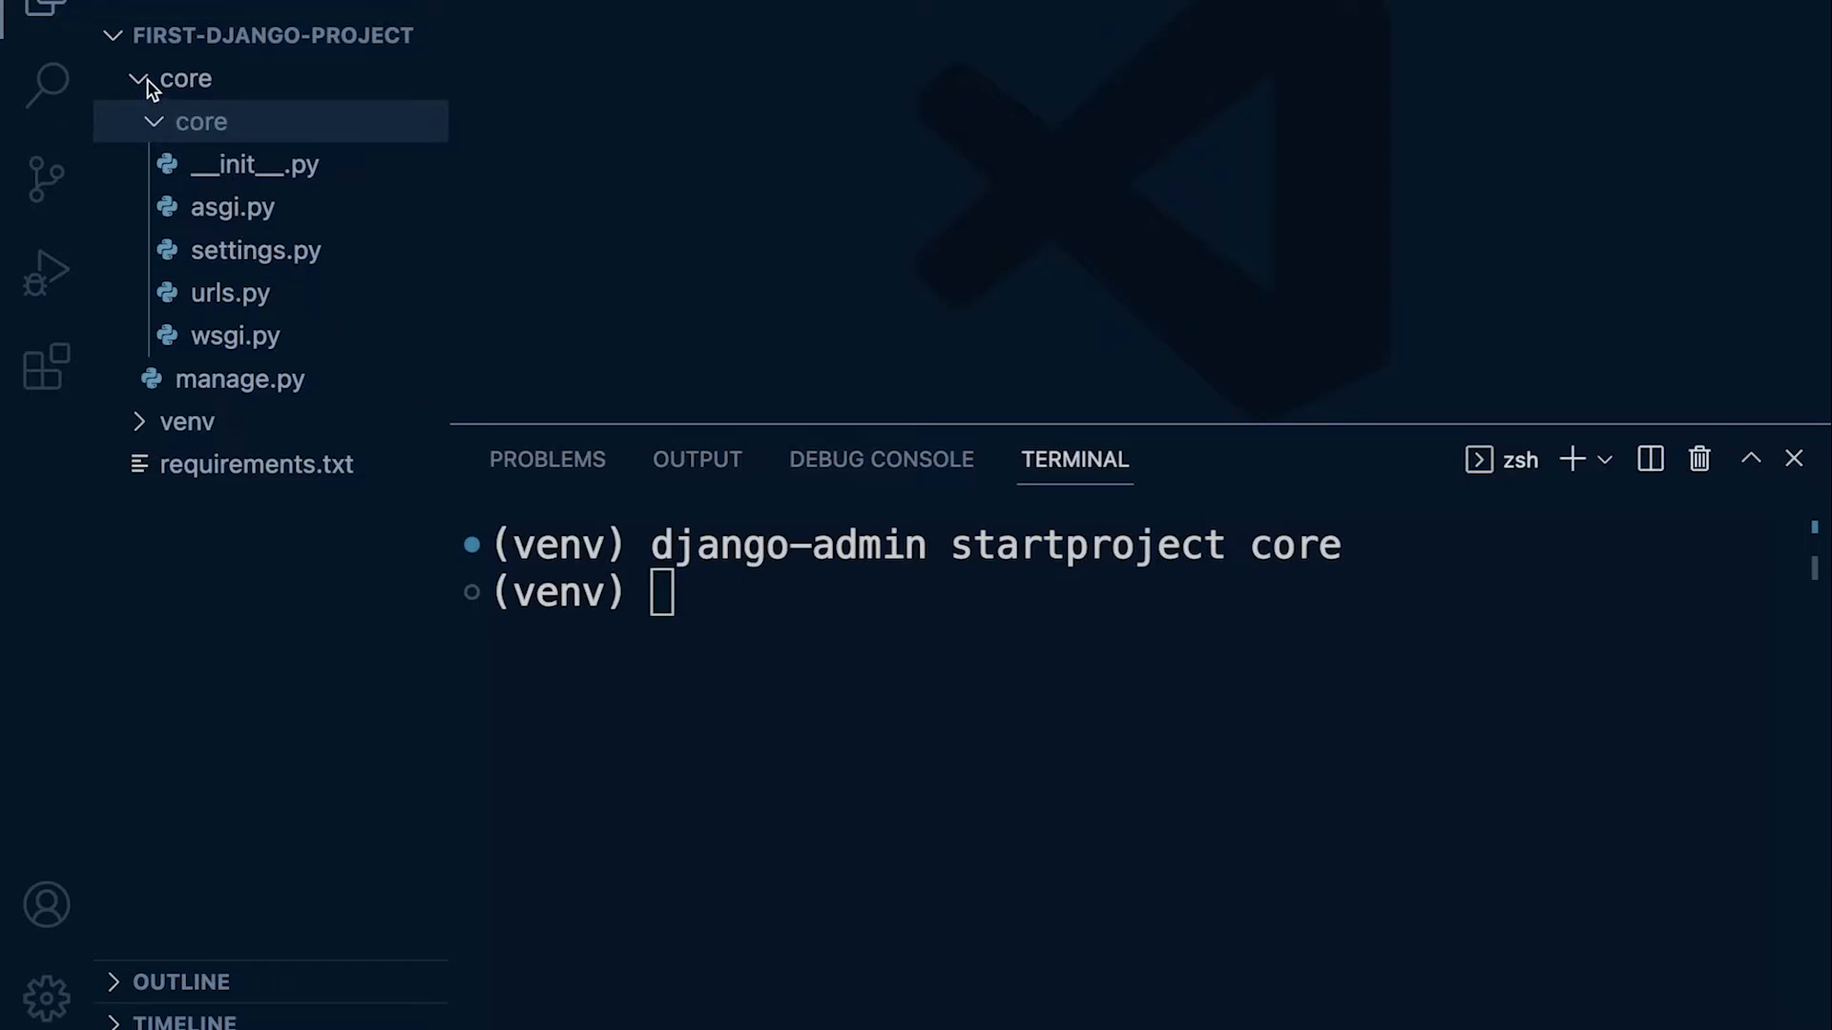
Step: Delete the core project folder, confirming Move to Trash, leaving only venv and requirements.txt
left_click(137, 78)
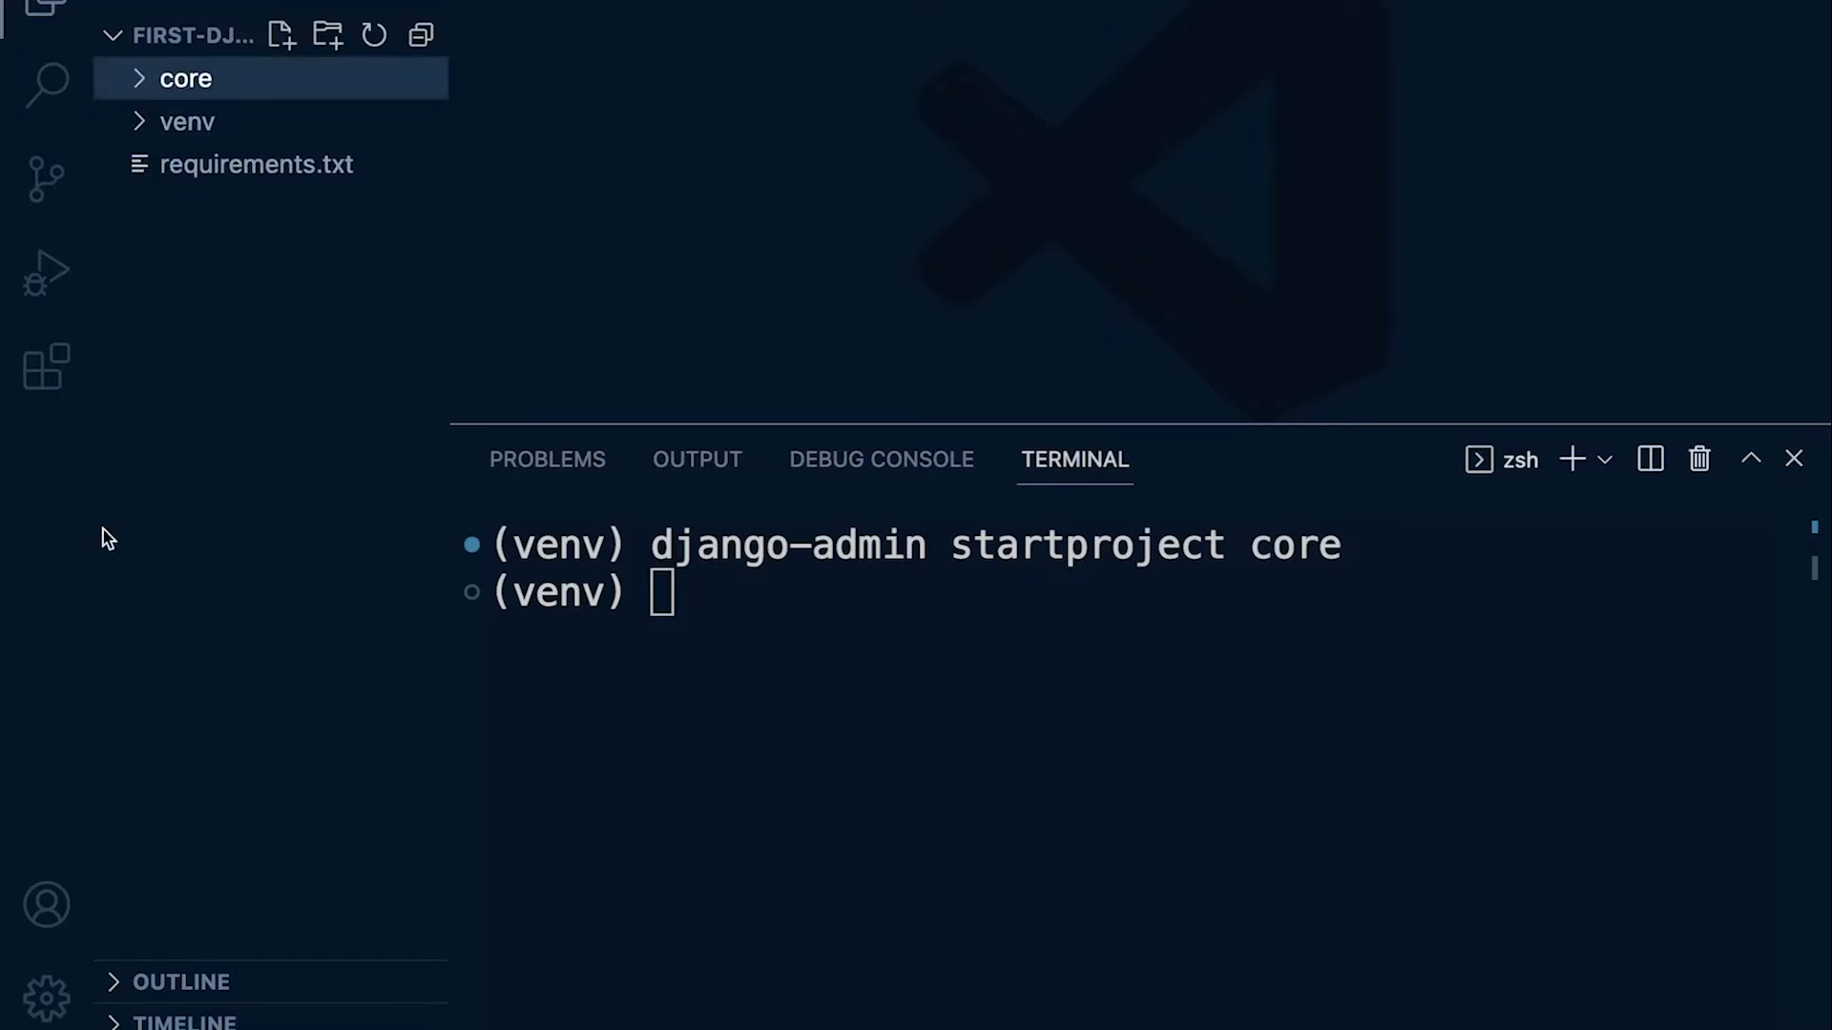
left_click(181, 78)
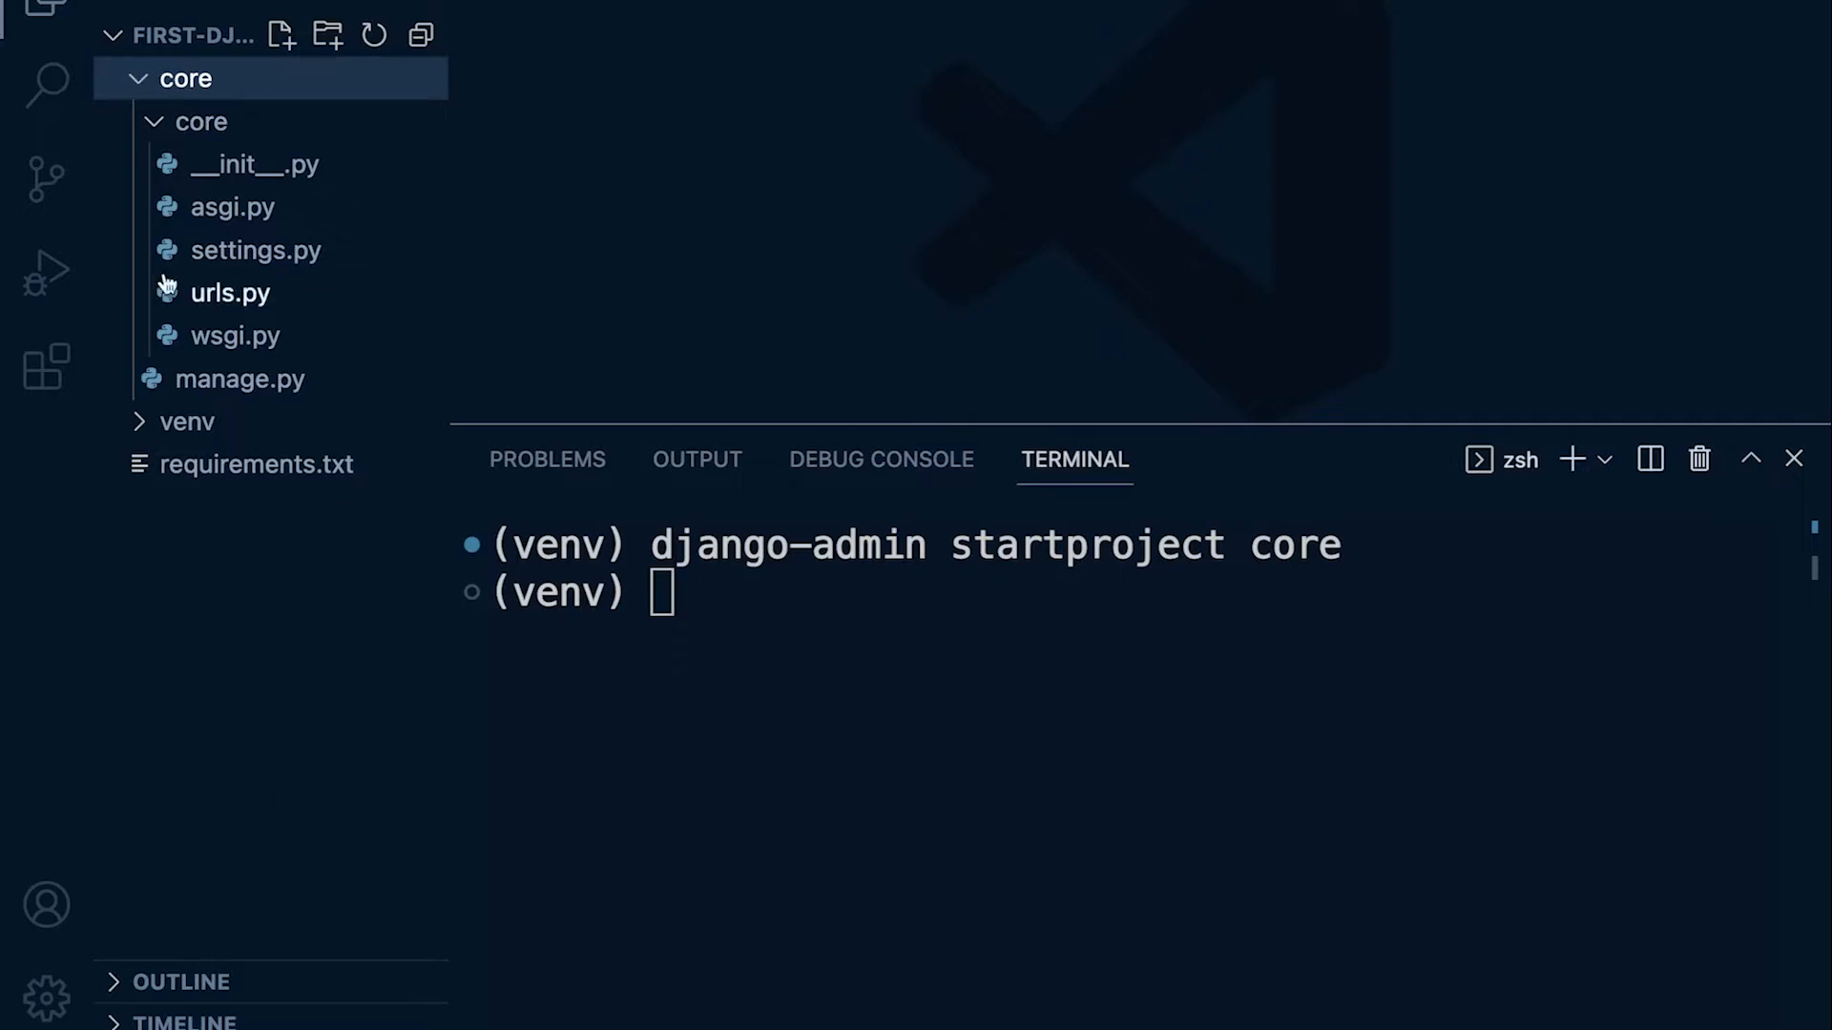
mouse_move(152, 90)
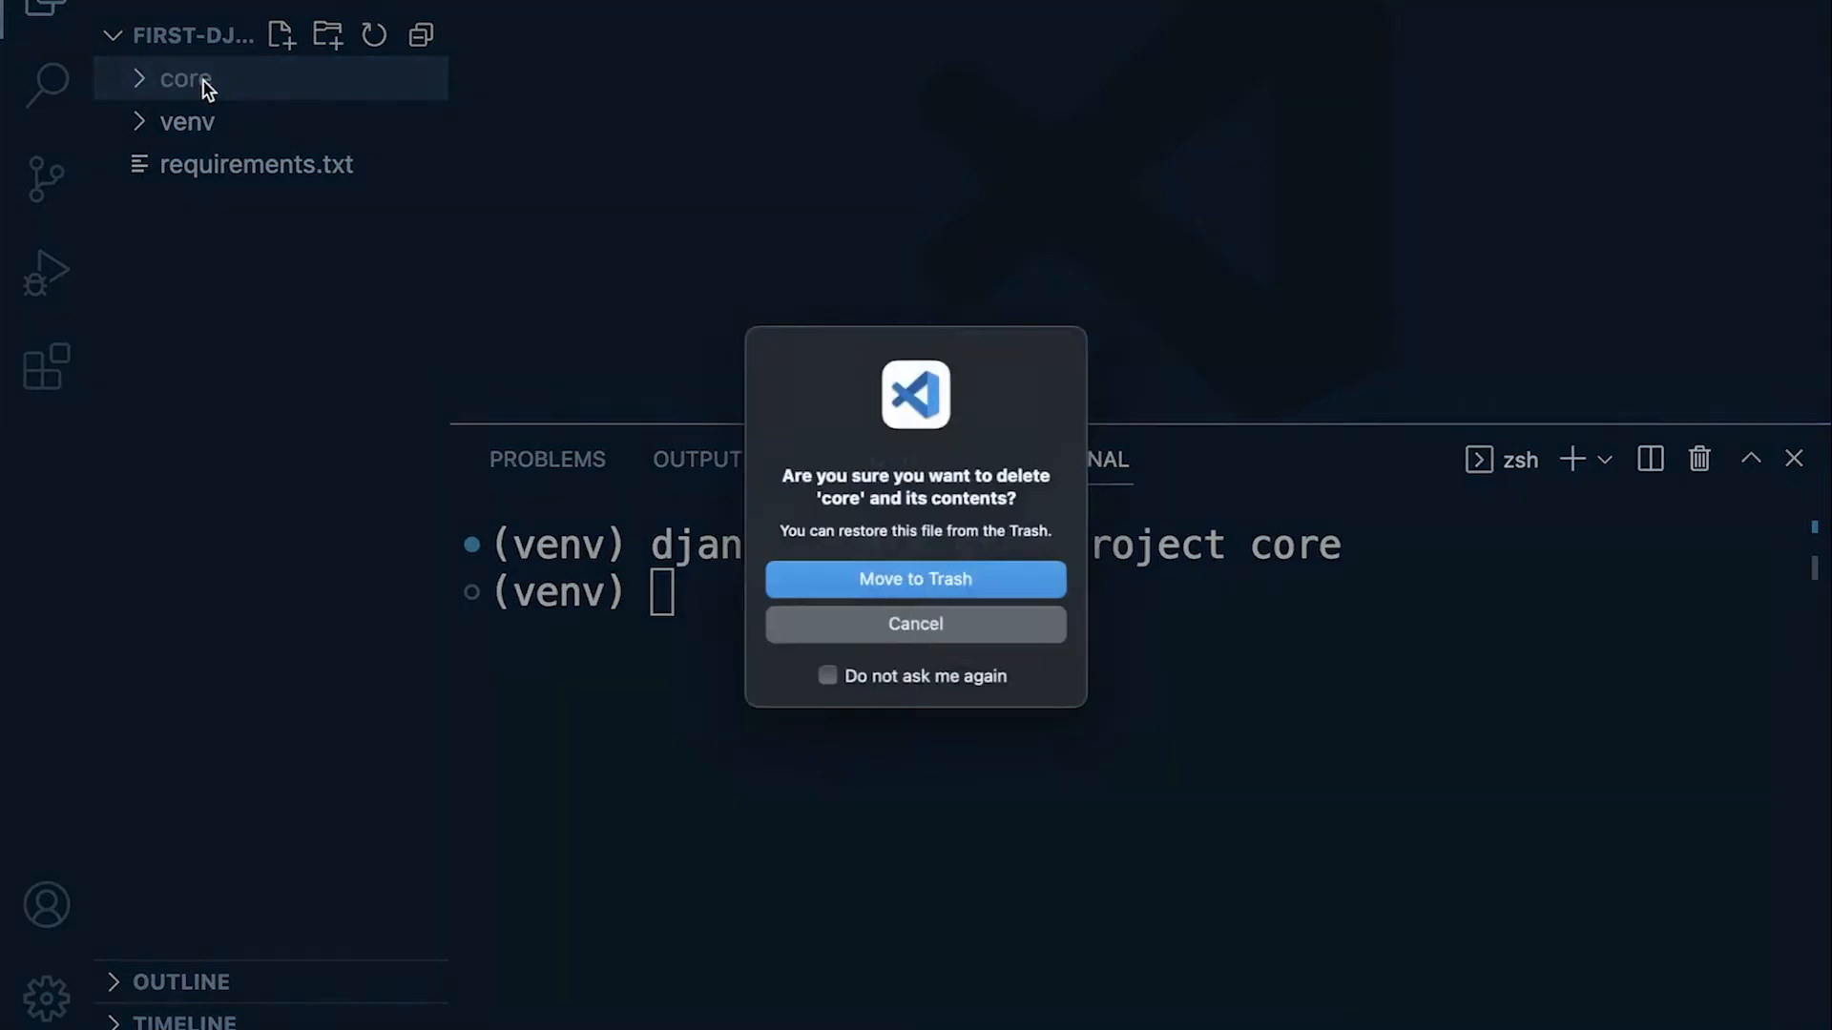
left_click(914, 580)
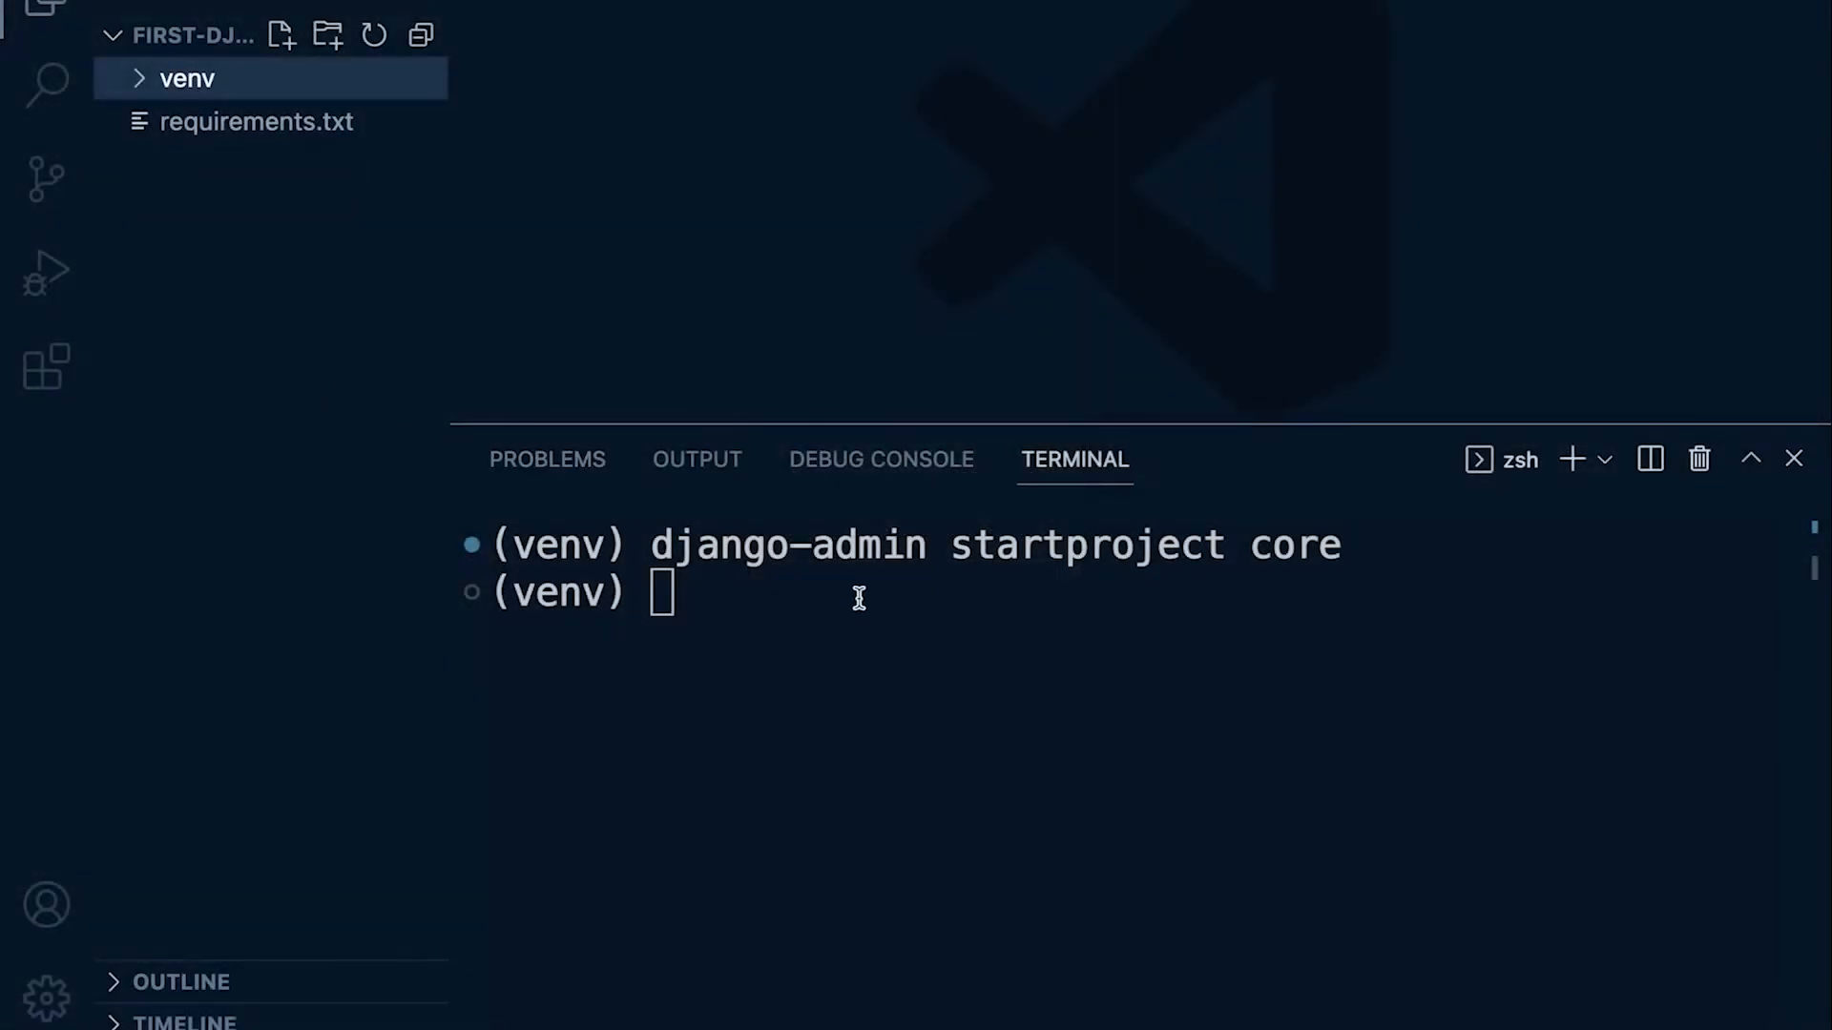
Step: Run 'django-admin startproject core .' so manage.py sits beside the core package, then inspect the core folder
type("django-admin startproject core")
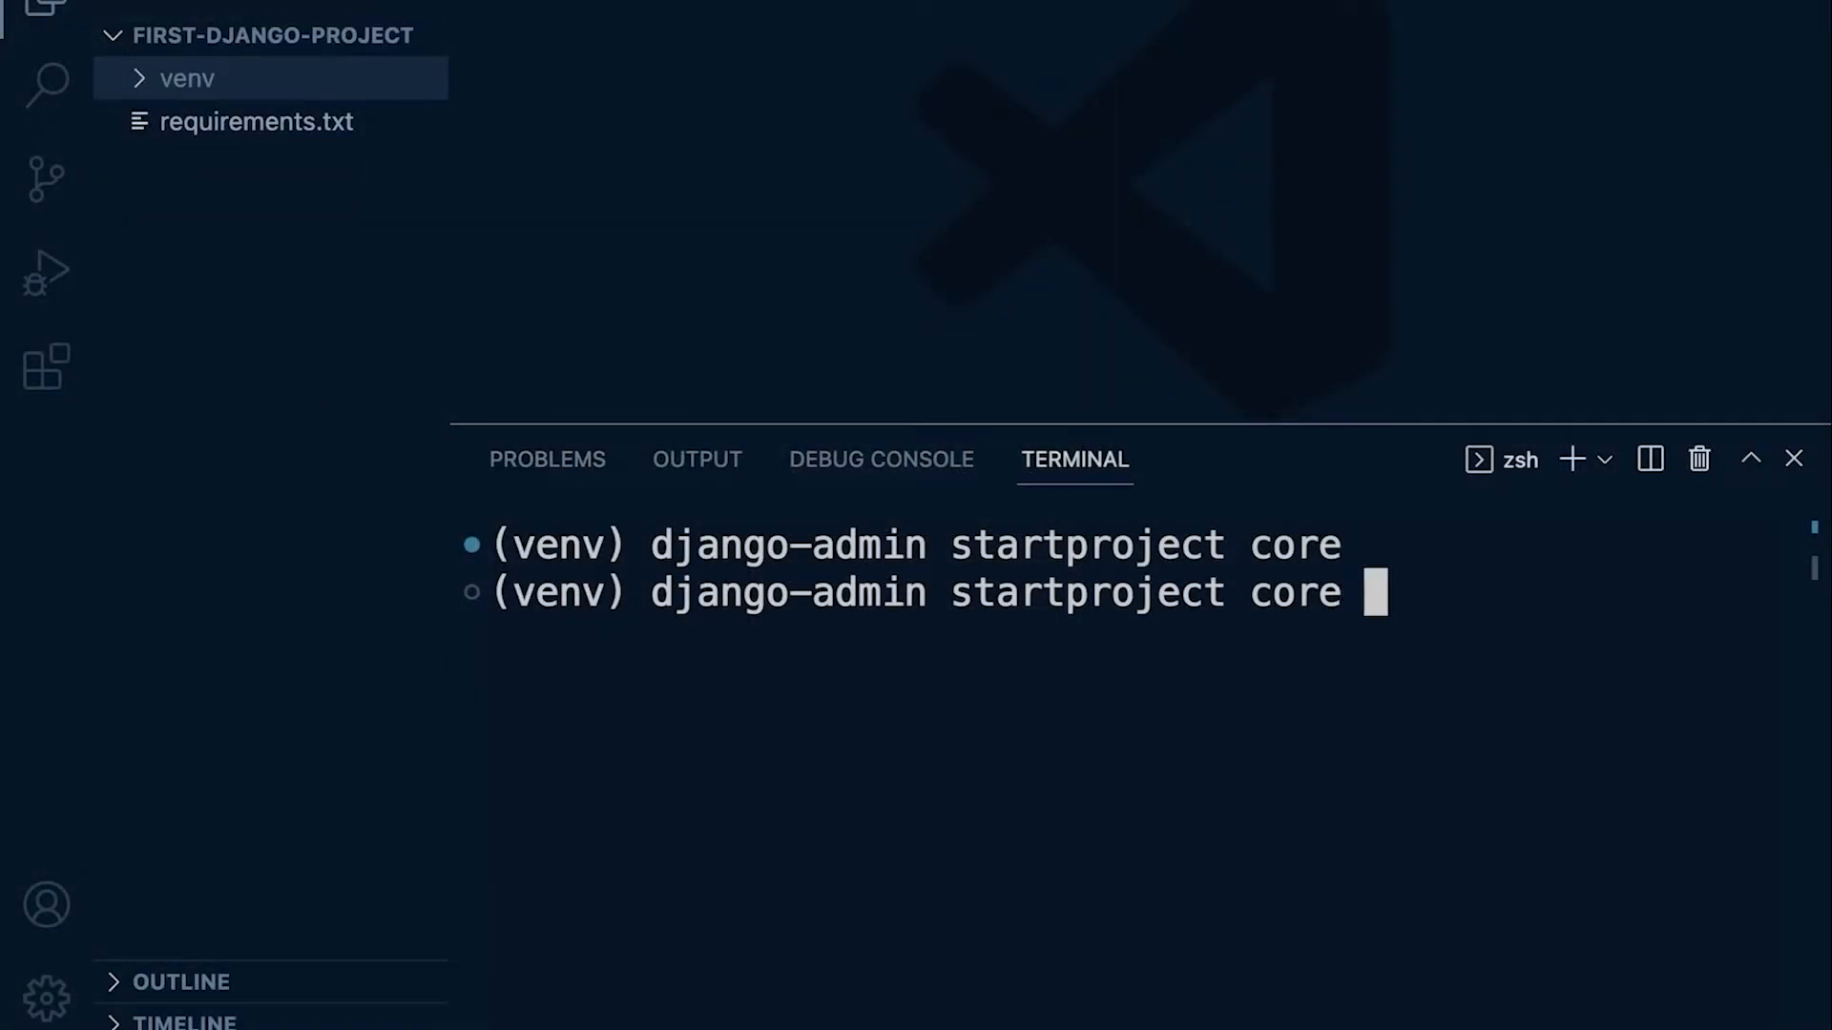
key("Enter")
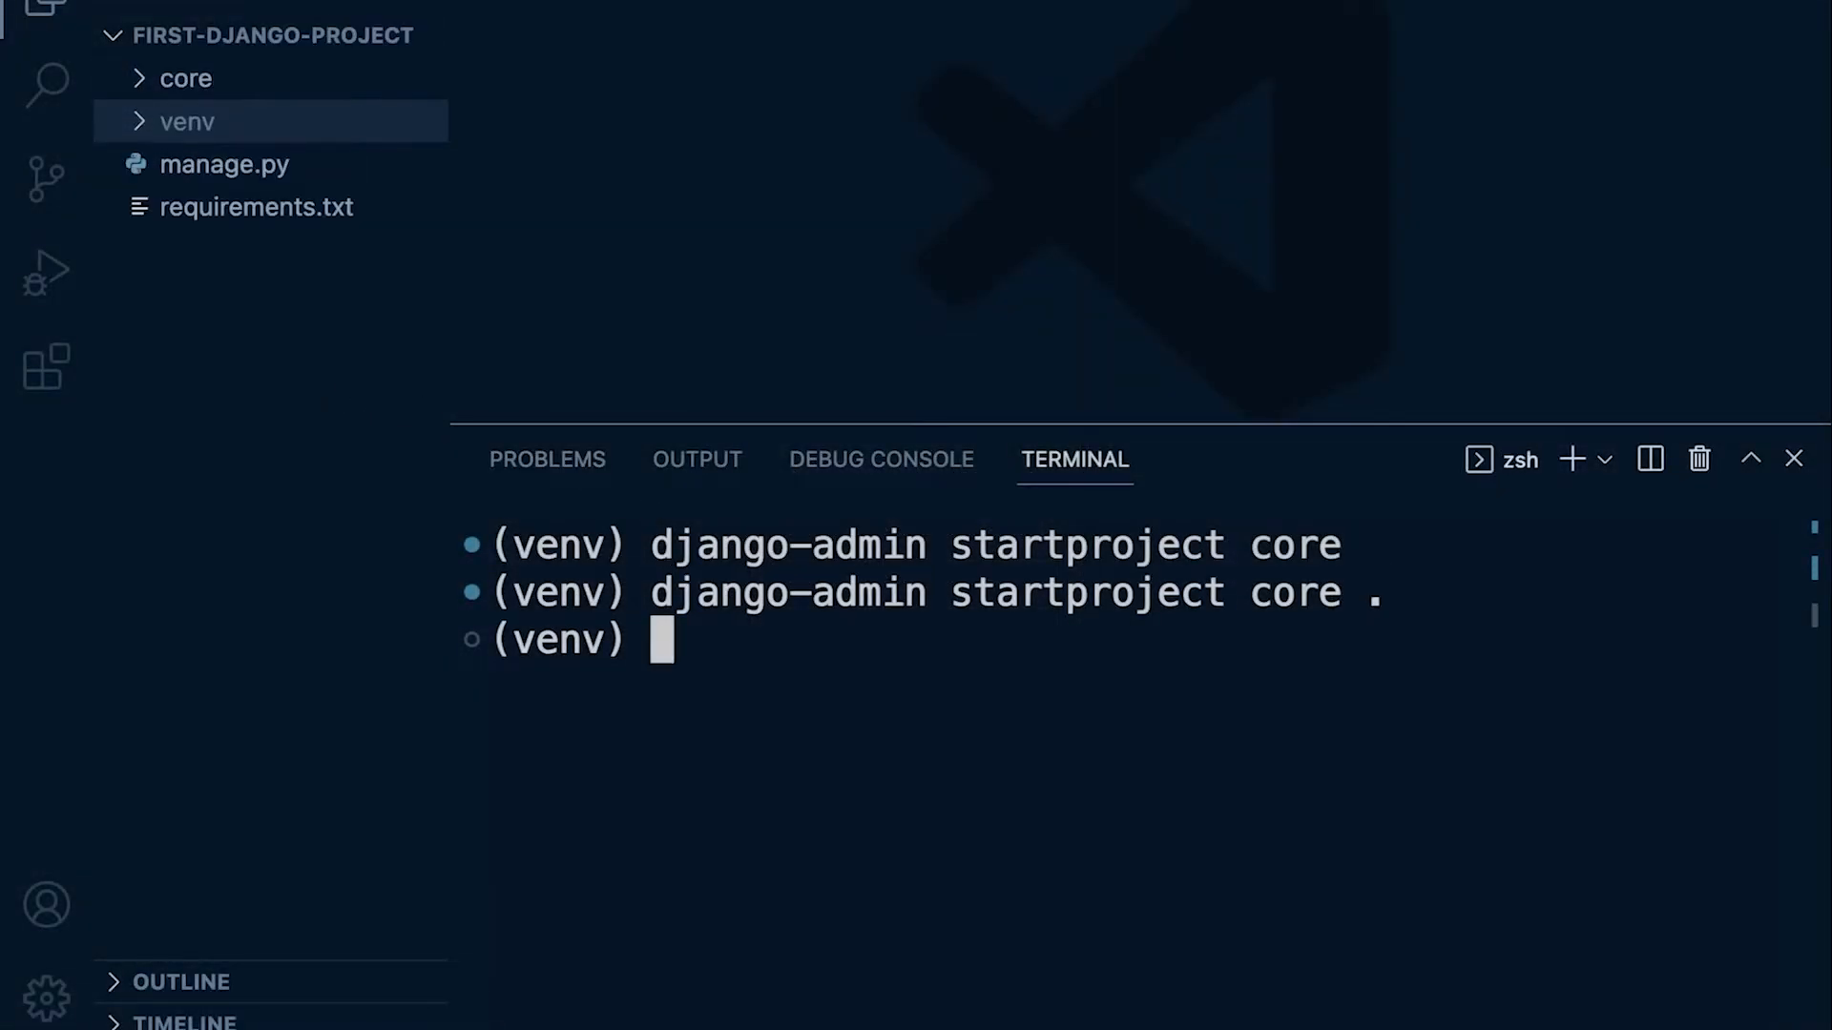
mouse_move(162, 86)
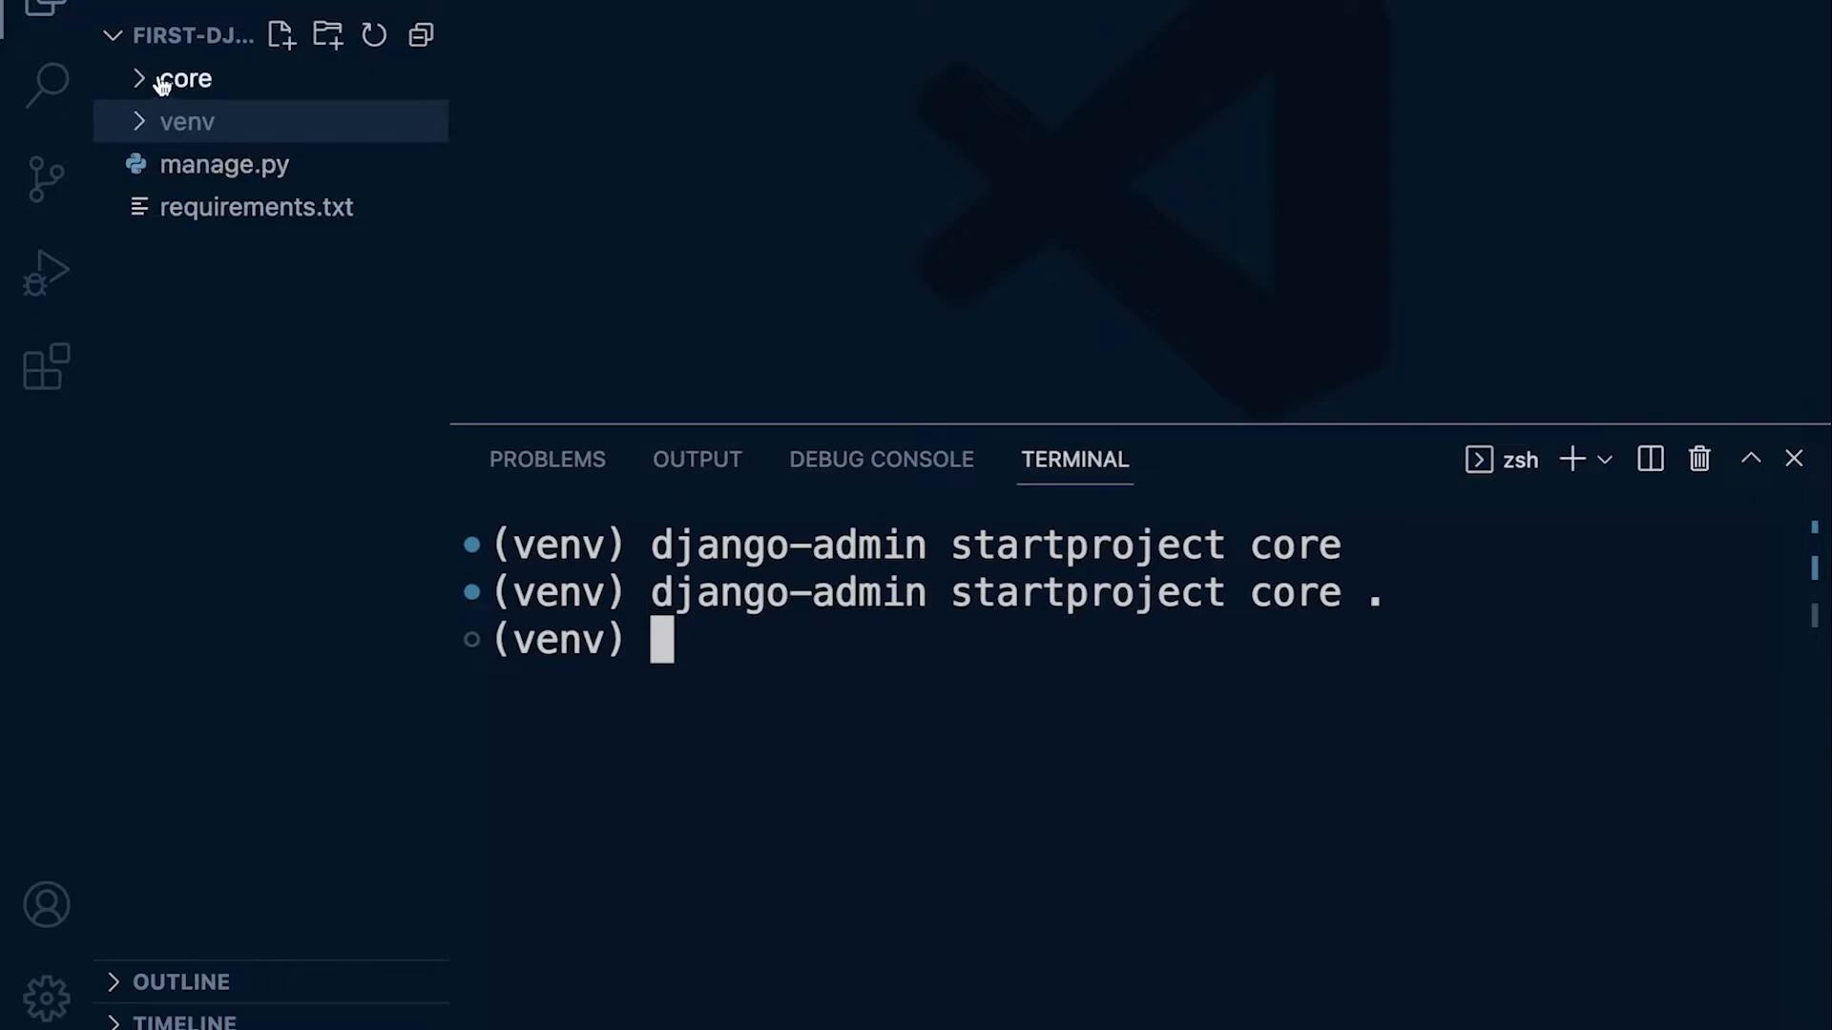
mouse_move(46, 89)
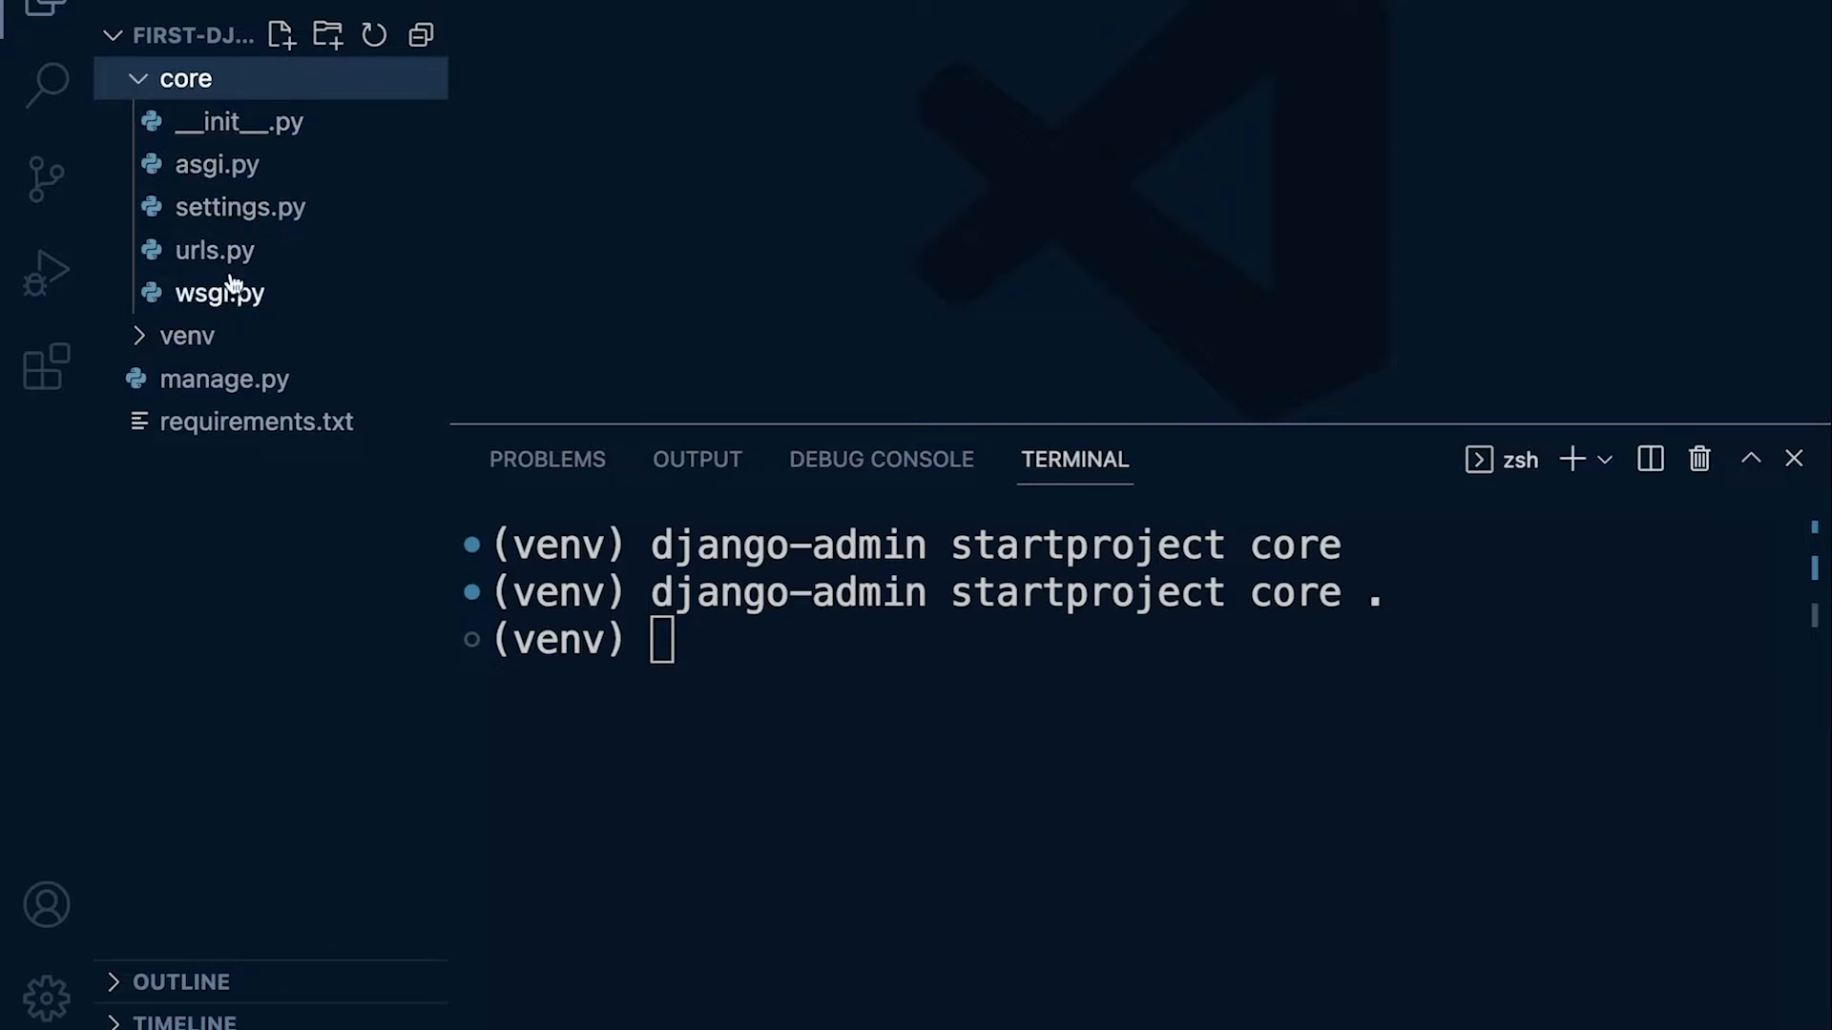
left_click(180, 78)
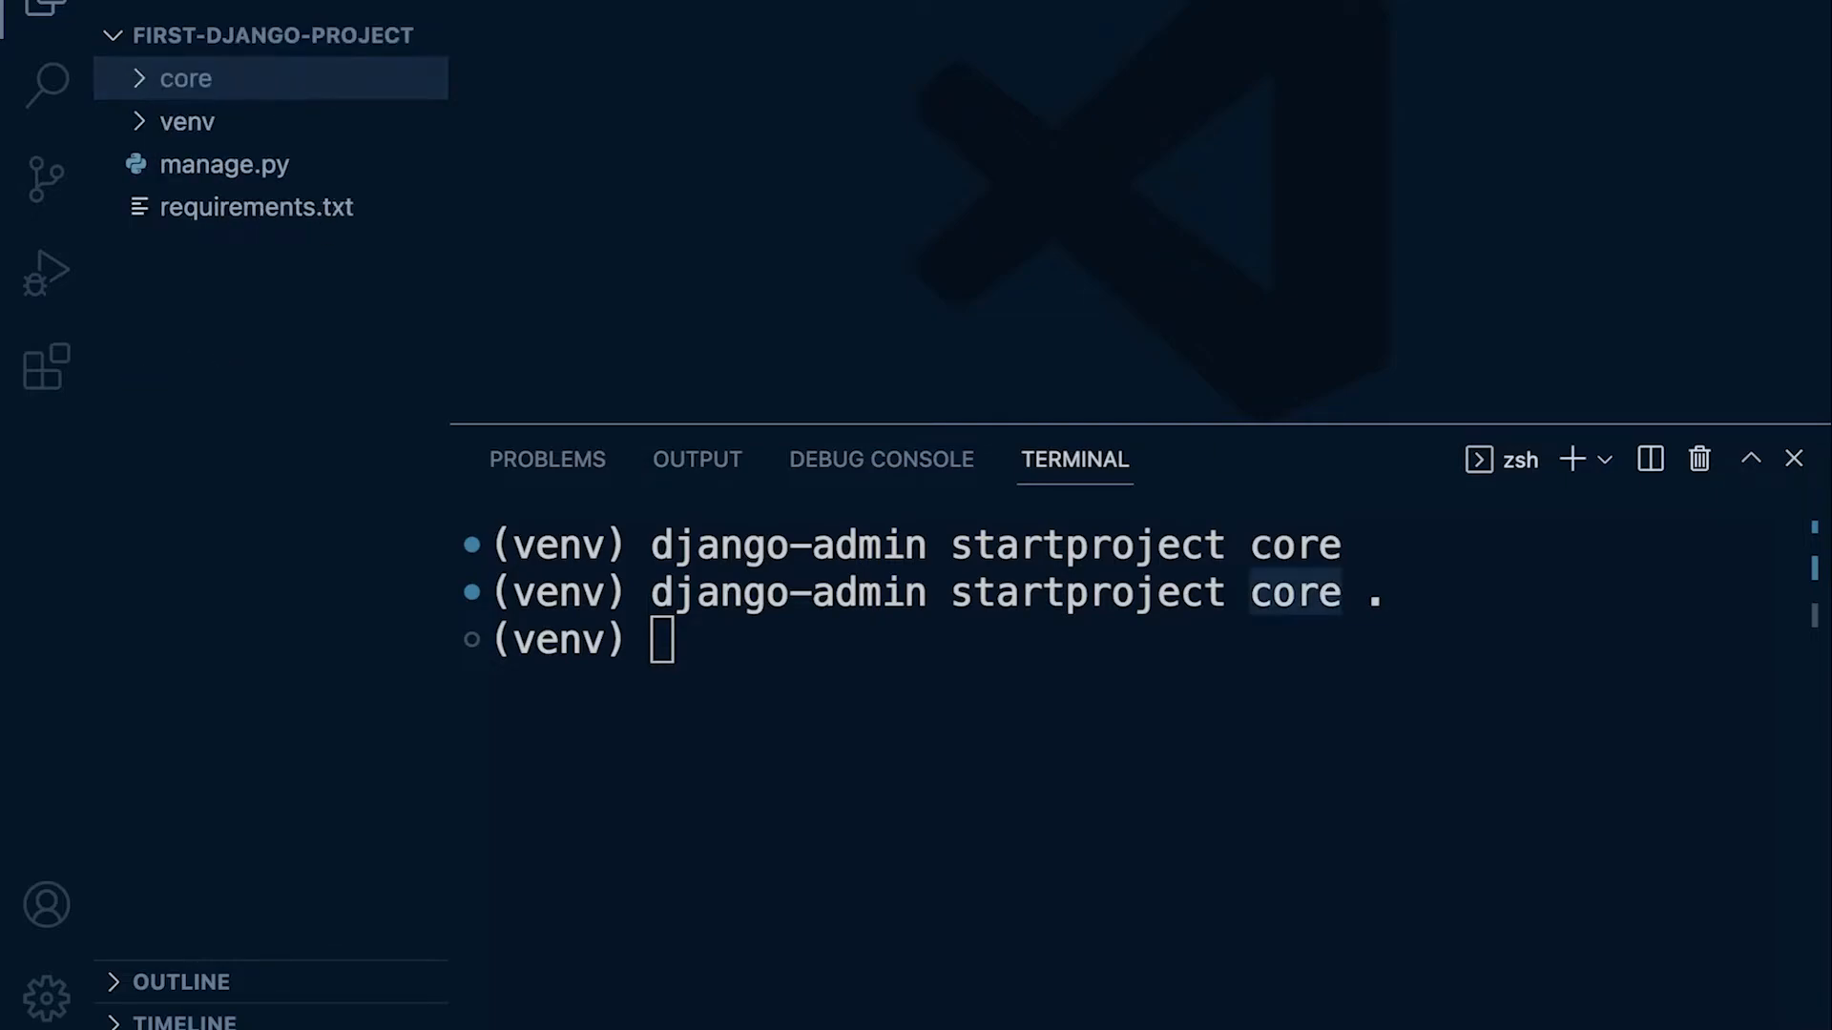
mouse_move(279, 445)
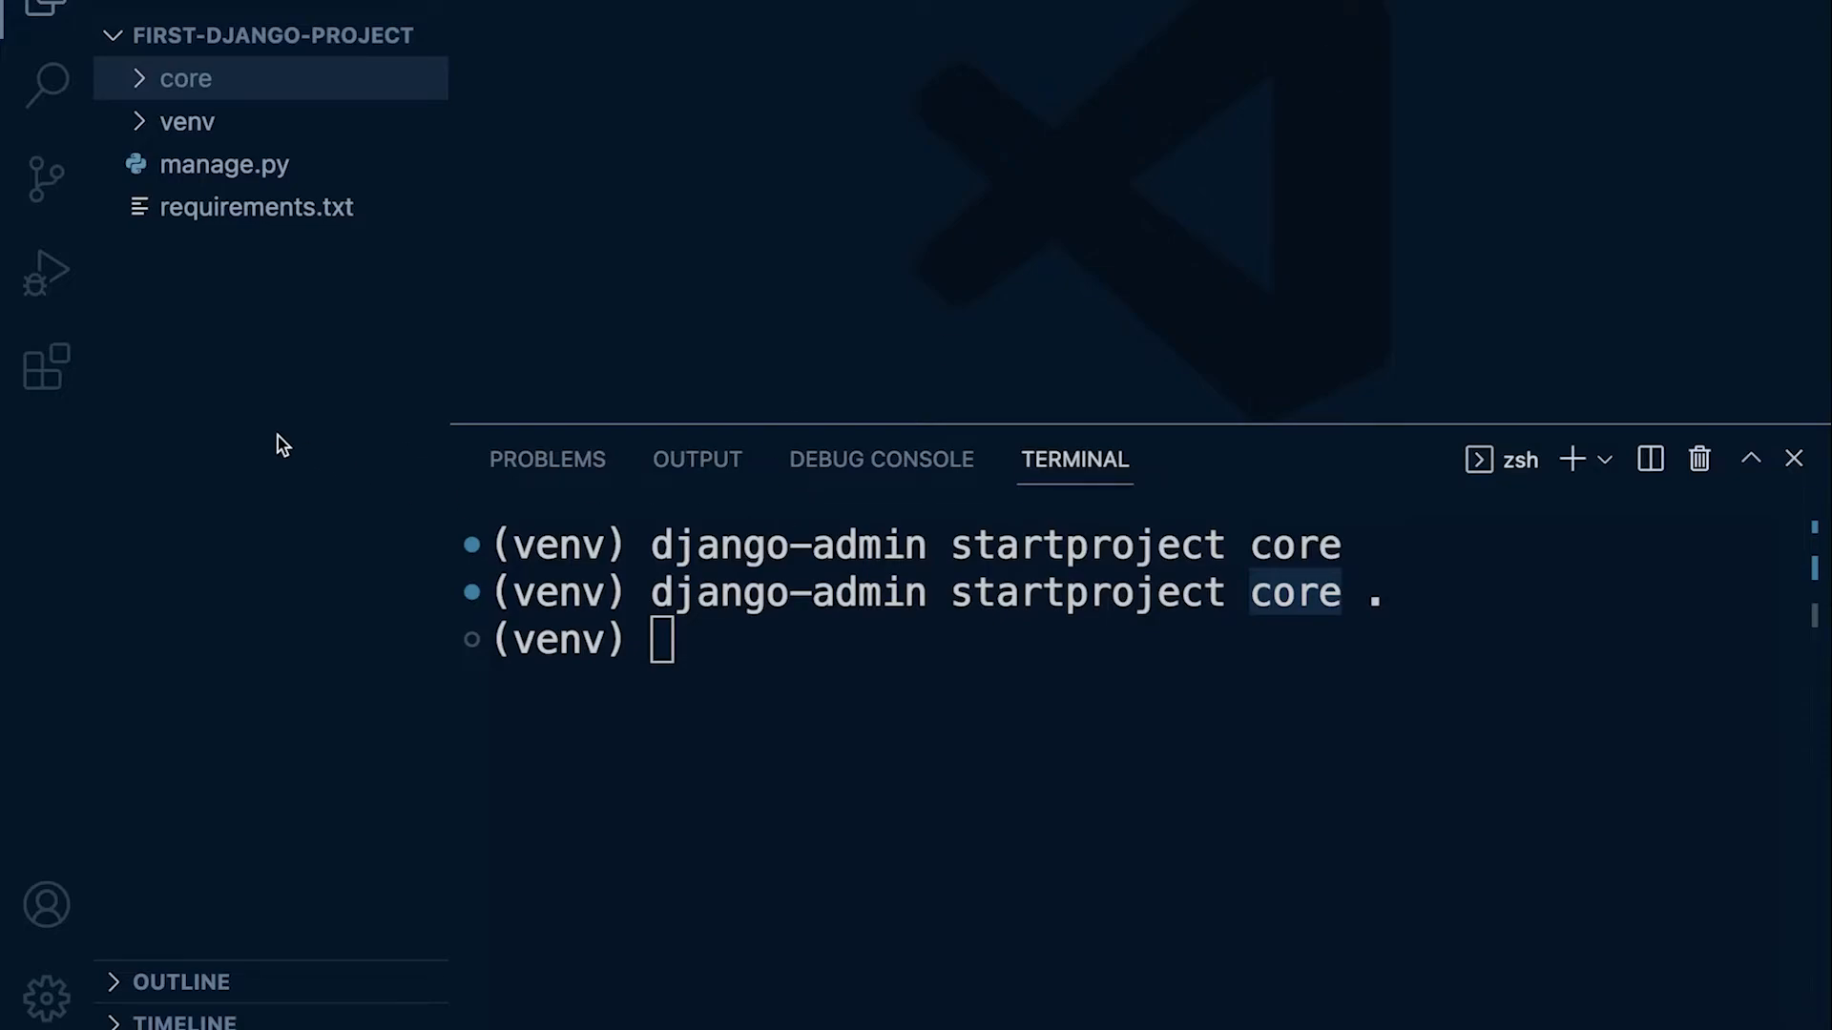
mouse_move(264, 561)
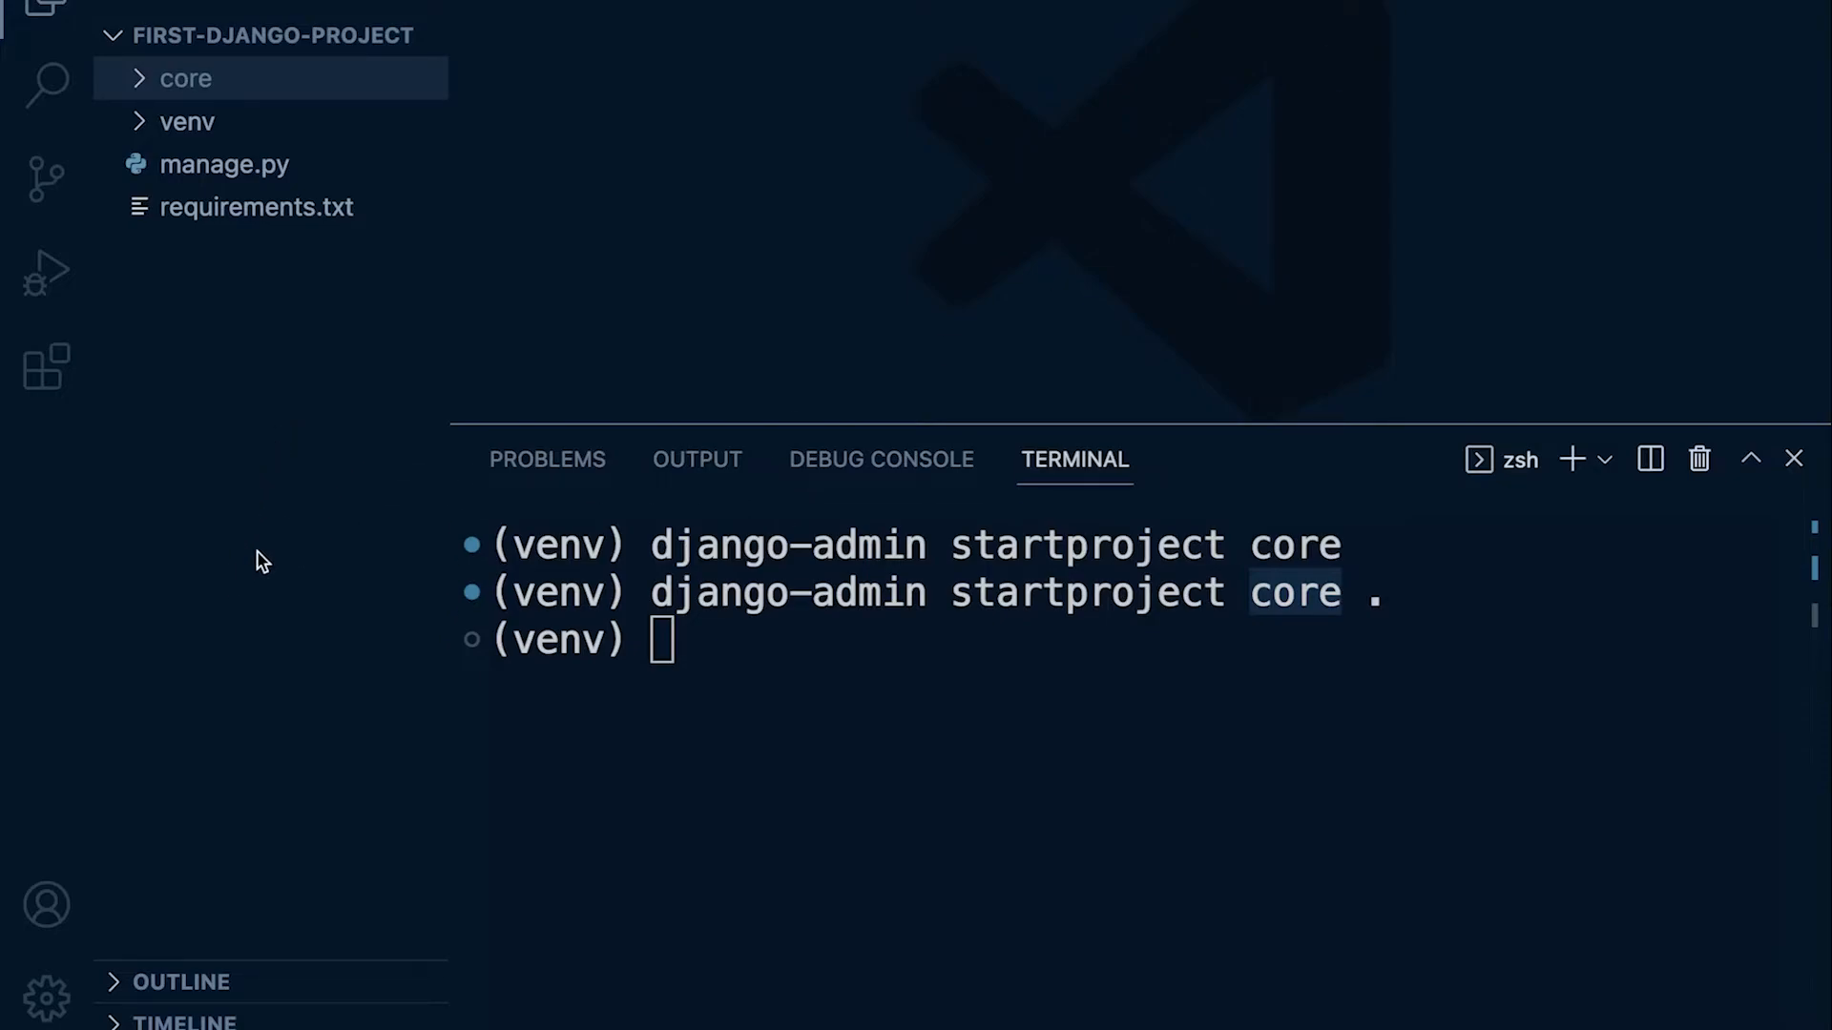
mouse_move(273, 426)
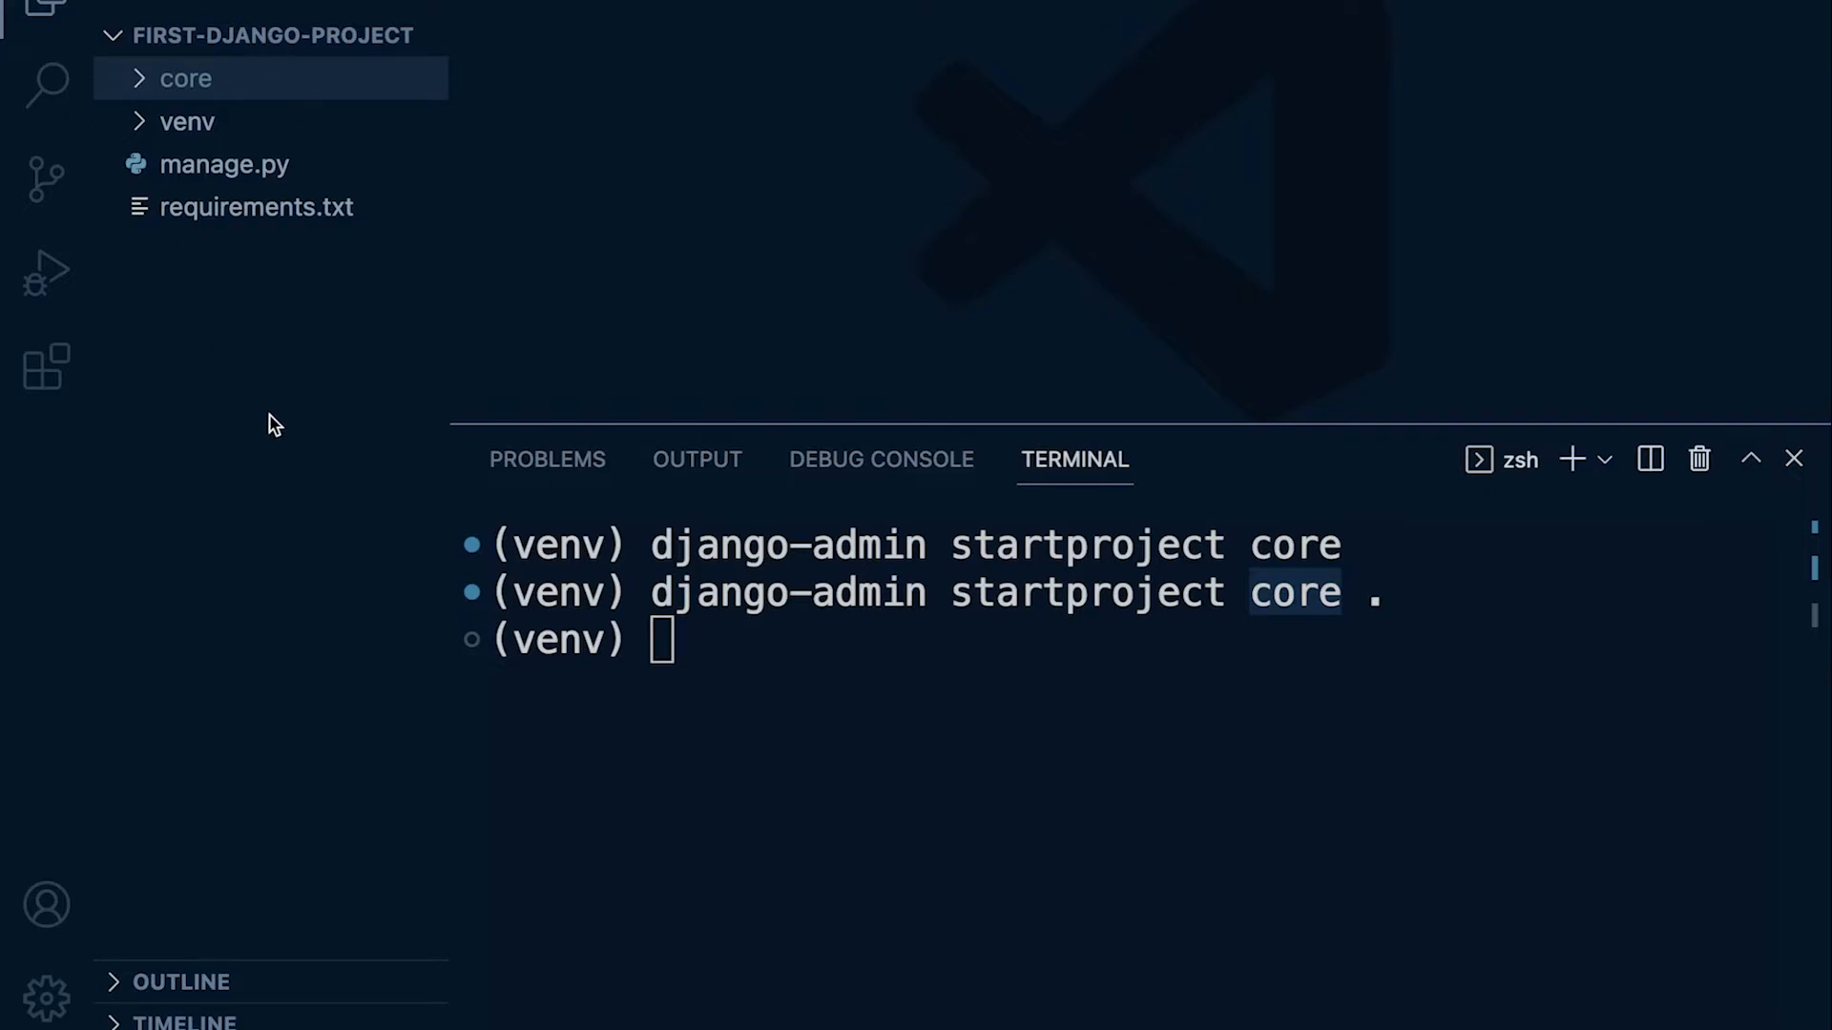
left_click(187, 79)
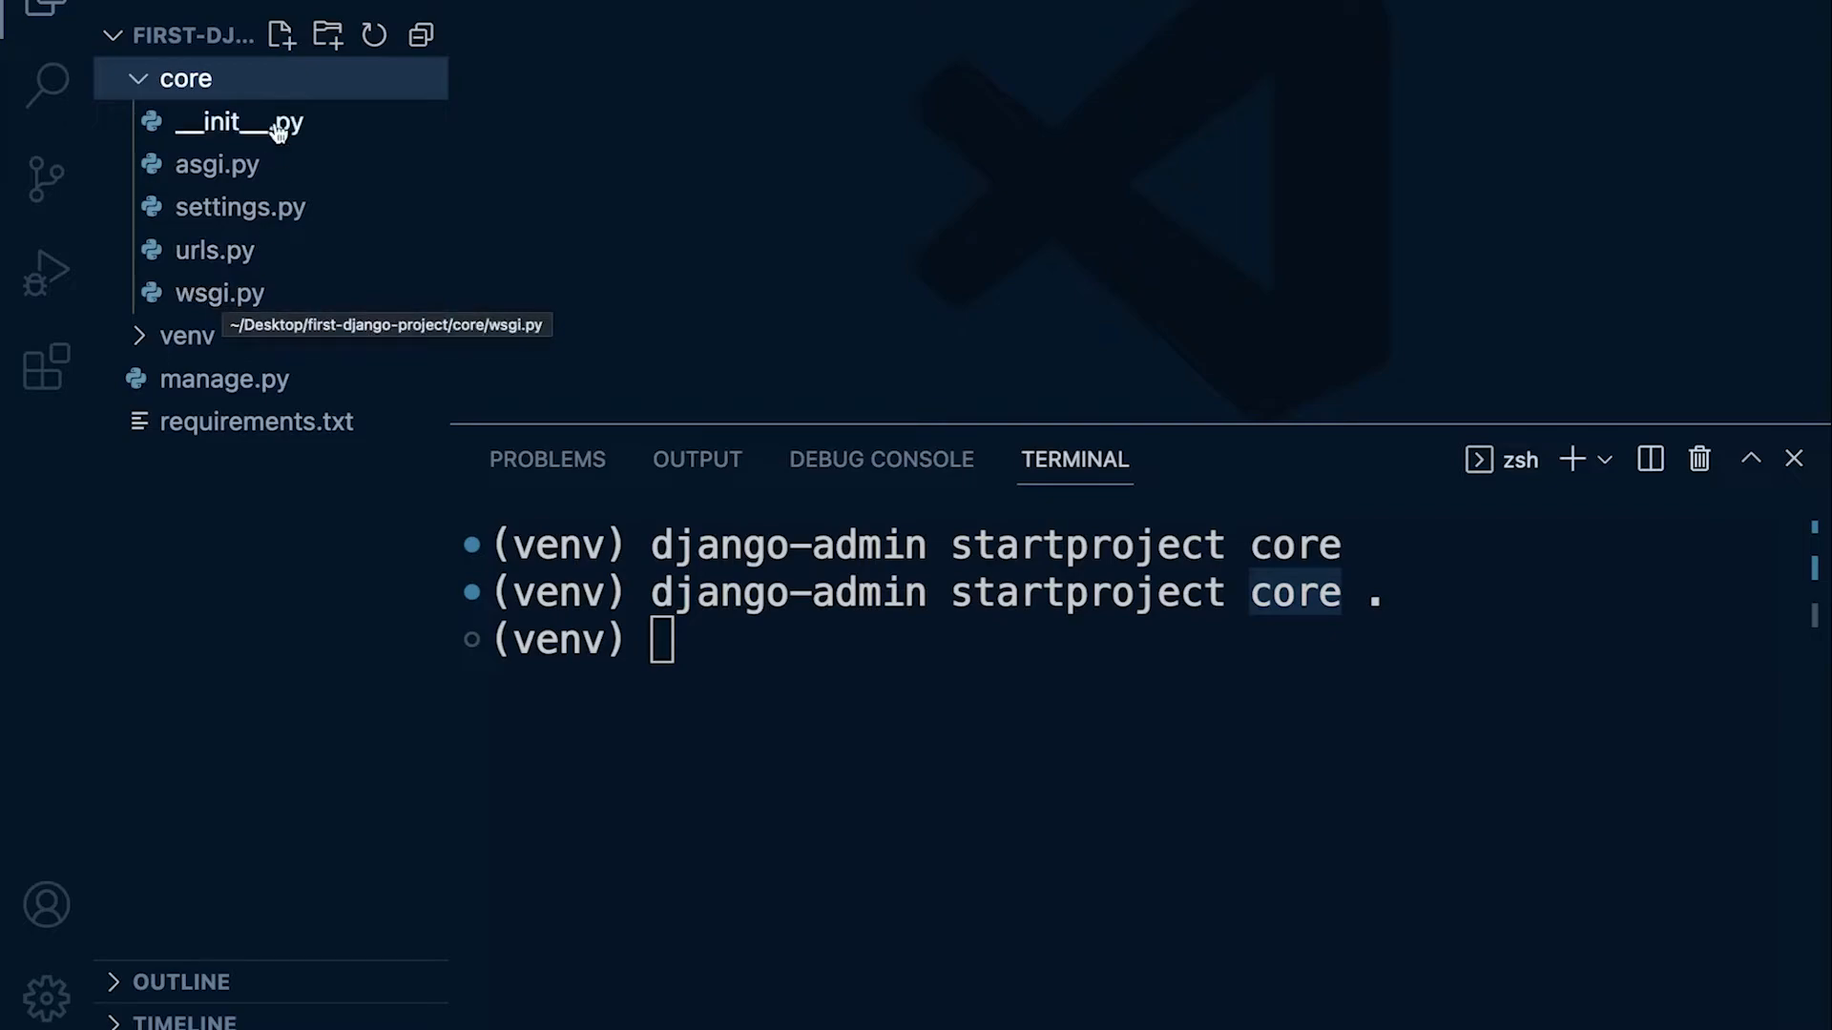
mouse_move(229, 80)
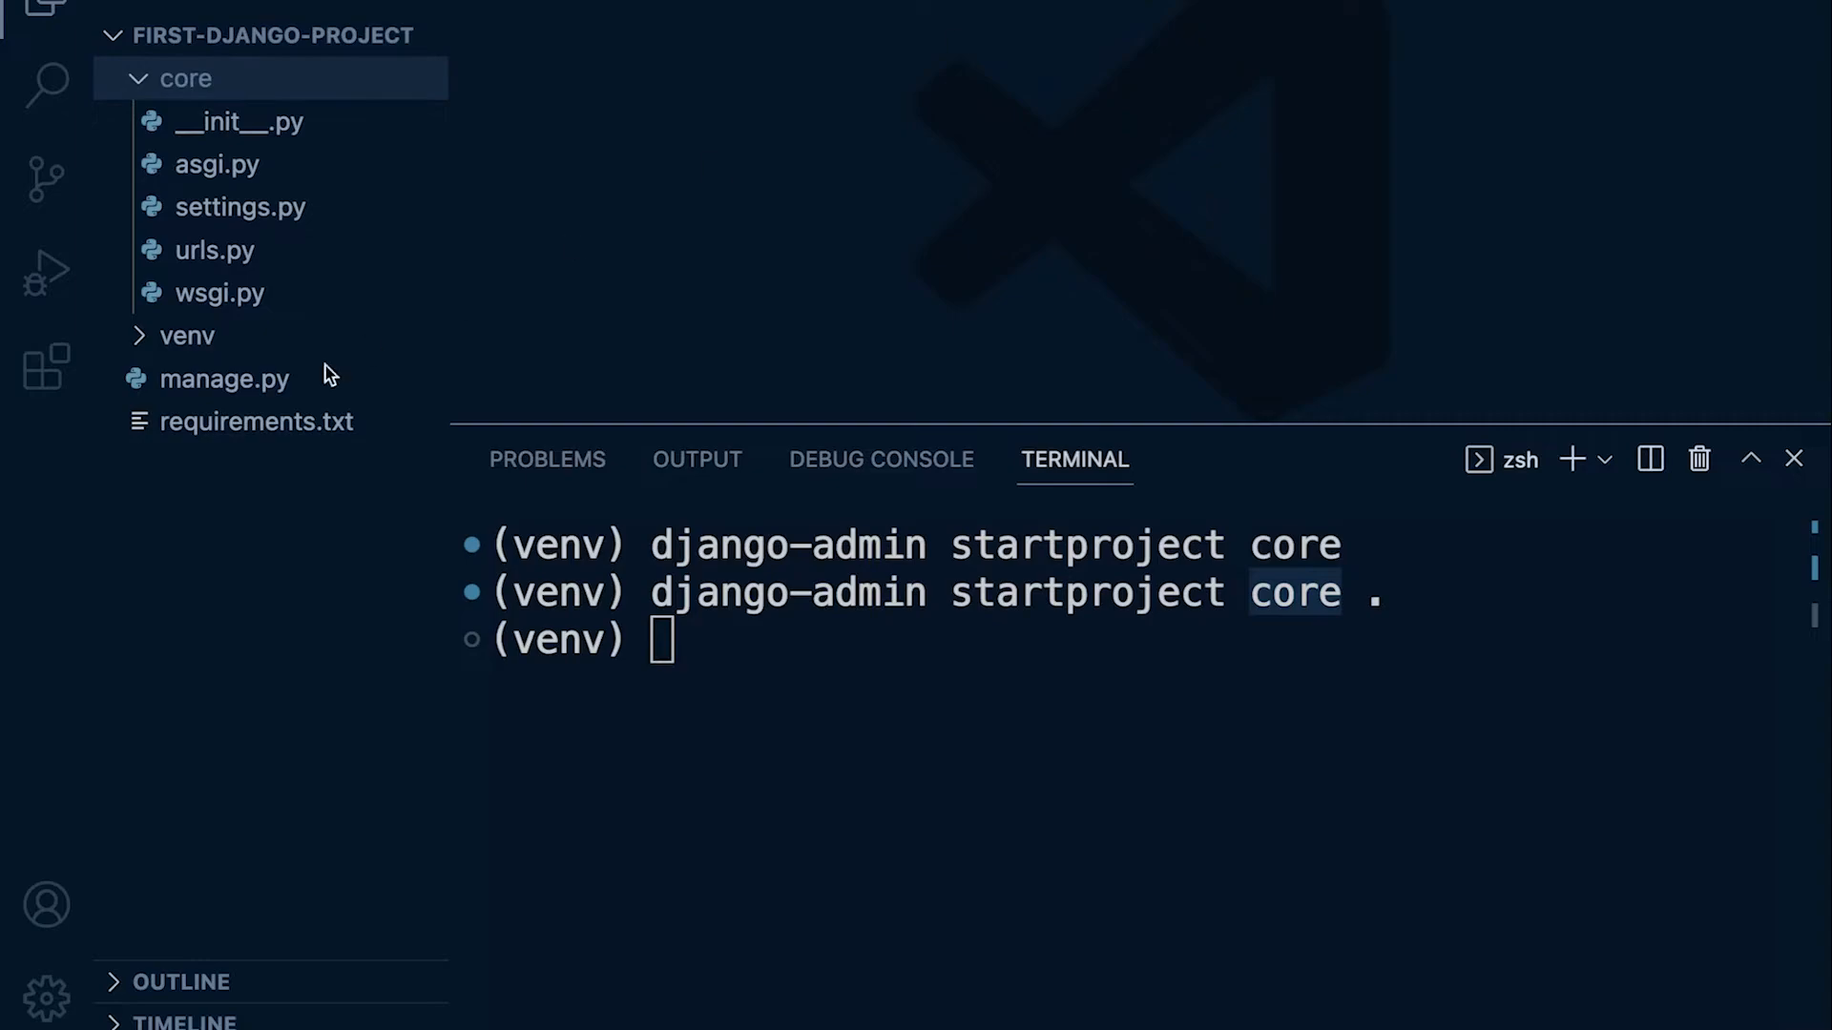
left_click(187, 78)
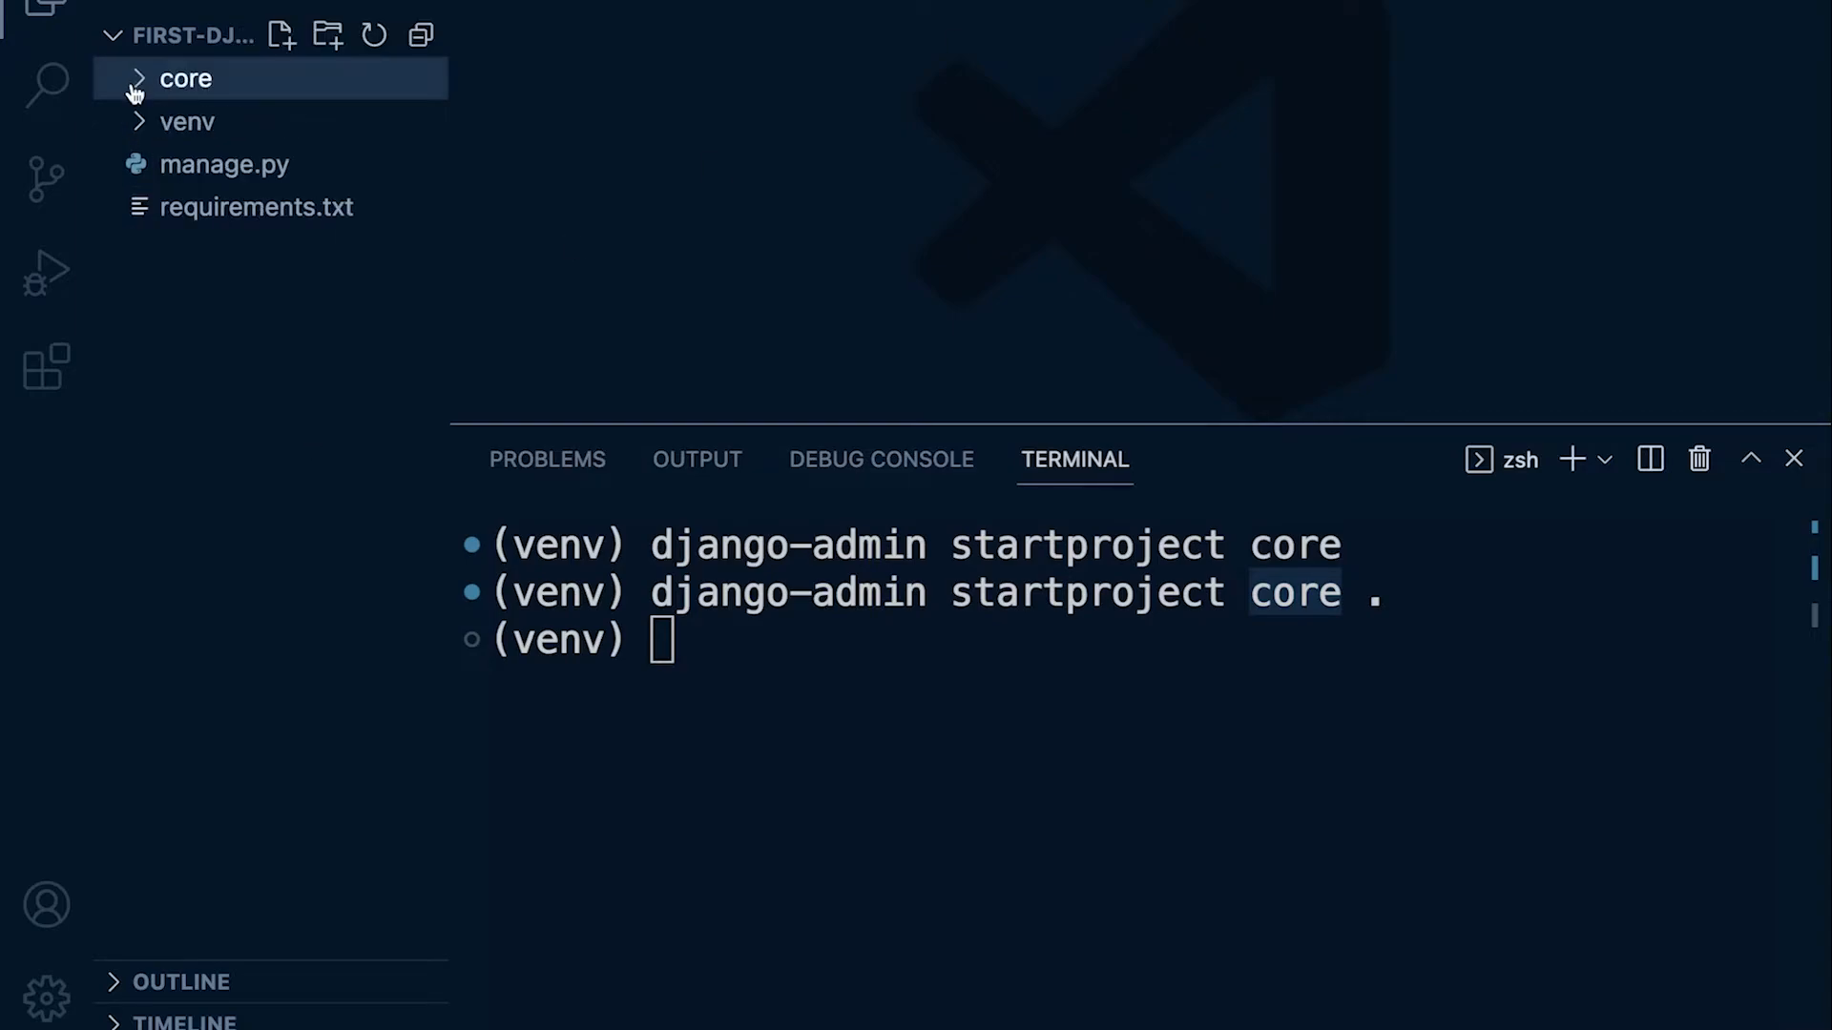
mouse_move(175, 42)
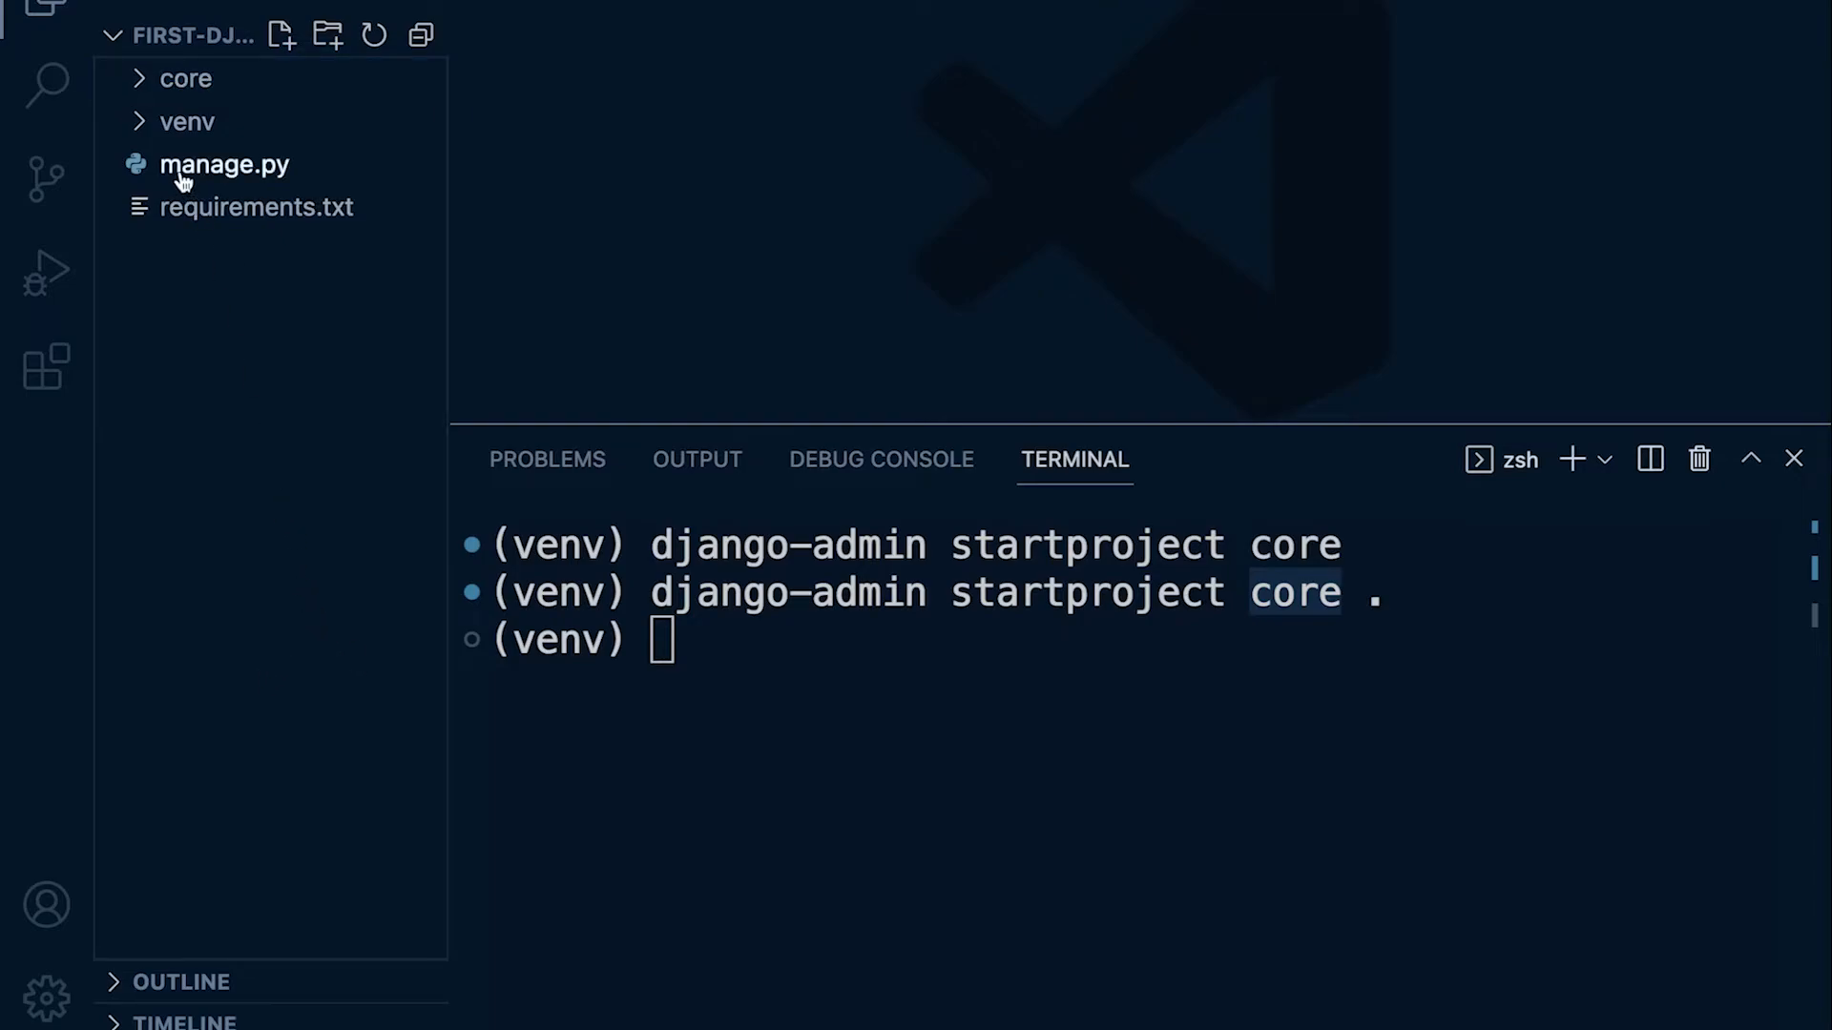
left_click(187, 78)
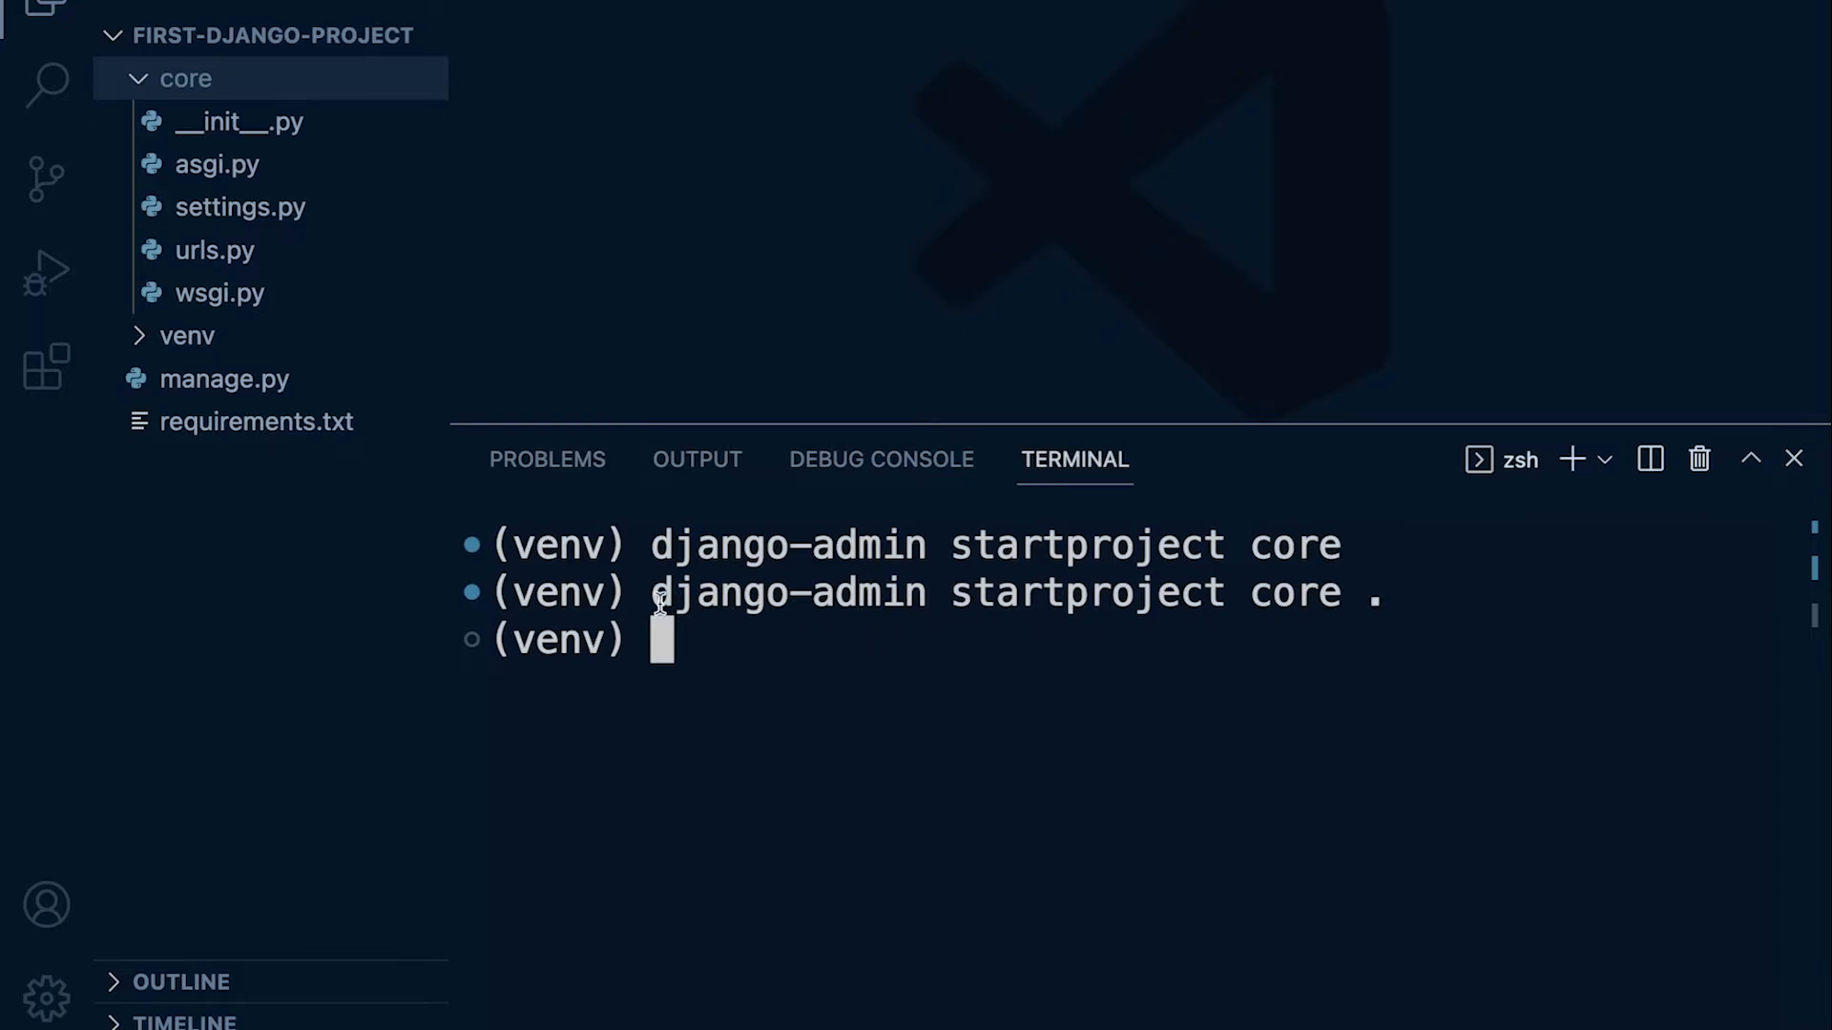
double_click(786, 591)
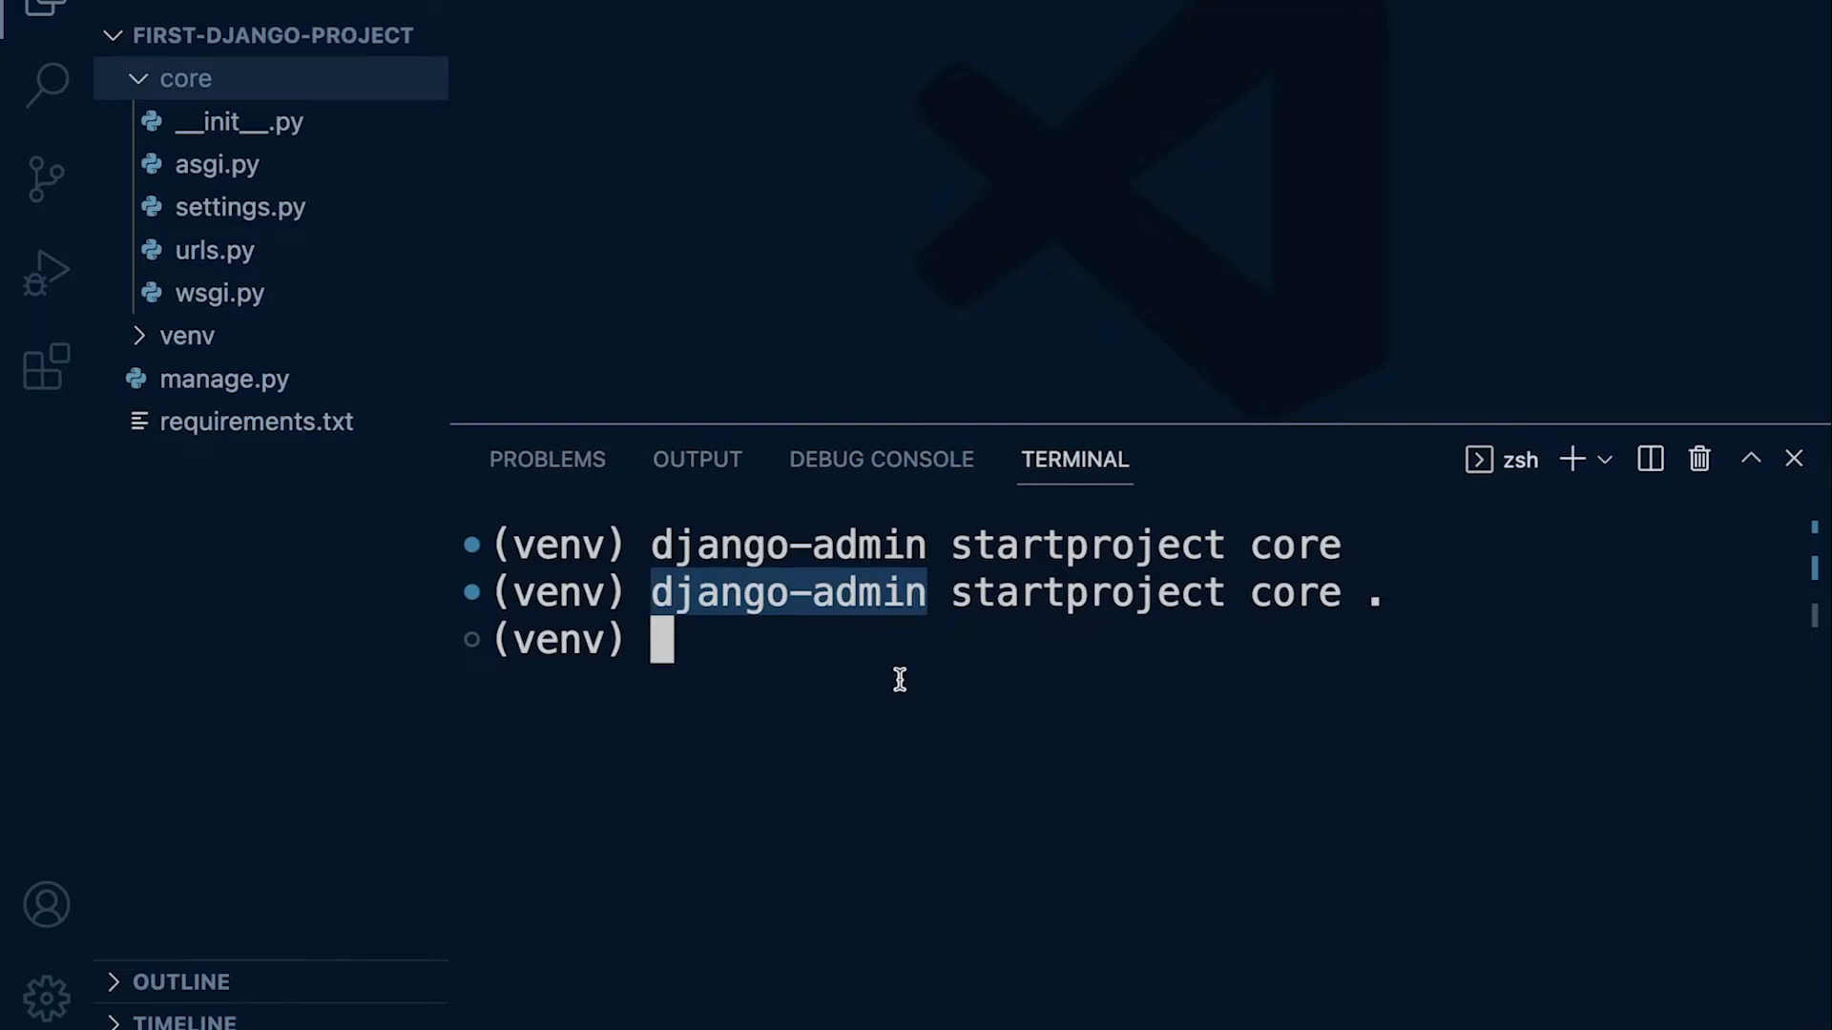
mouse_move(1353, 553)
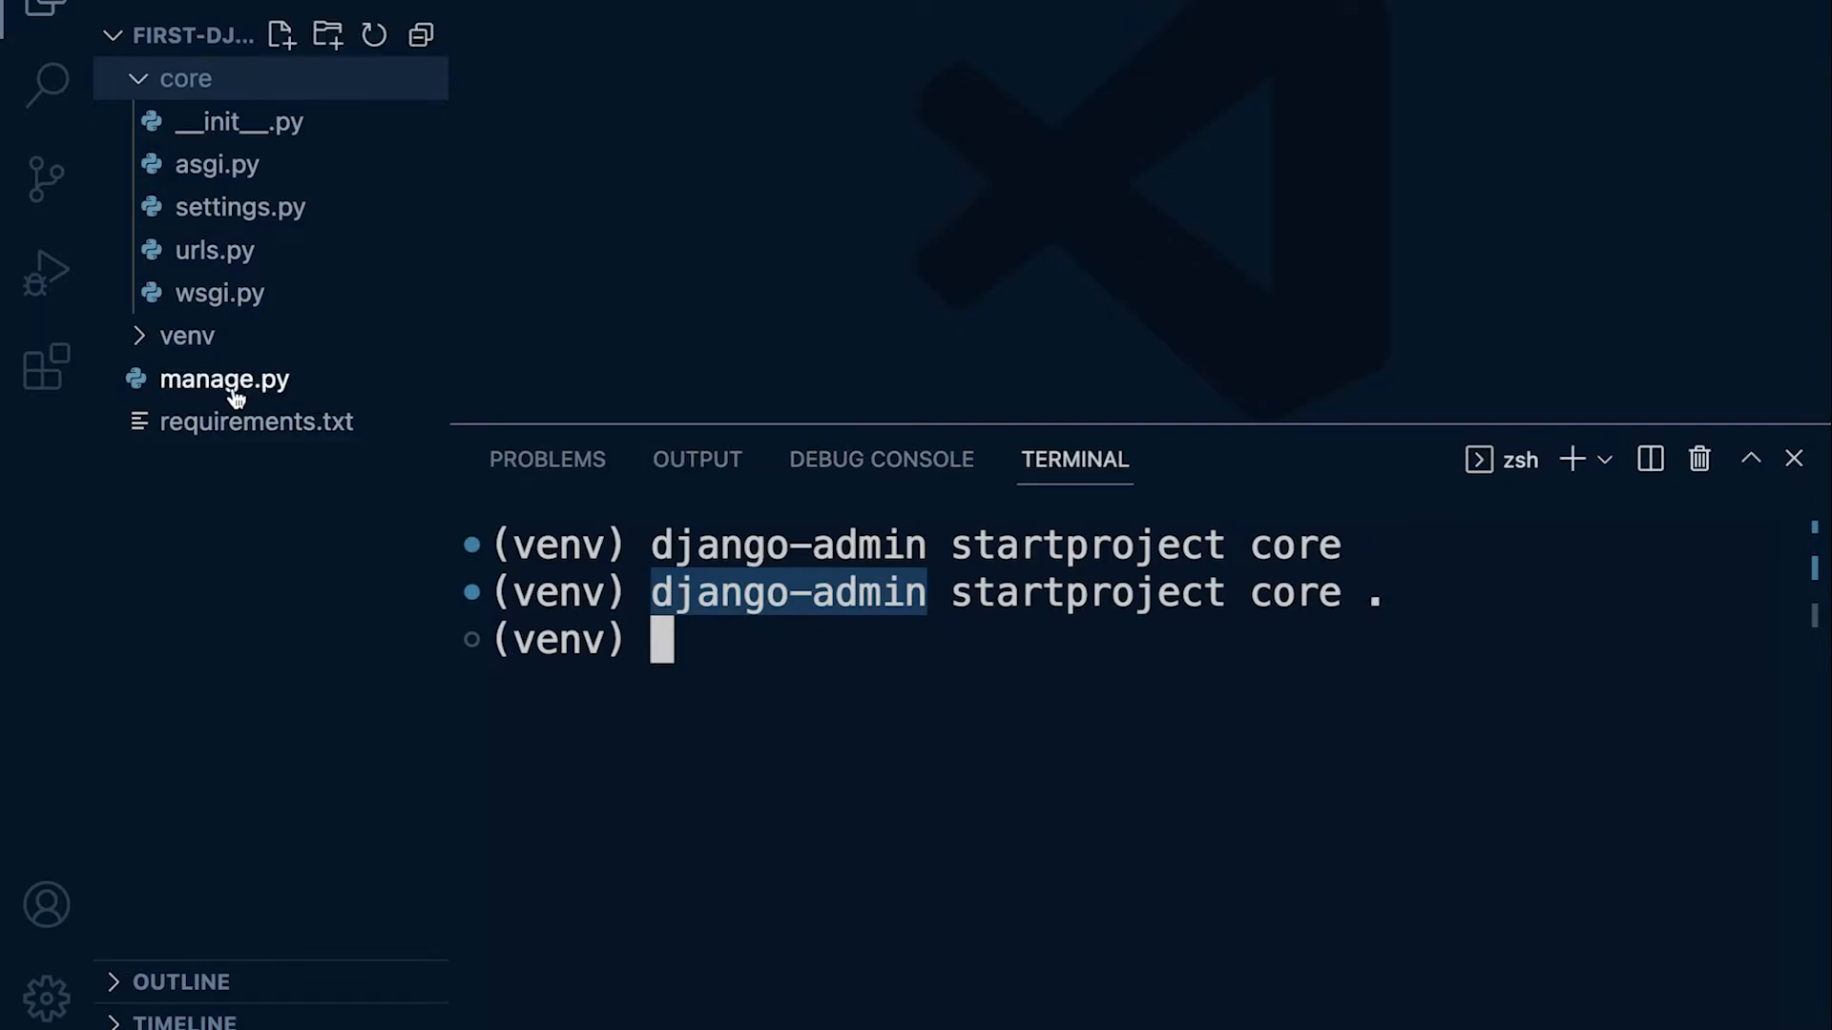
mouse_move(257, 393)
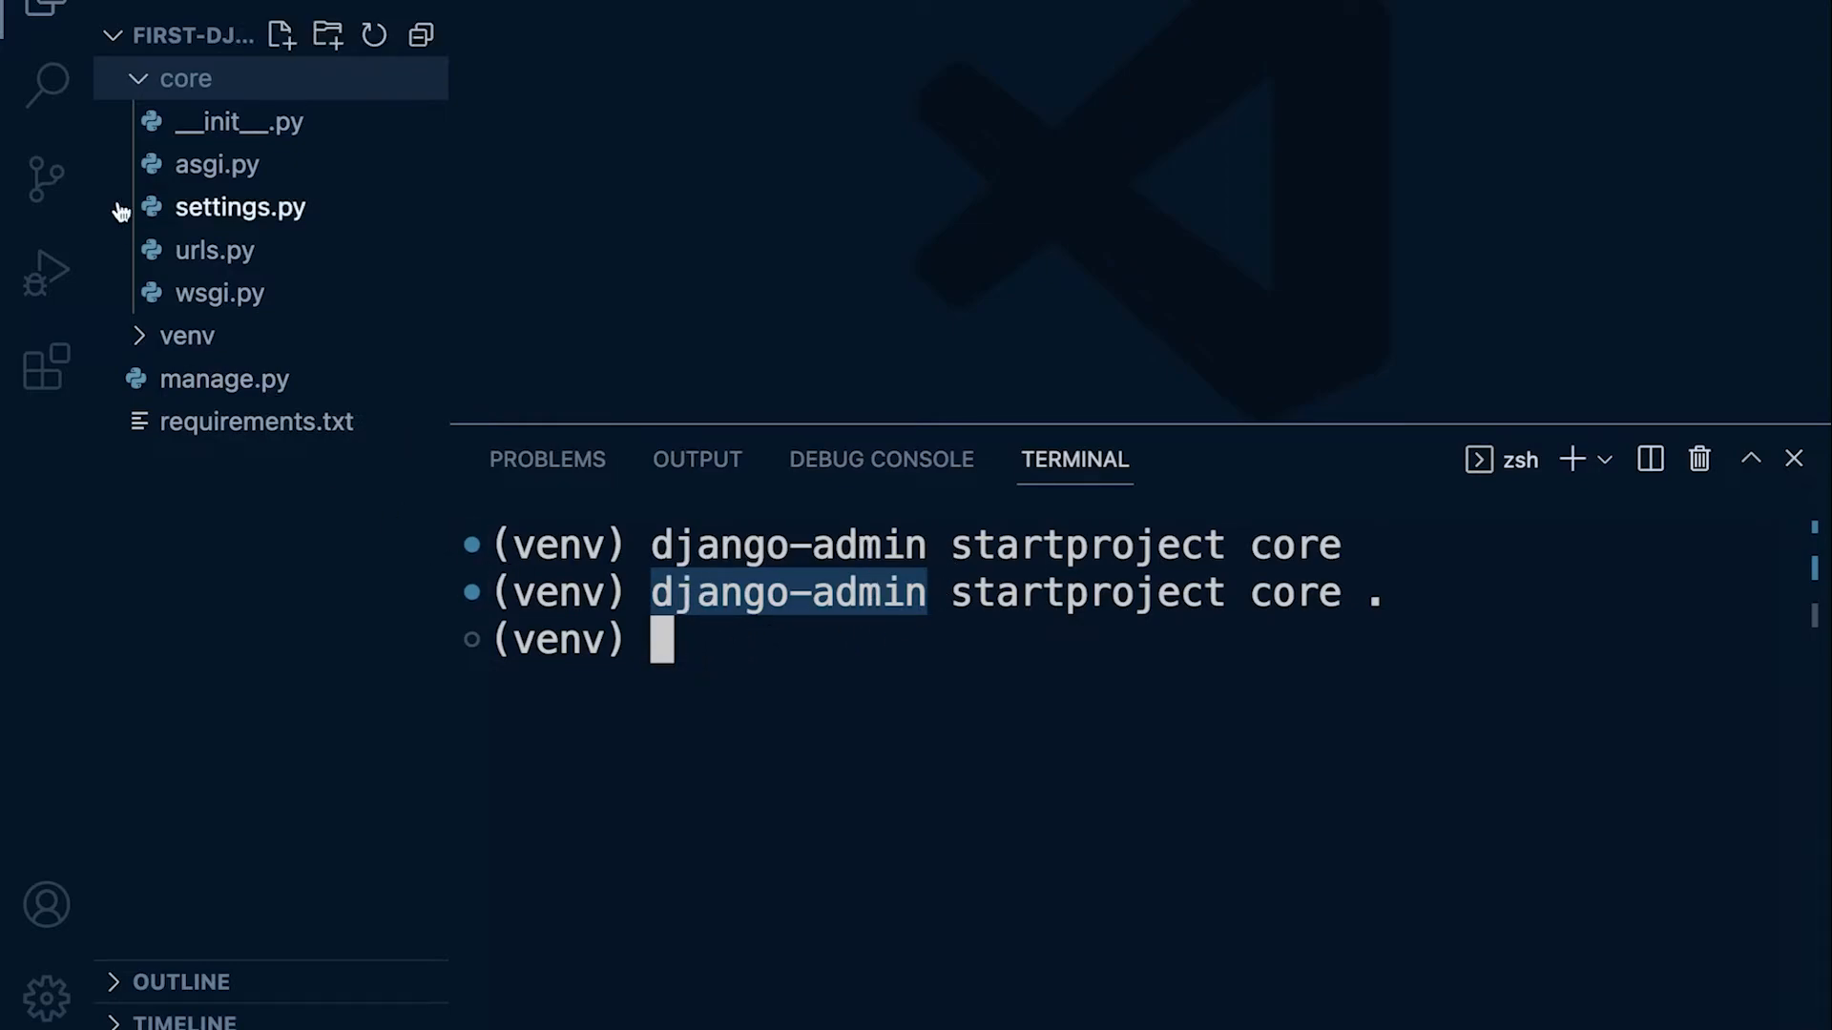
left_click(140, 76)
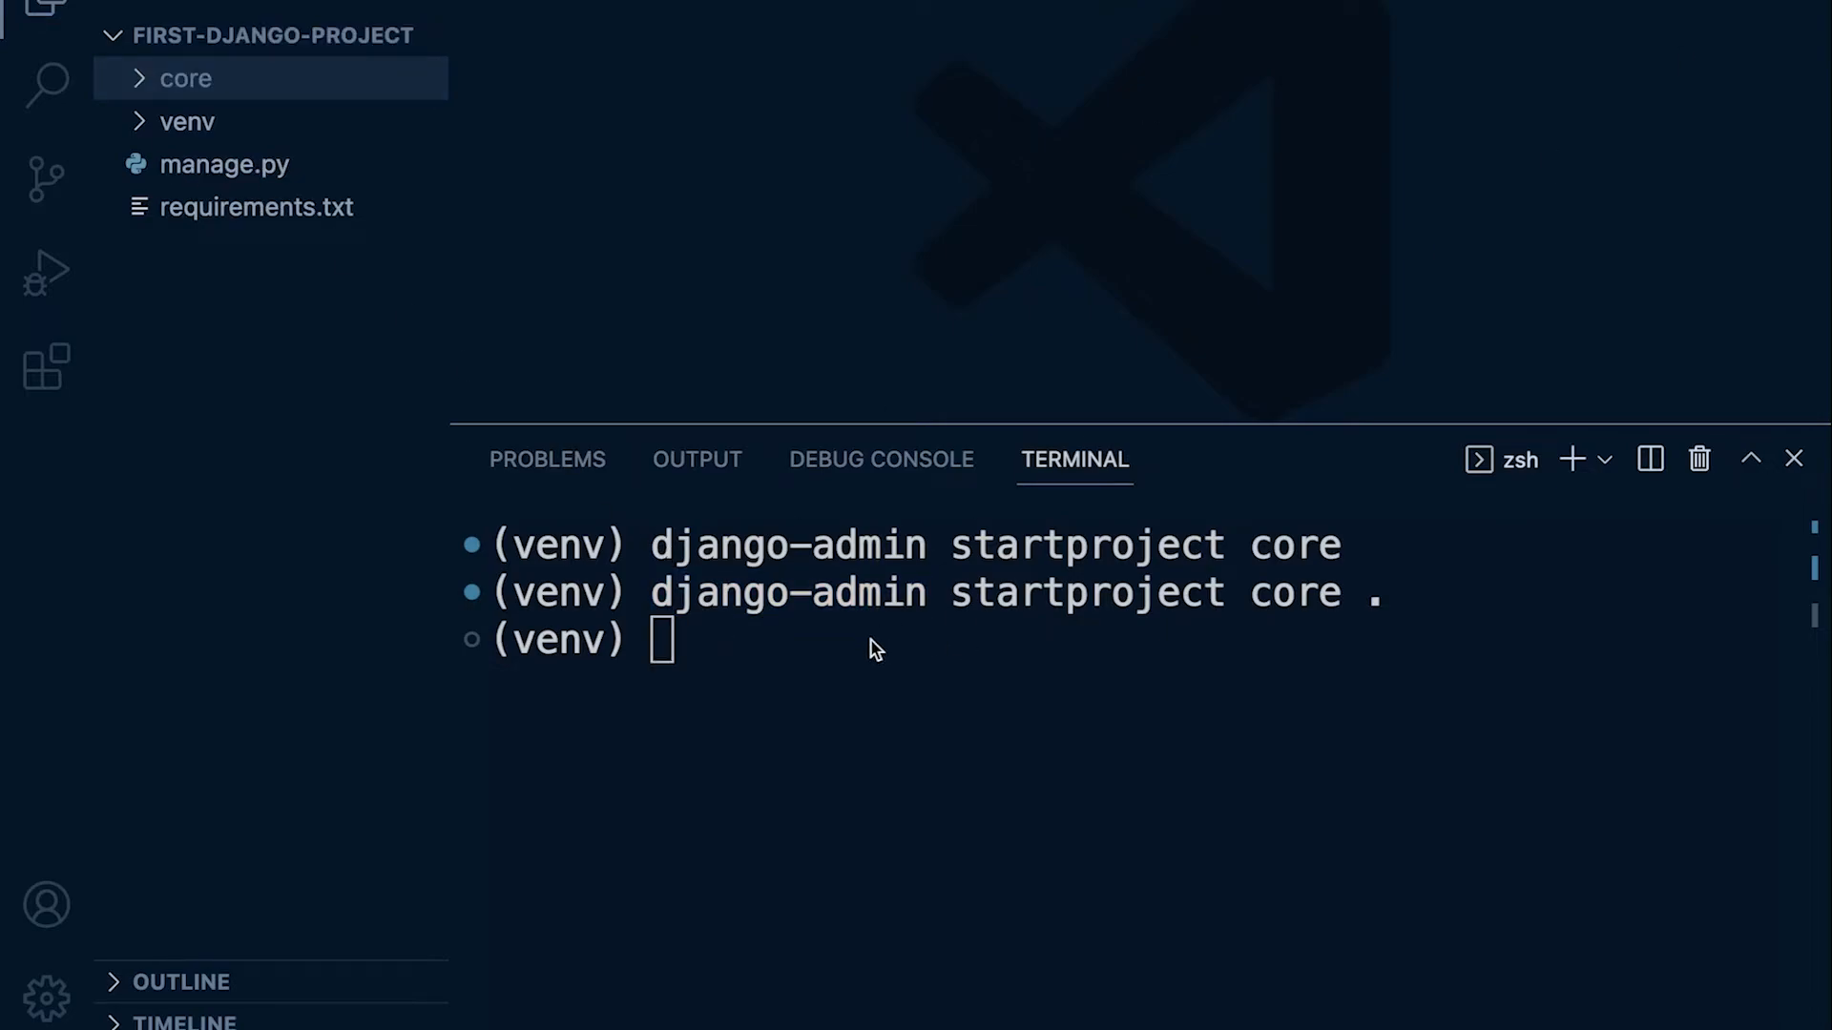
mouse_move(899, 632)
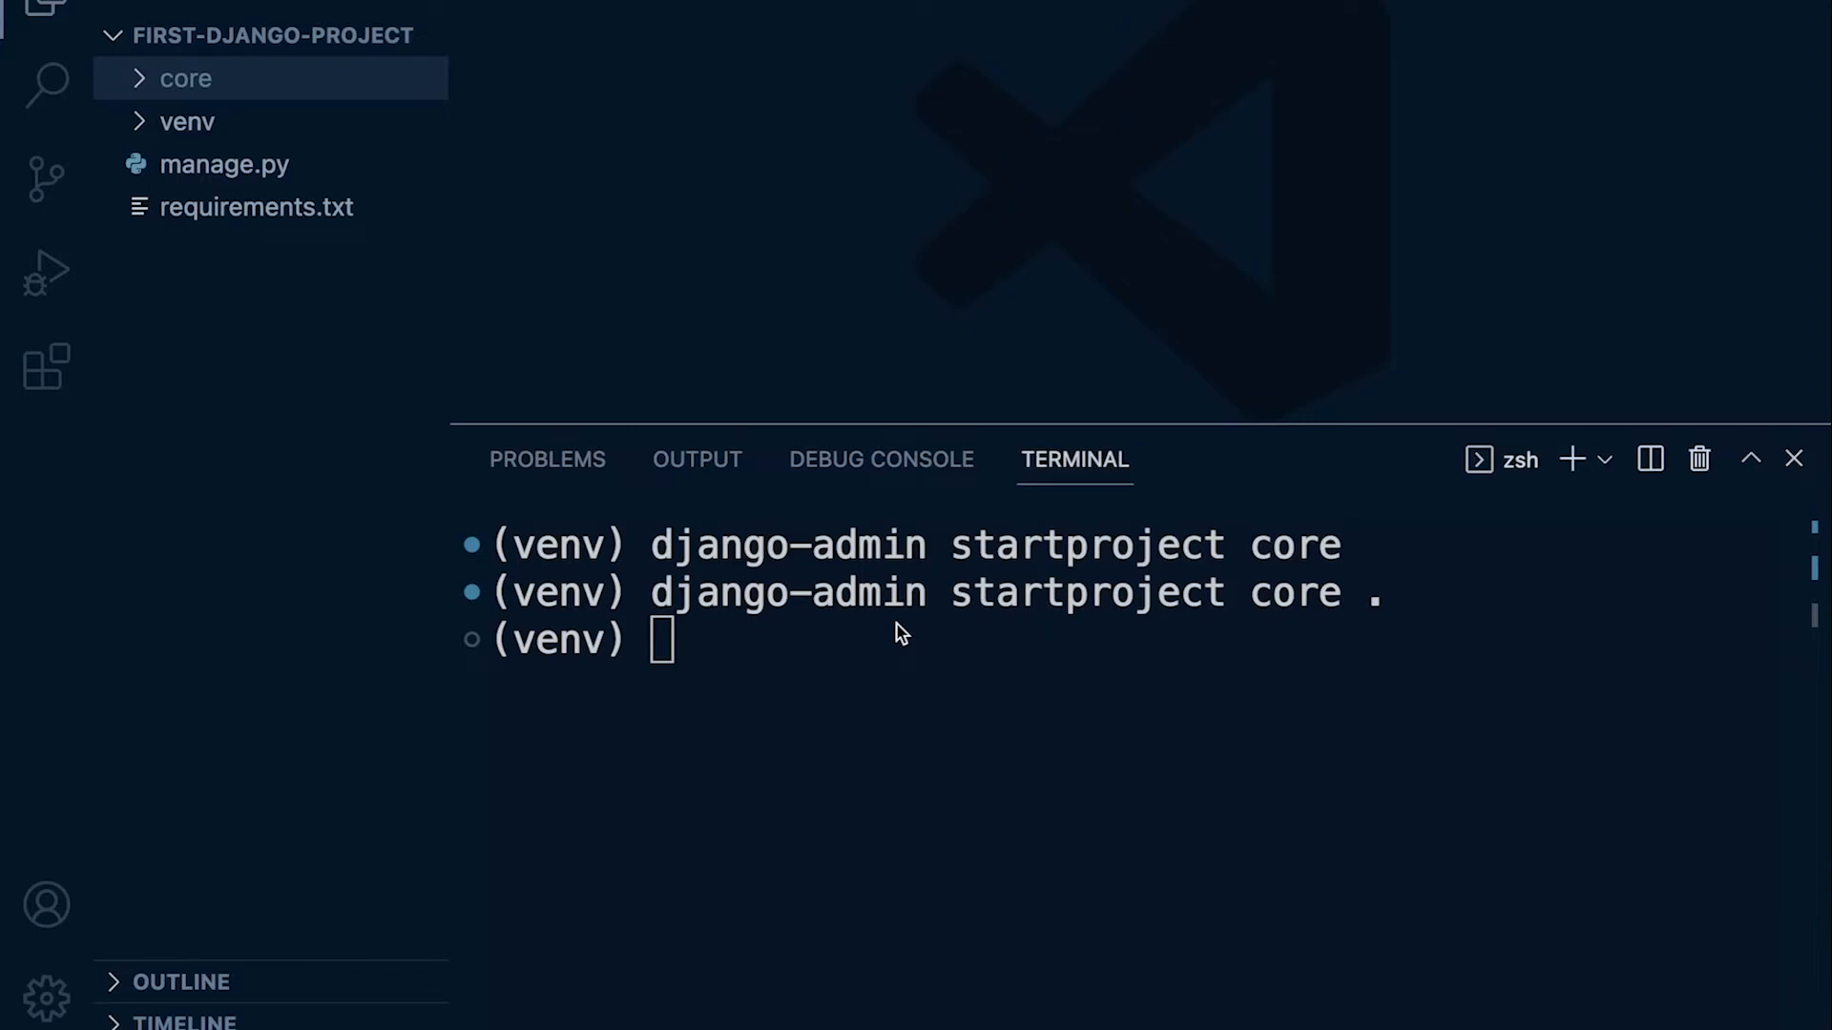
mouse_move(813, 668)
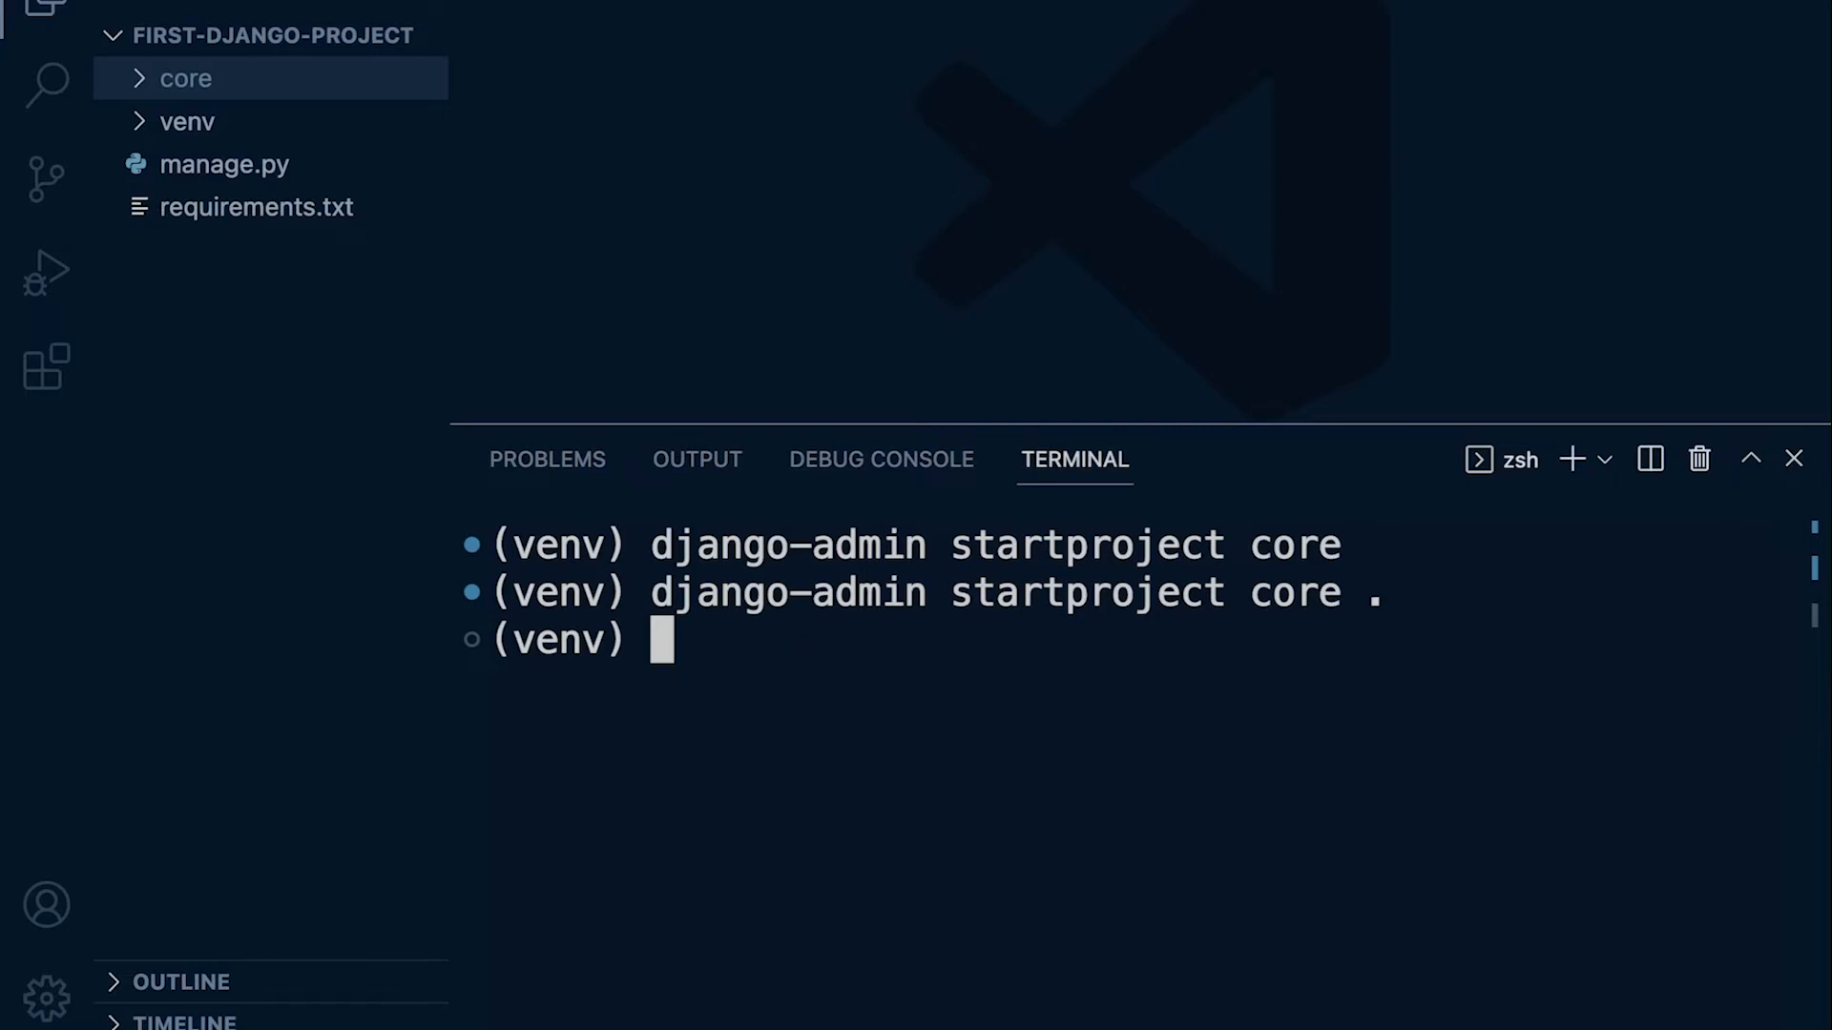
mouse_move(882, 638)
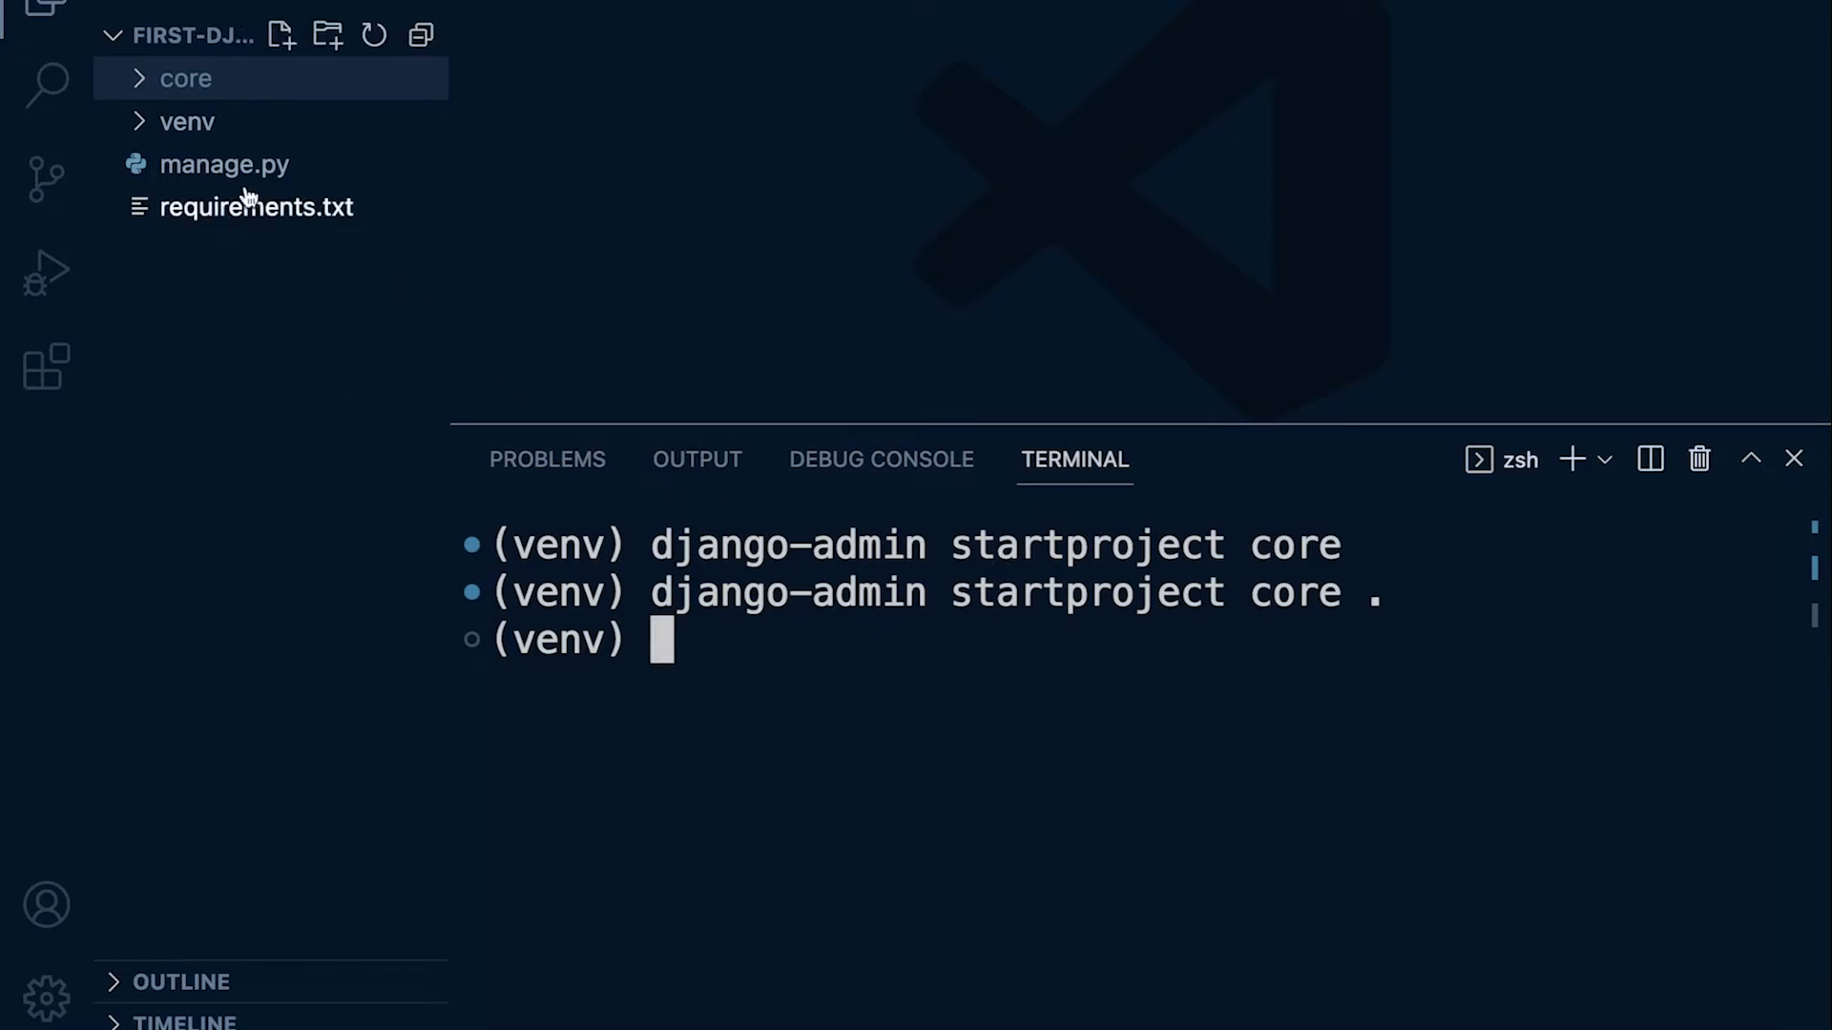
mouse_move(277, 174)
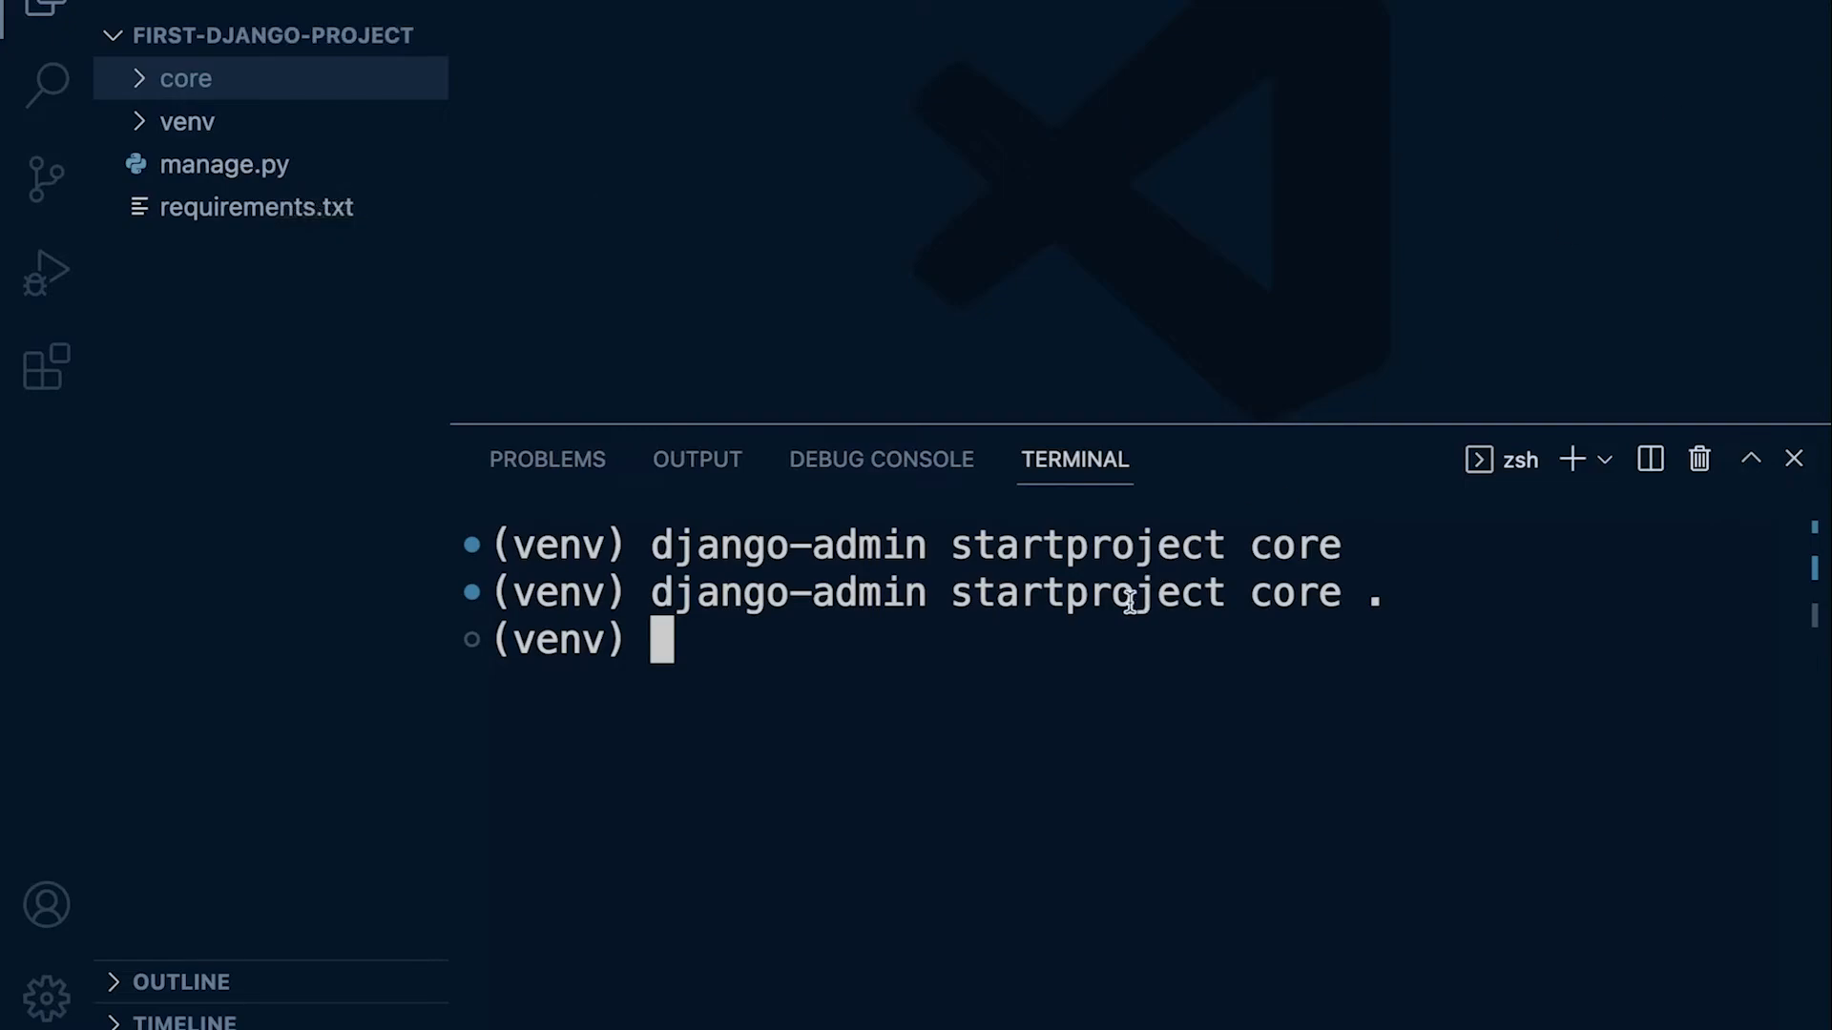
mouse_move(836, 654)
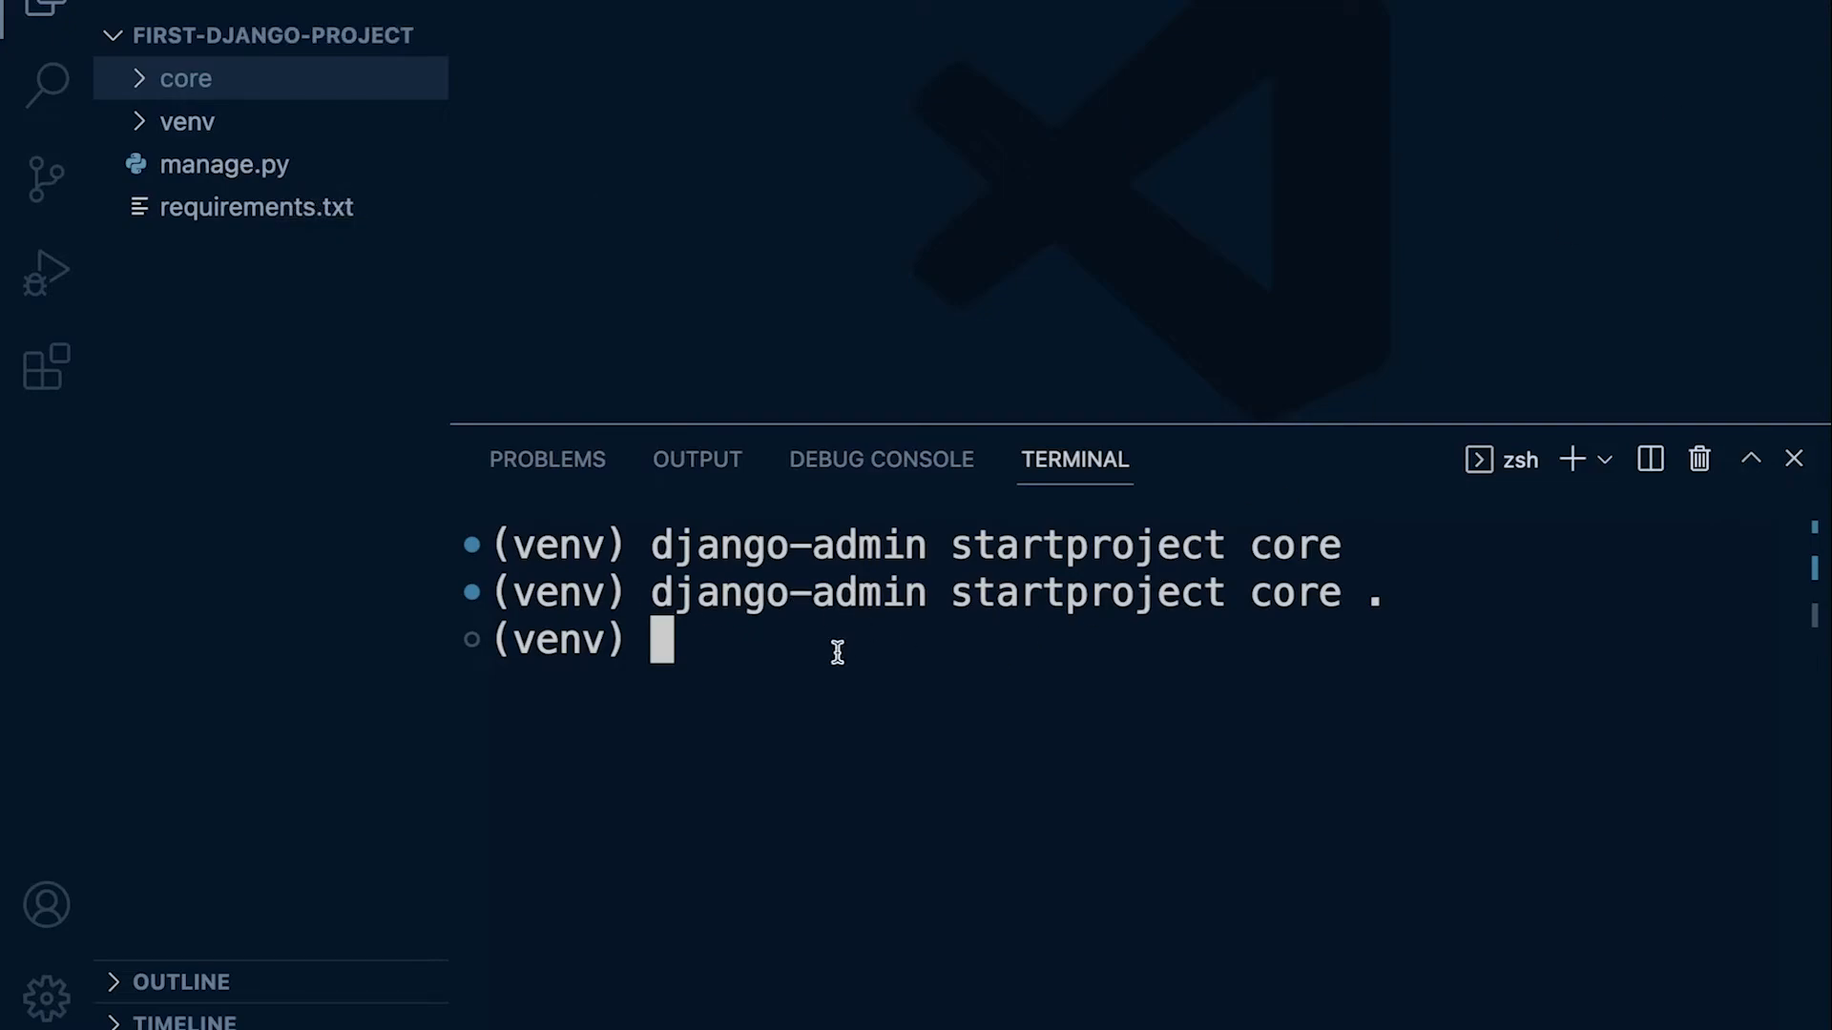
Step: Run 'python3 manage.py runserver' to start the development server at 127.0.0.1:8000
type("py")
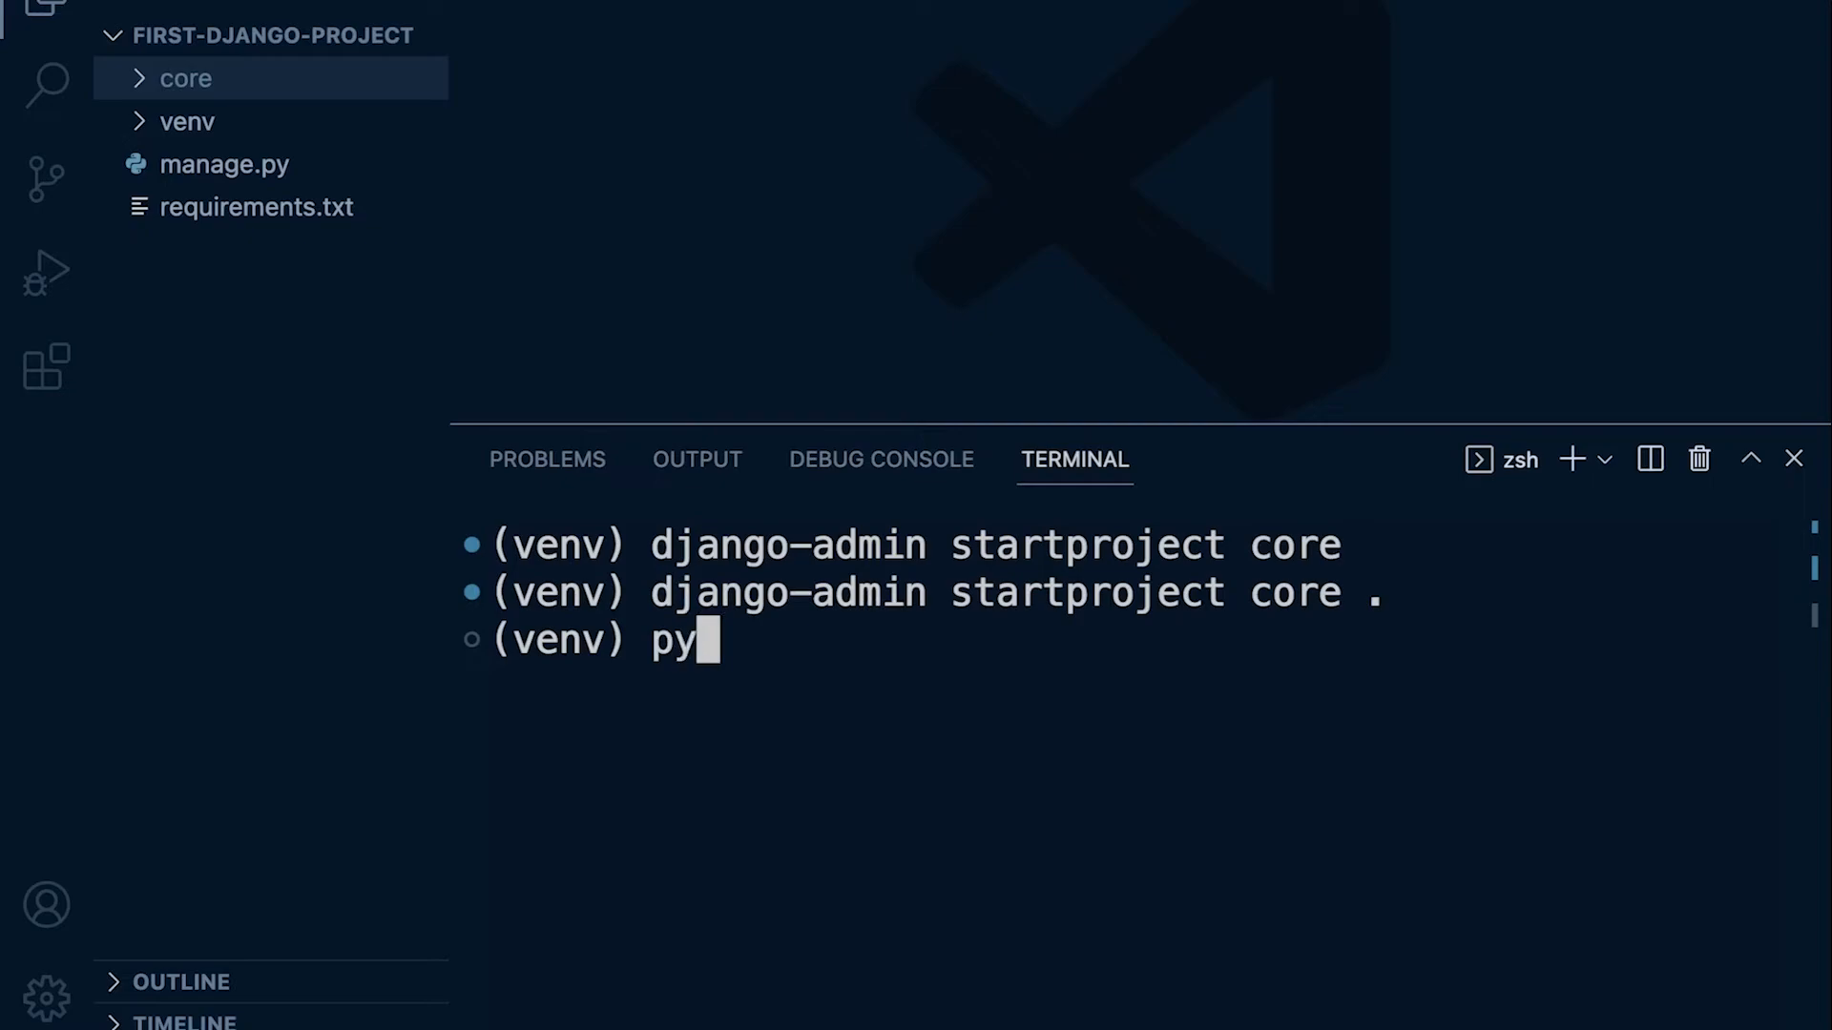
type("thon3")
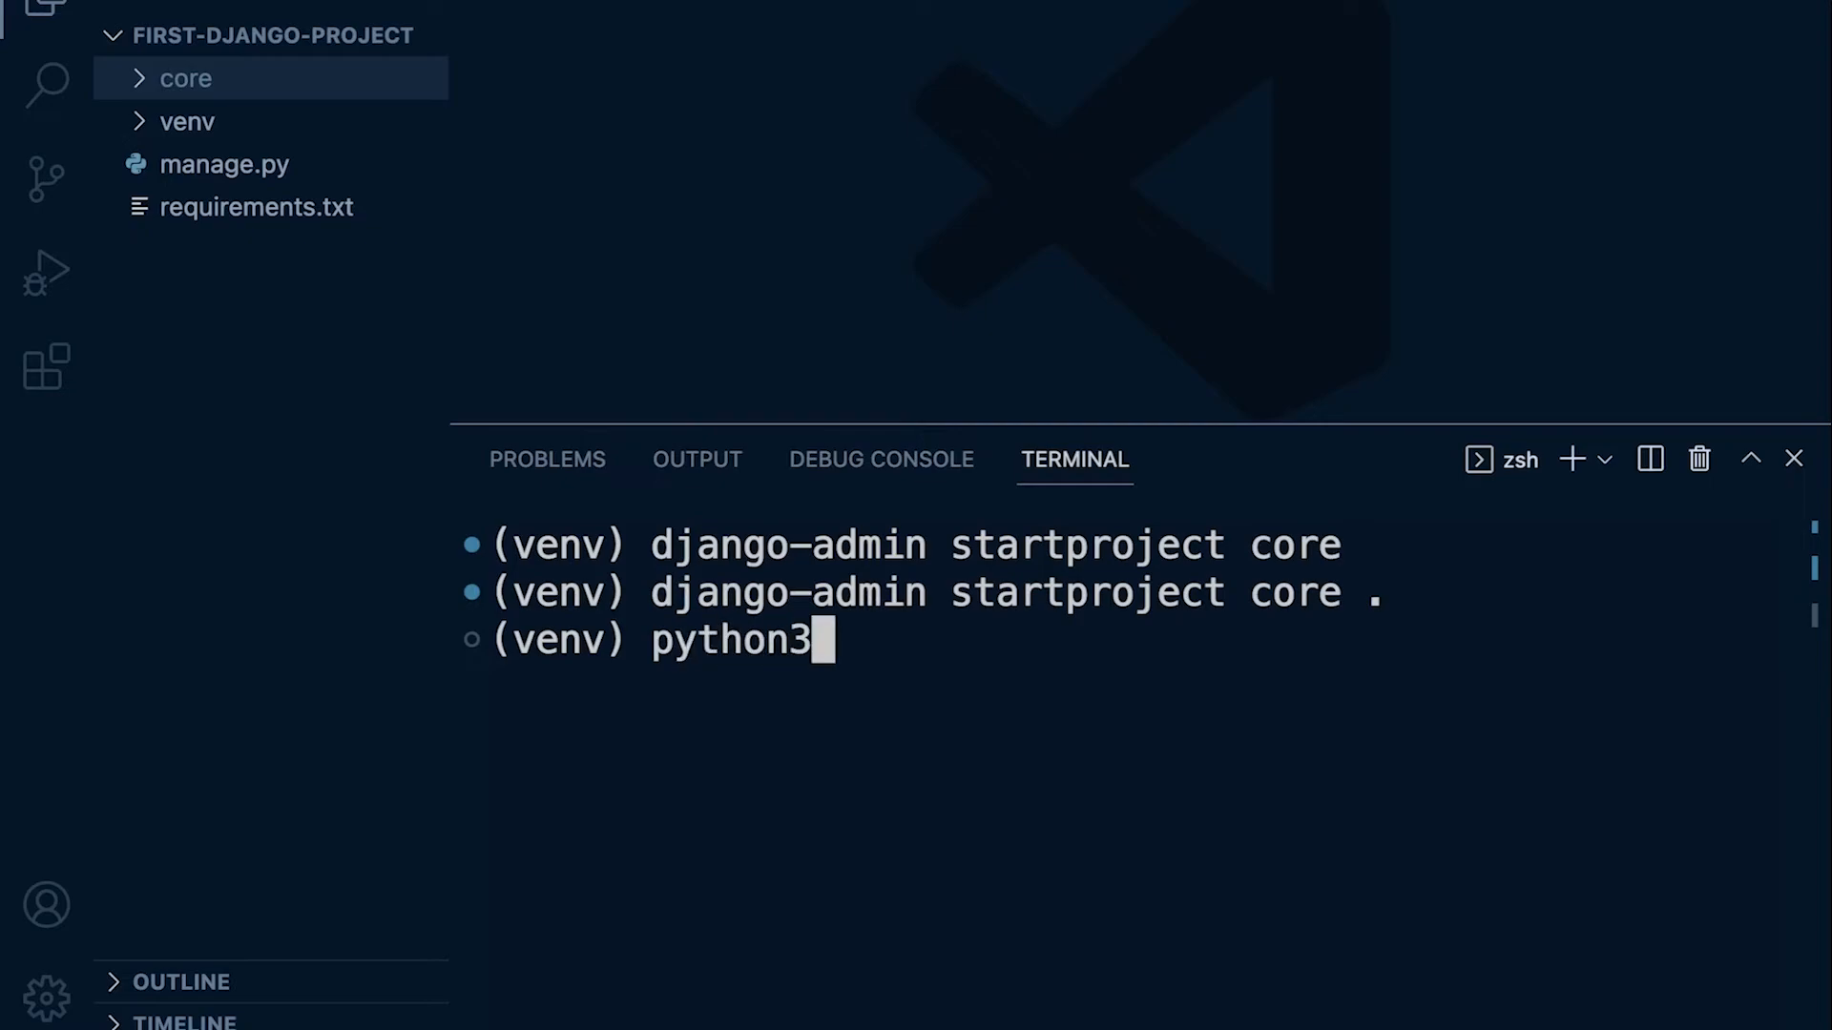
key("Backspace")
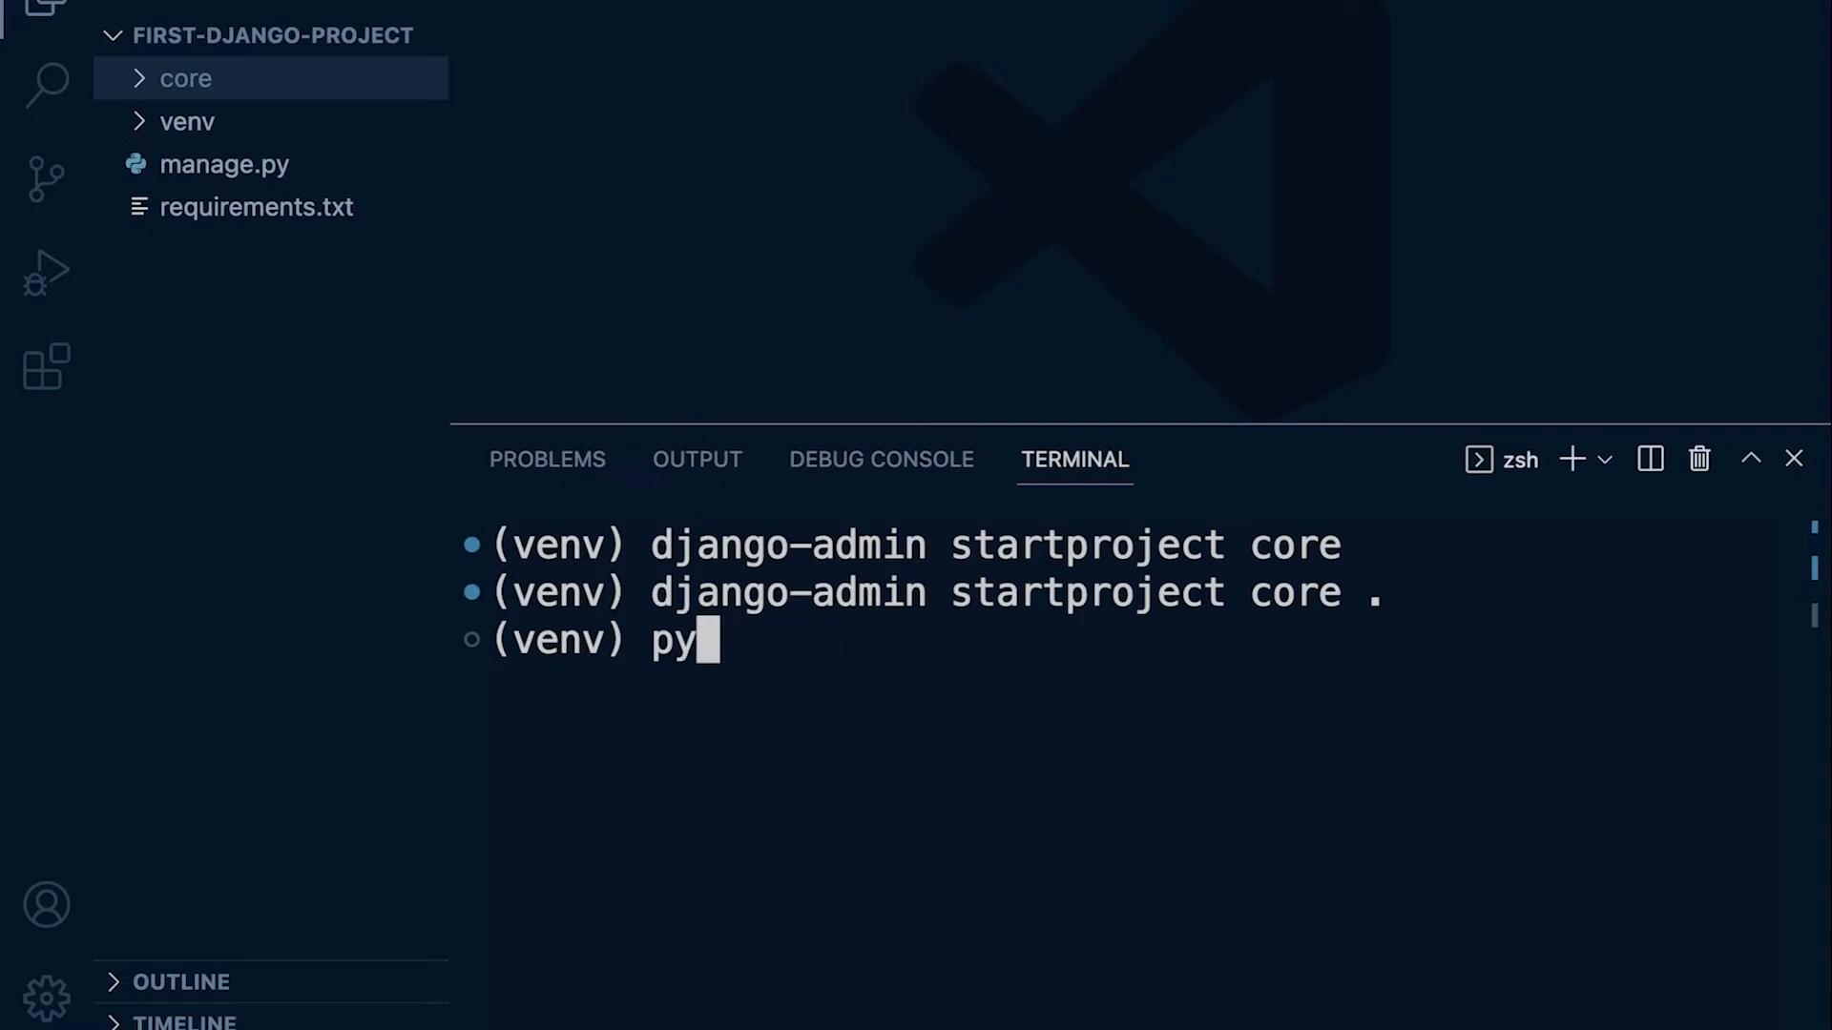
type("thon")
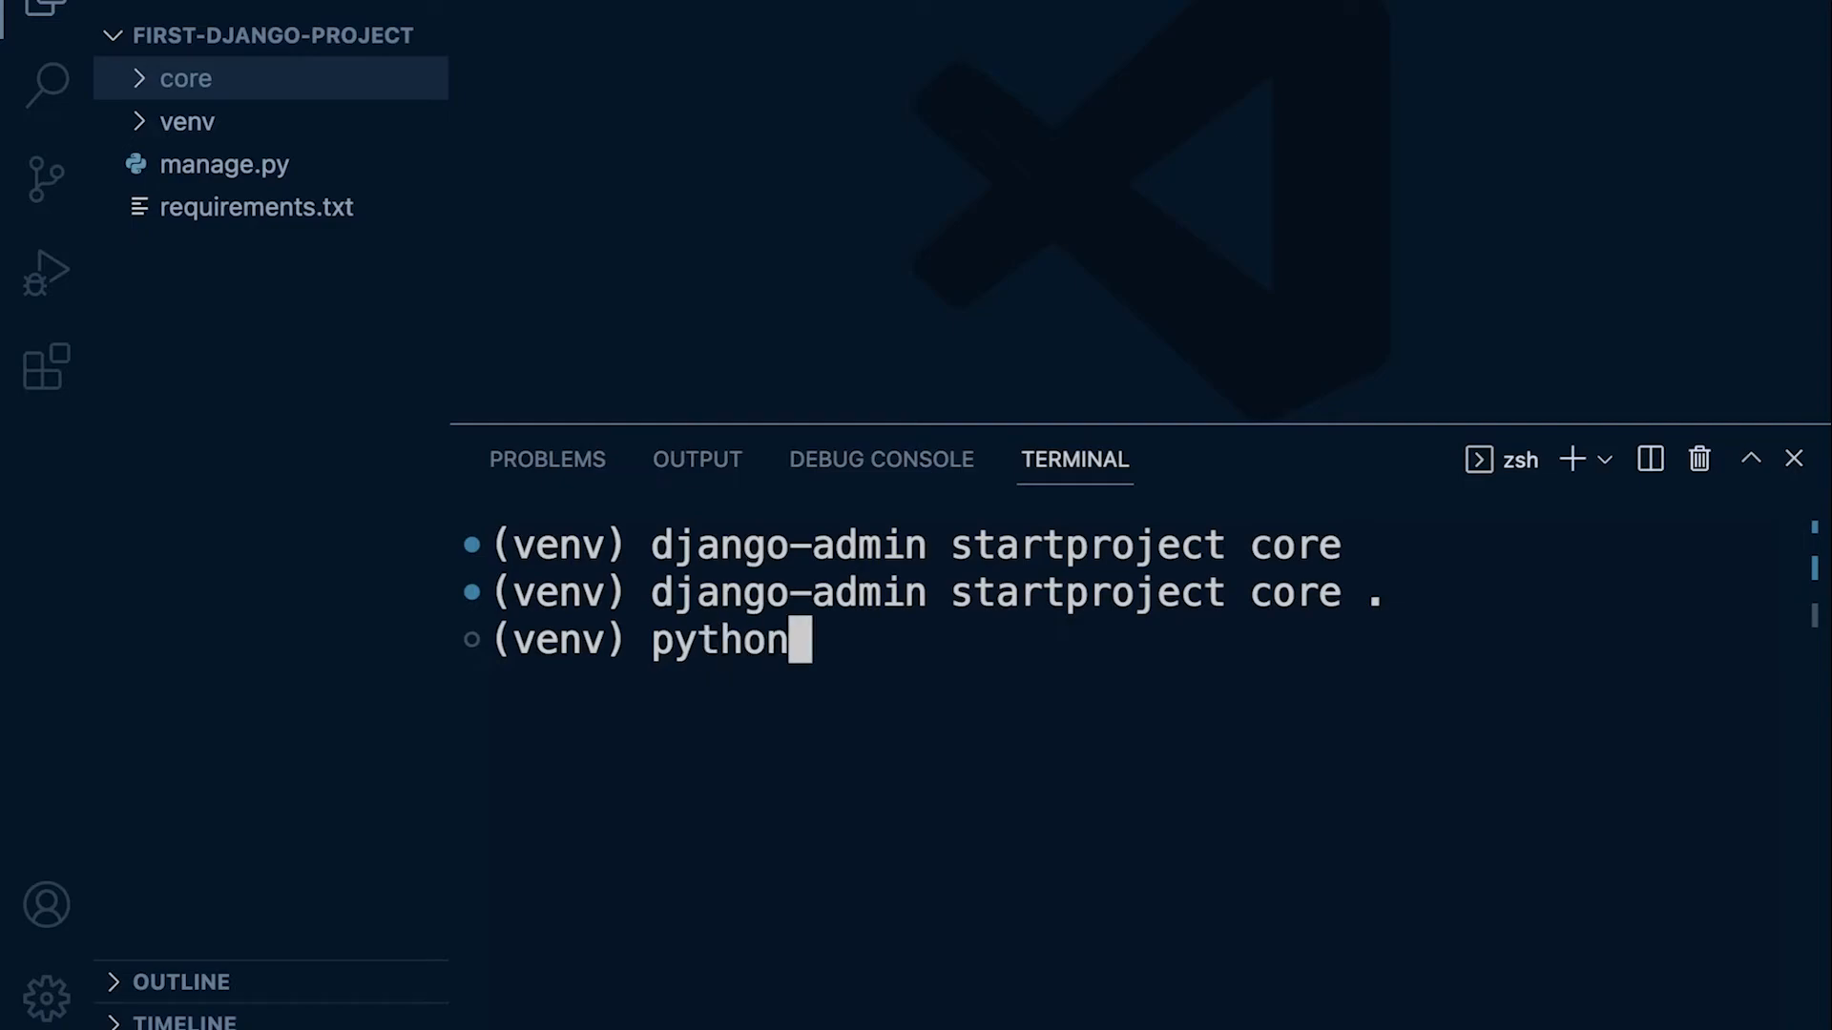
type("3")
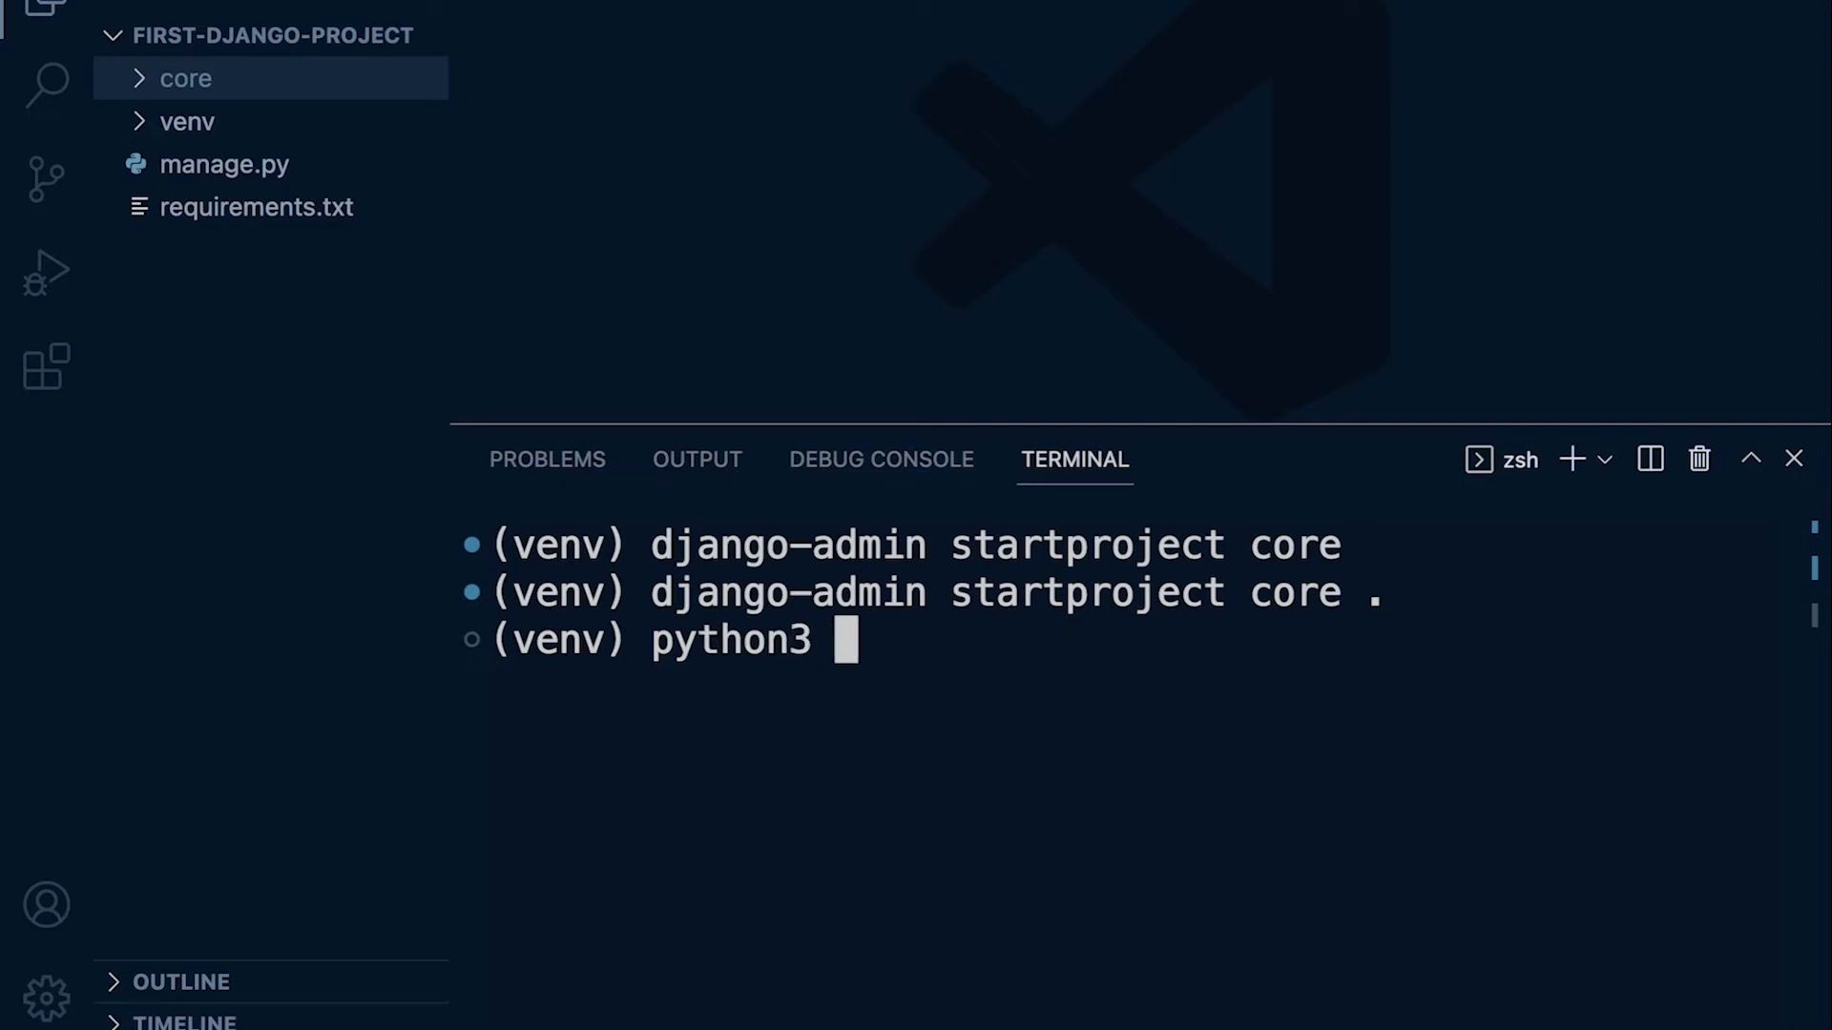
type("manage.py")
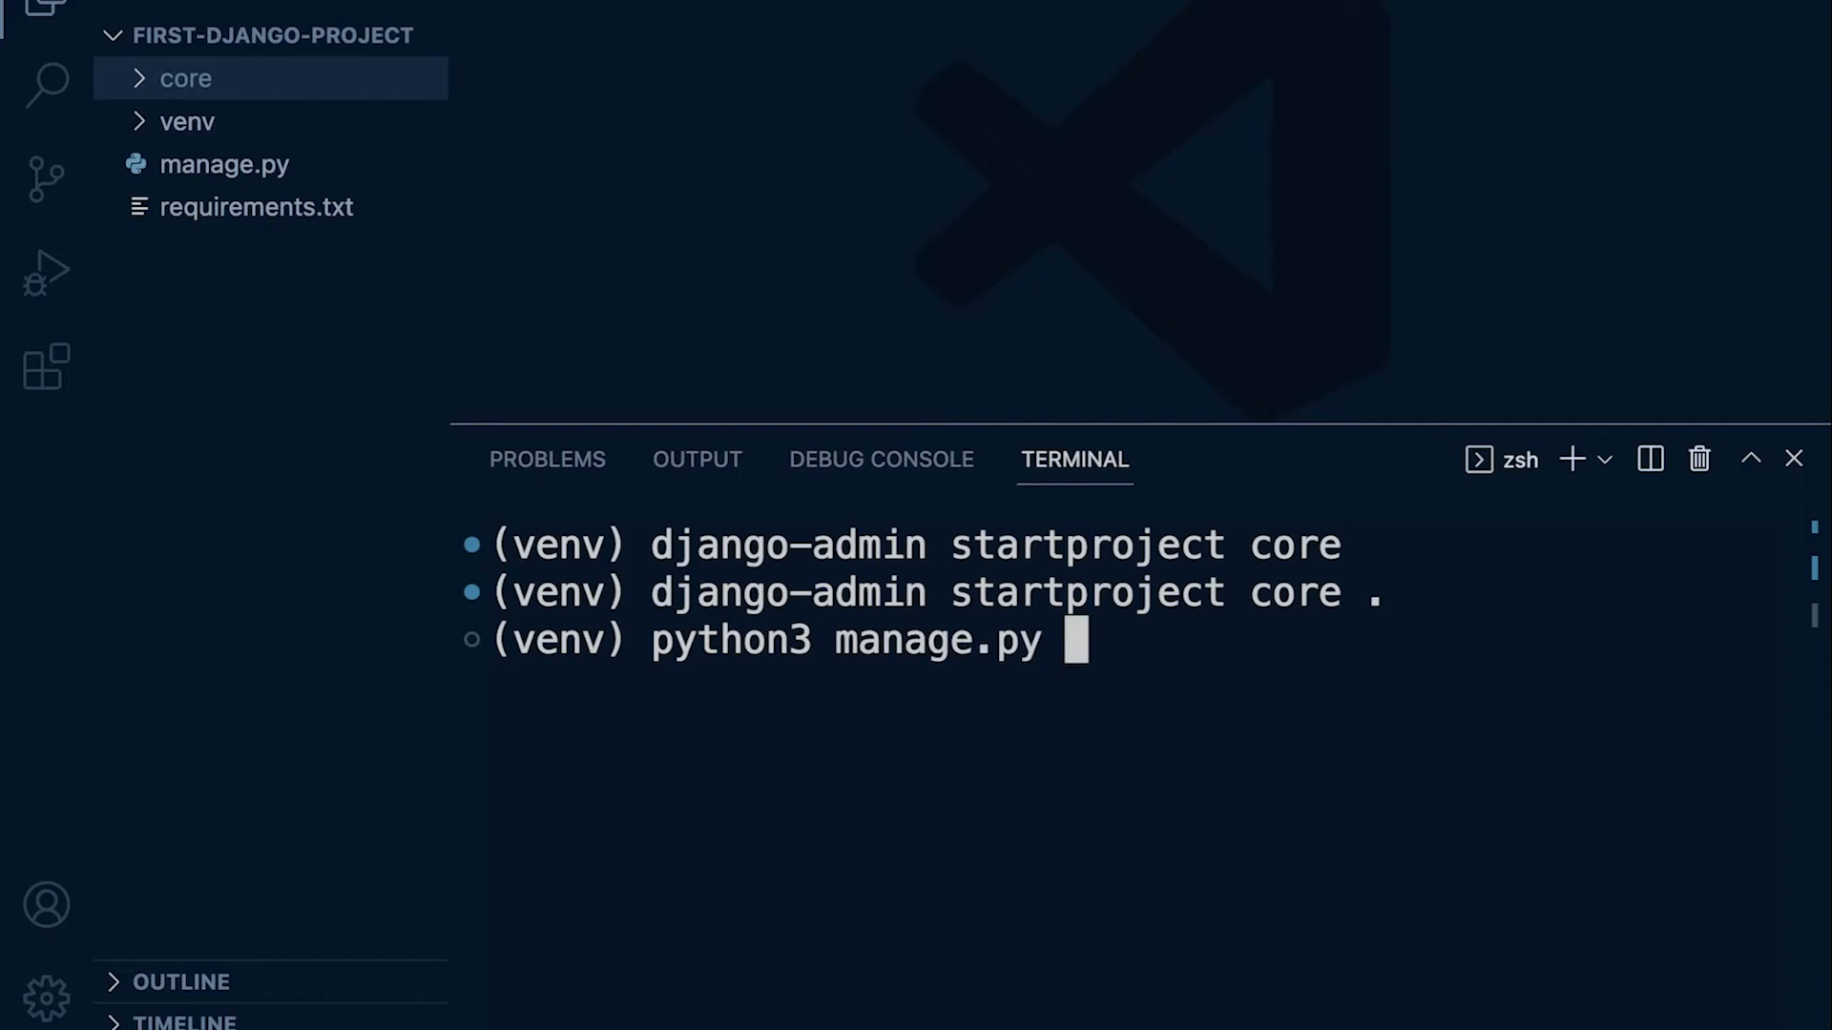
type("runser")
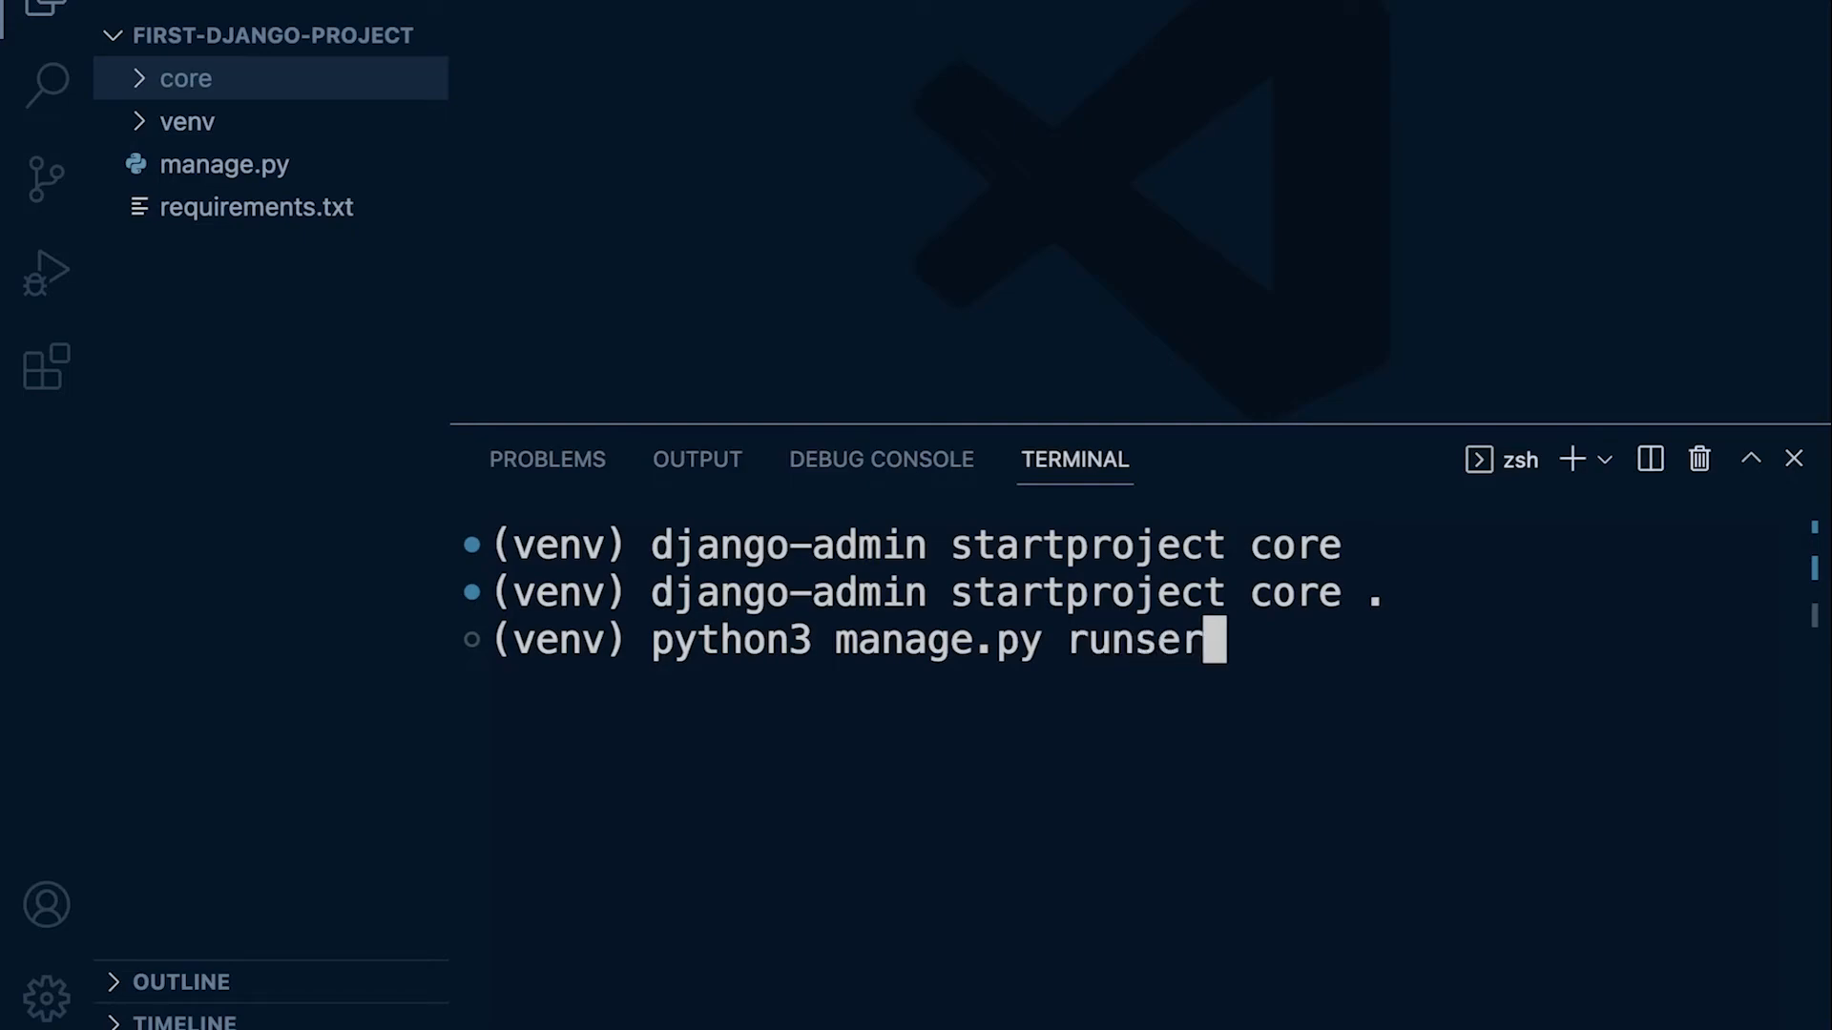
type("ver")
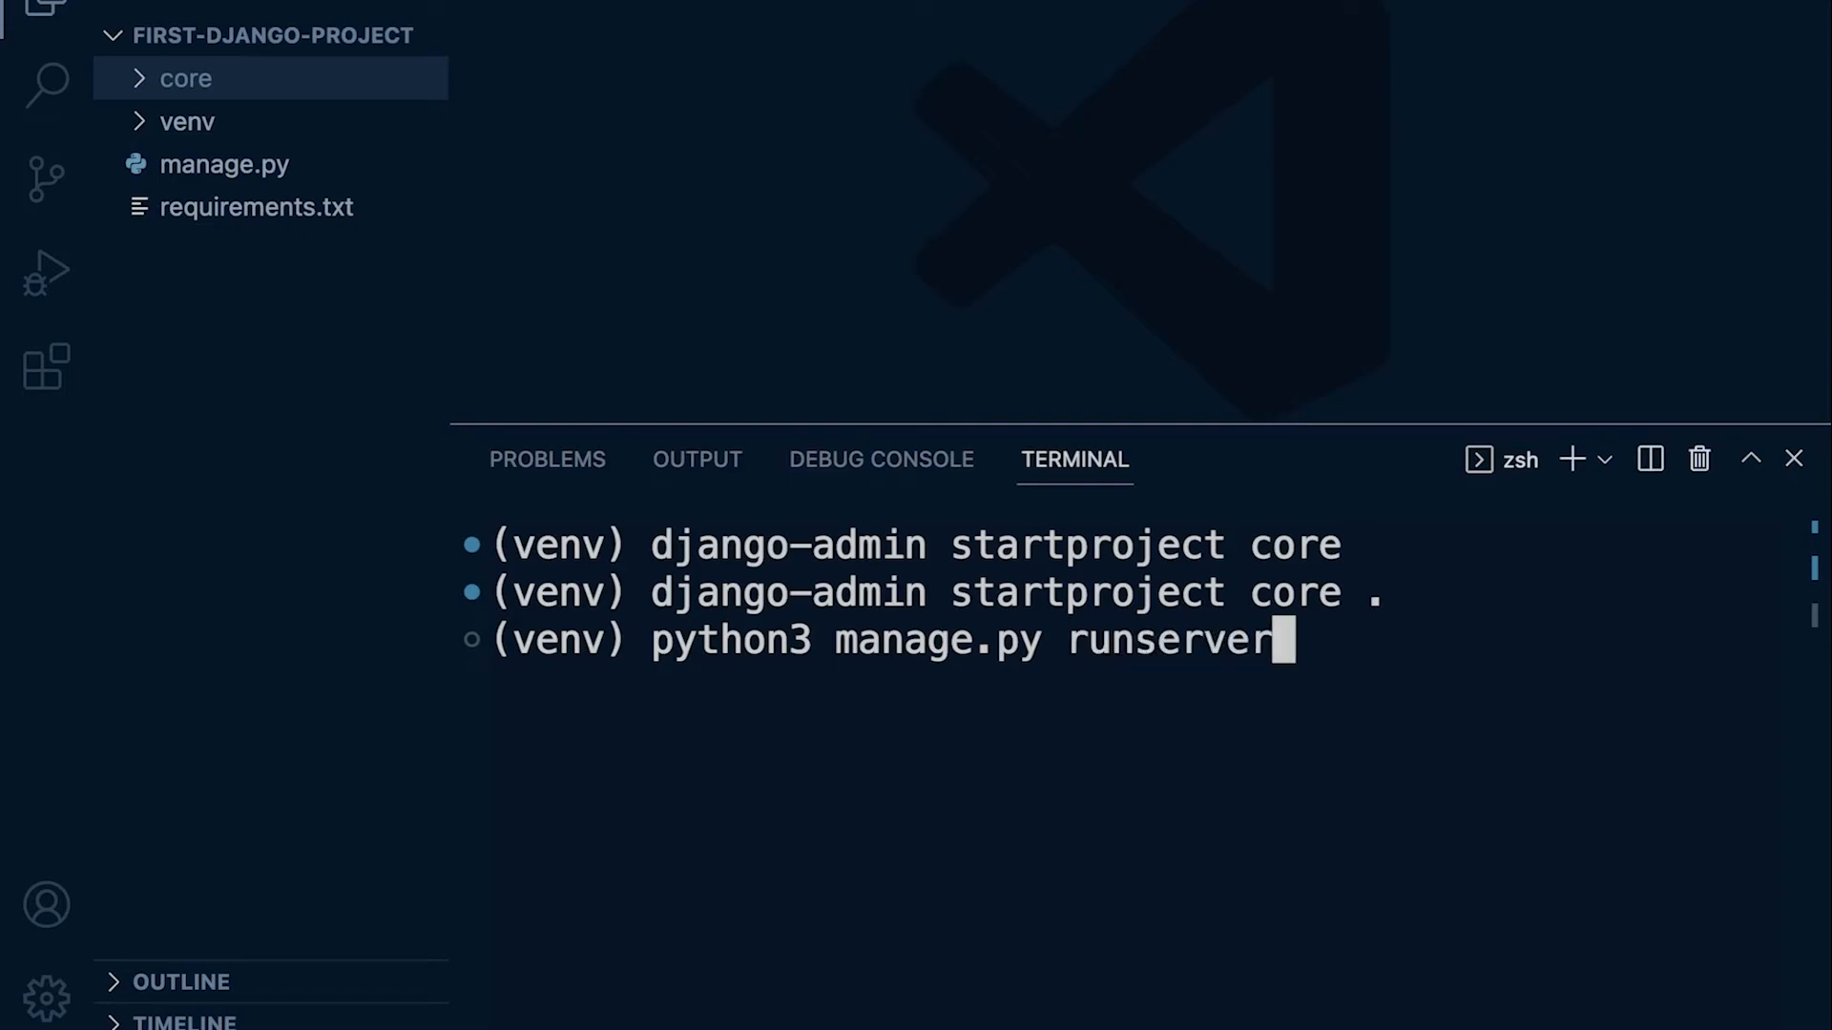
key("Enter")
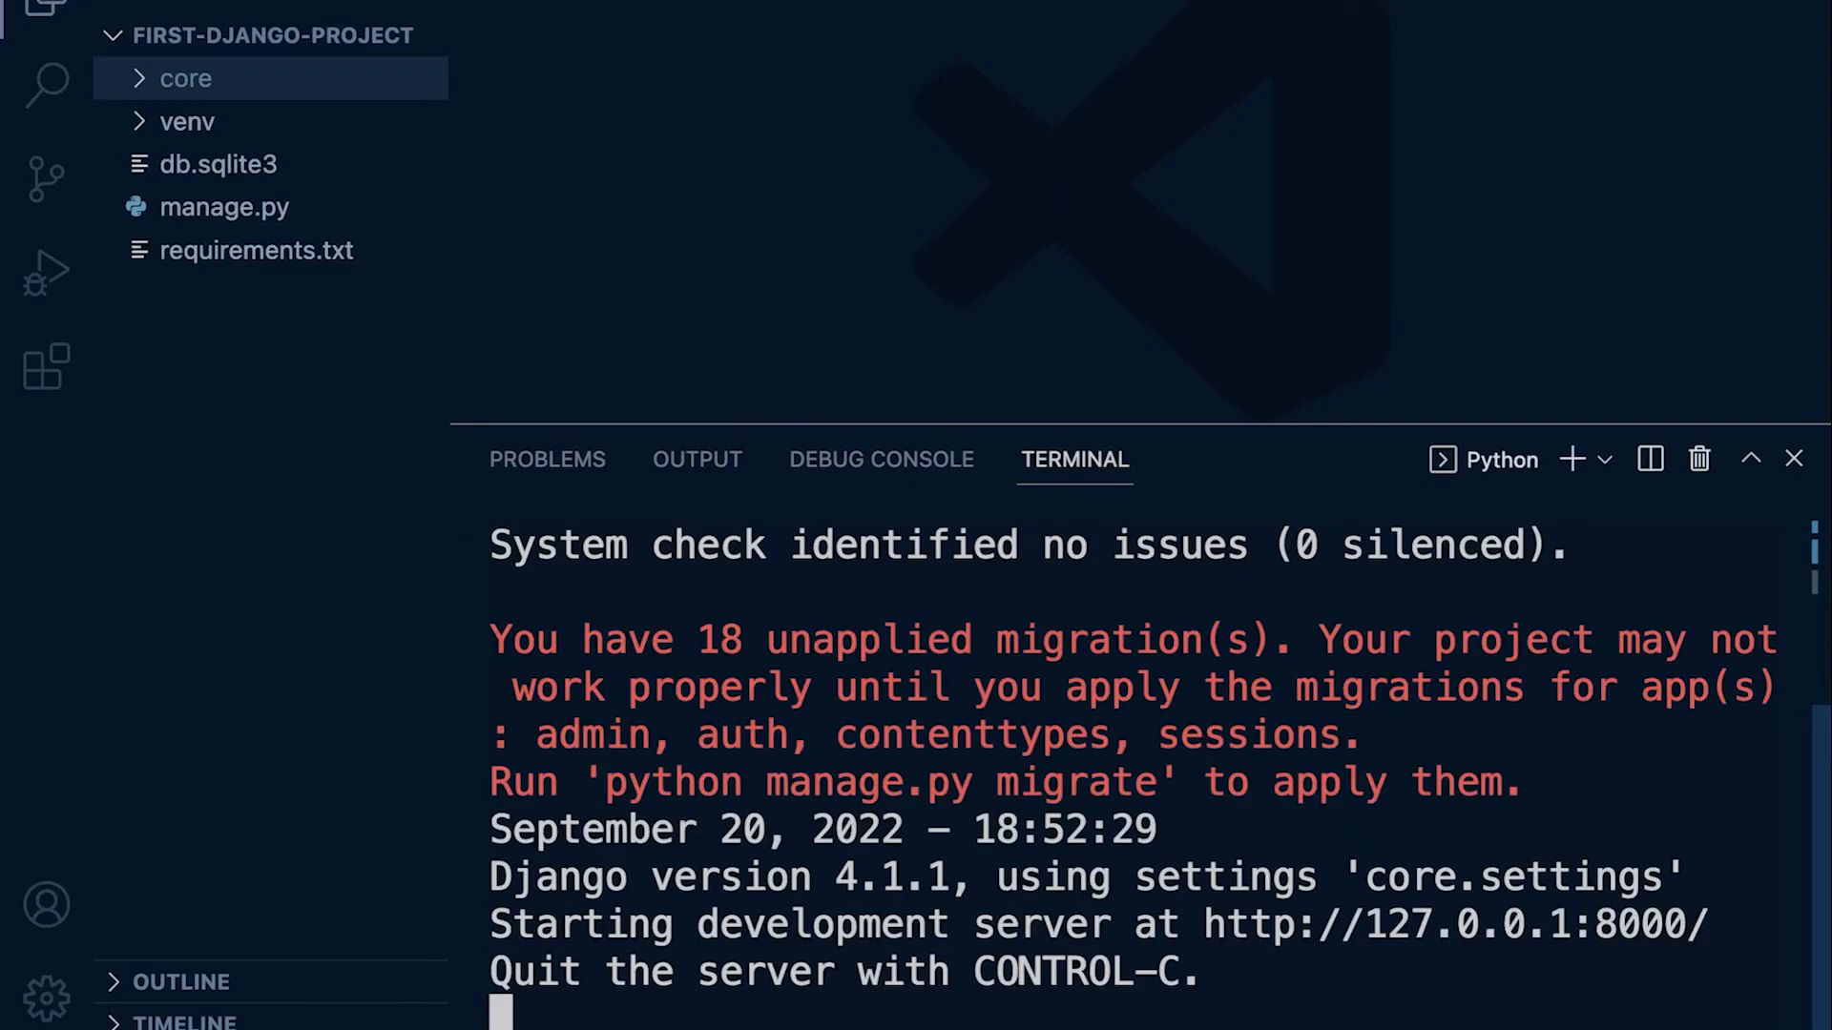
mouse_move(840, 832)
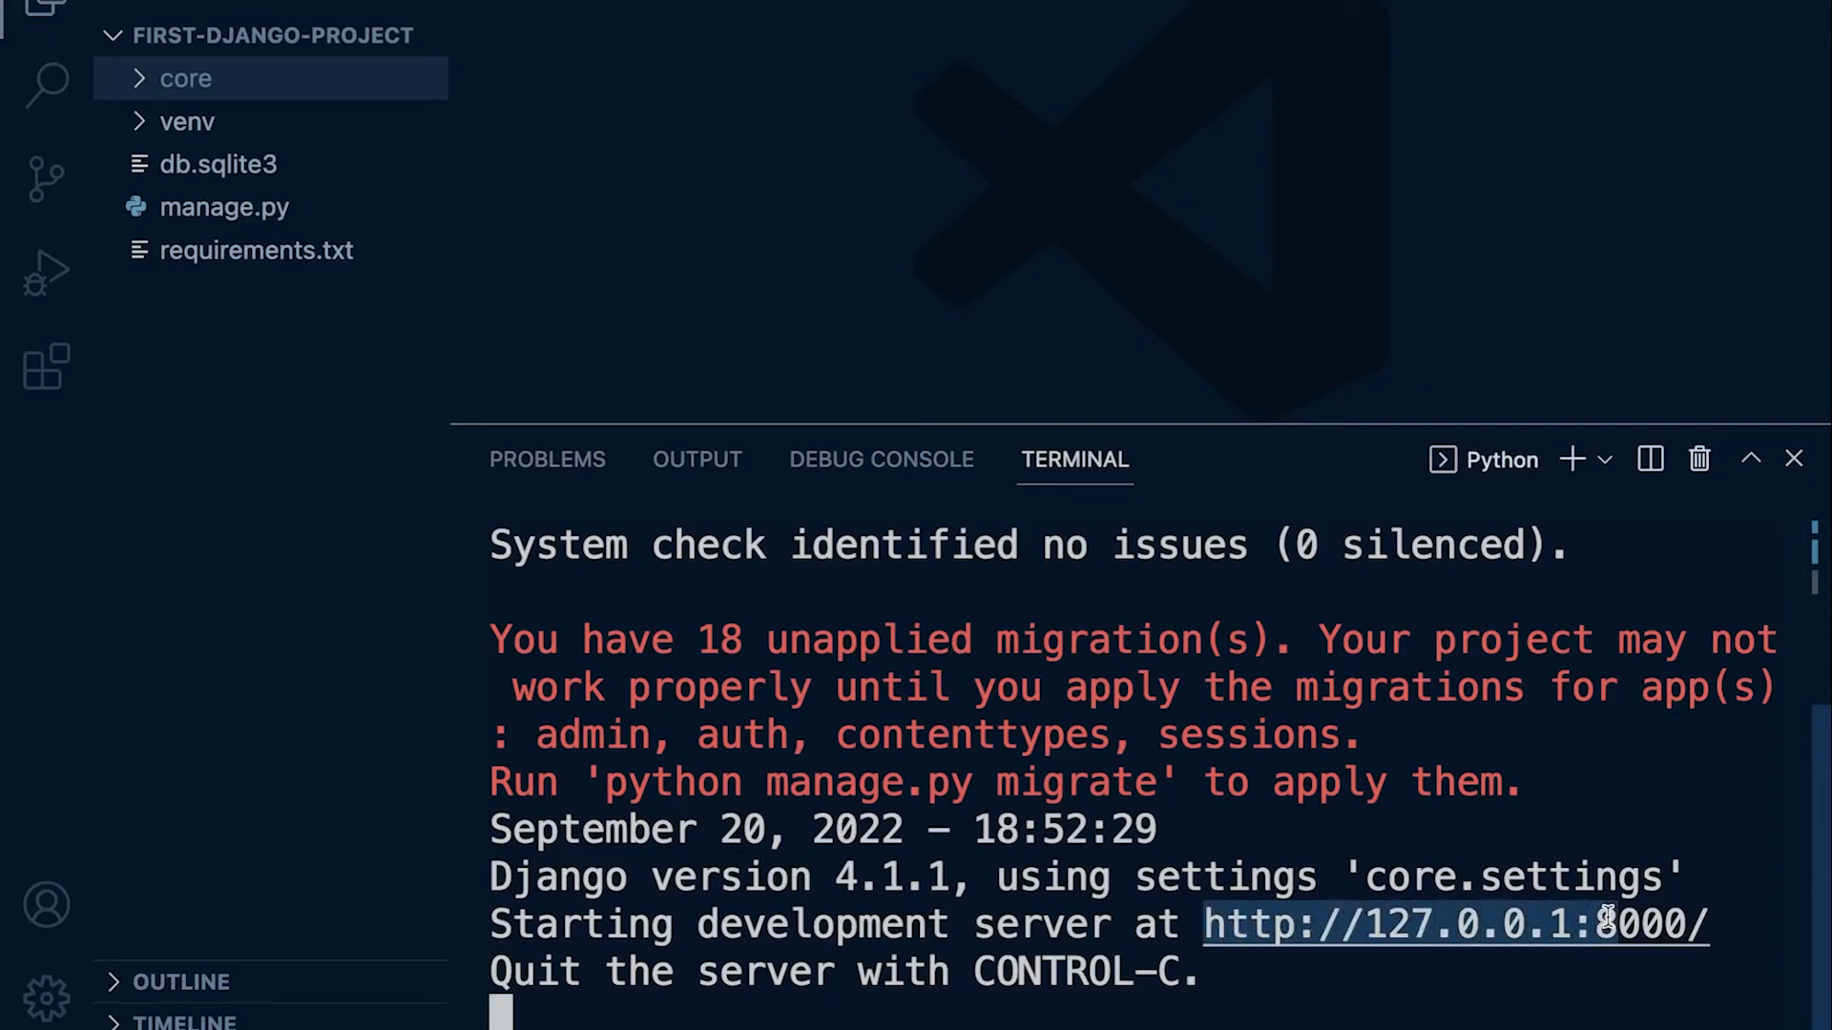
mouse_move(1698, 923)
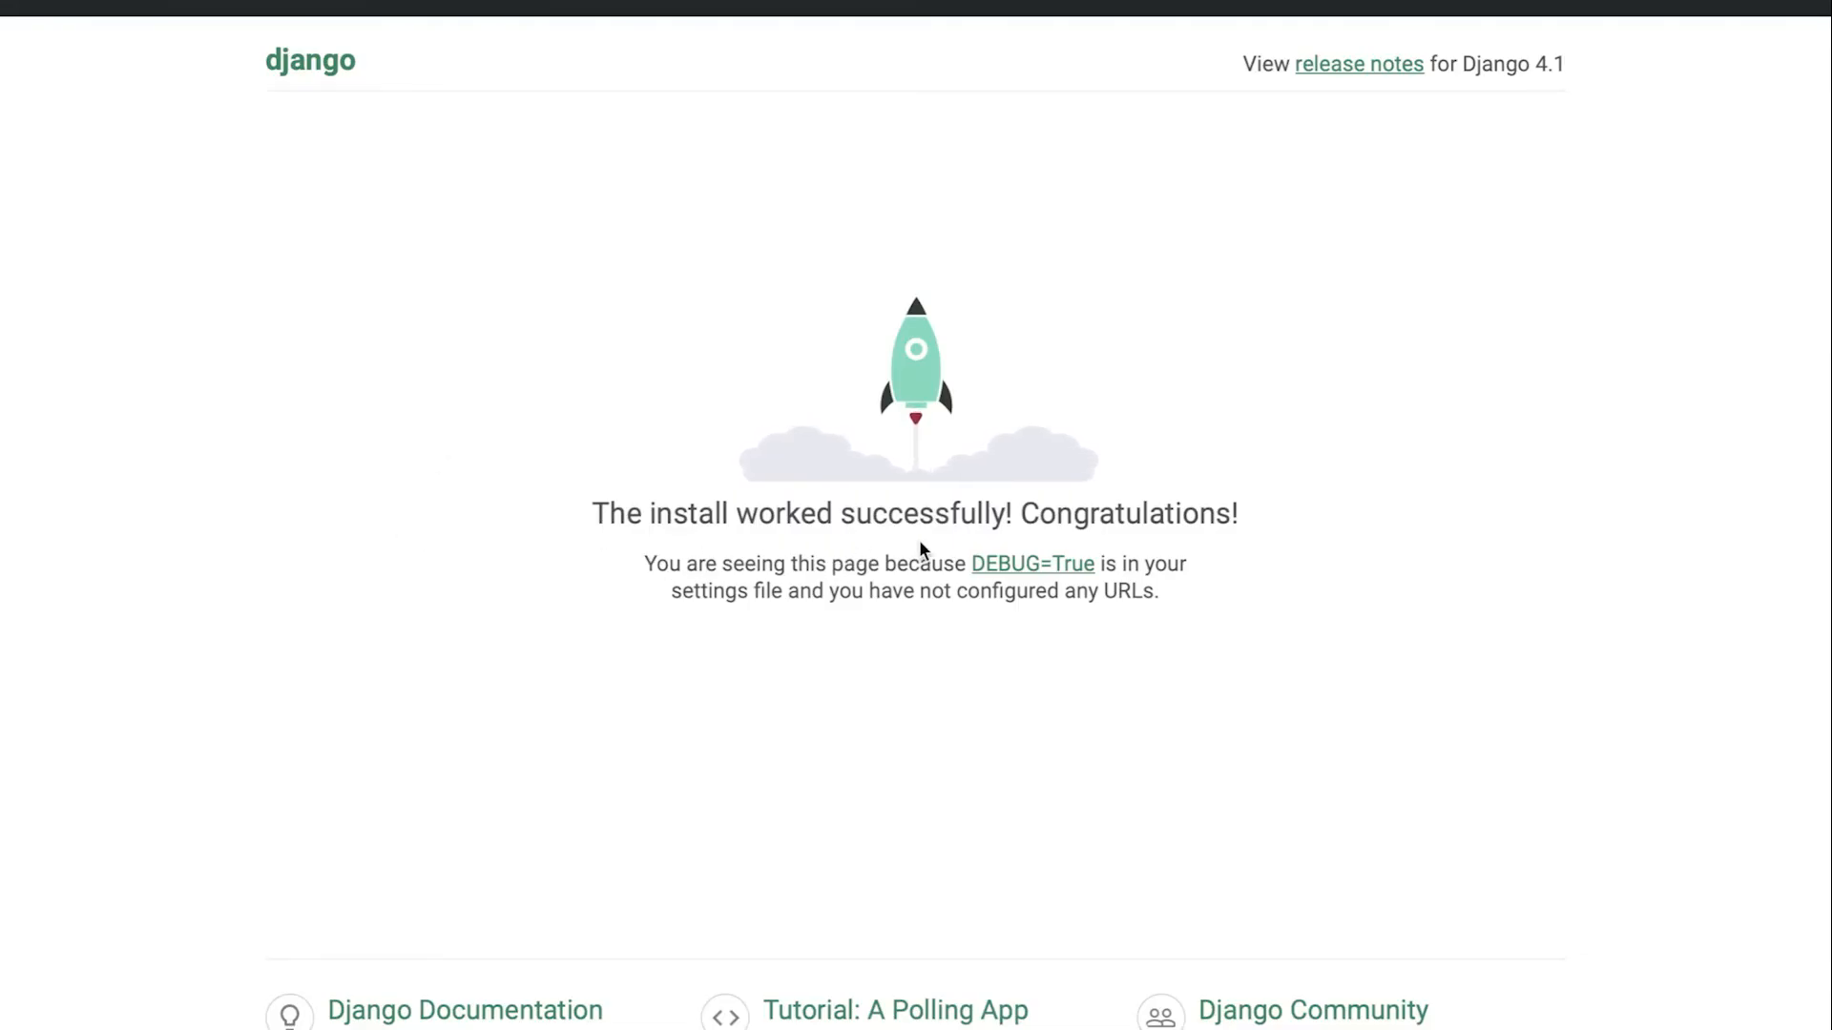
mouse_move(1118, 568)
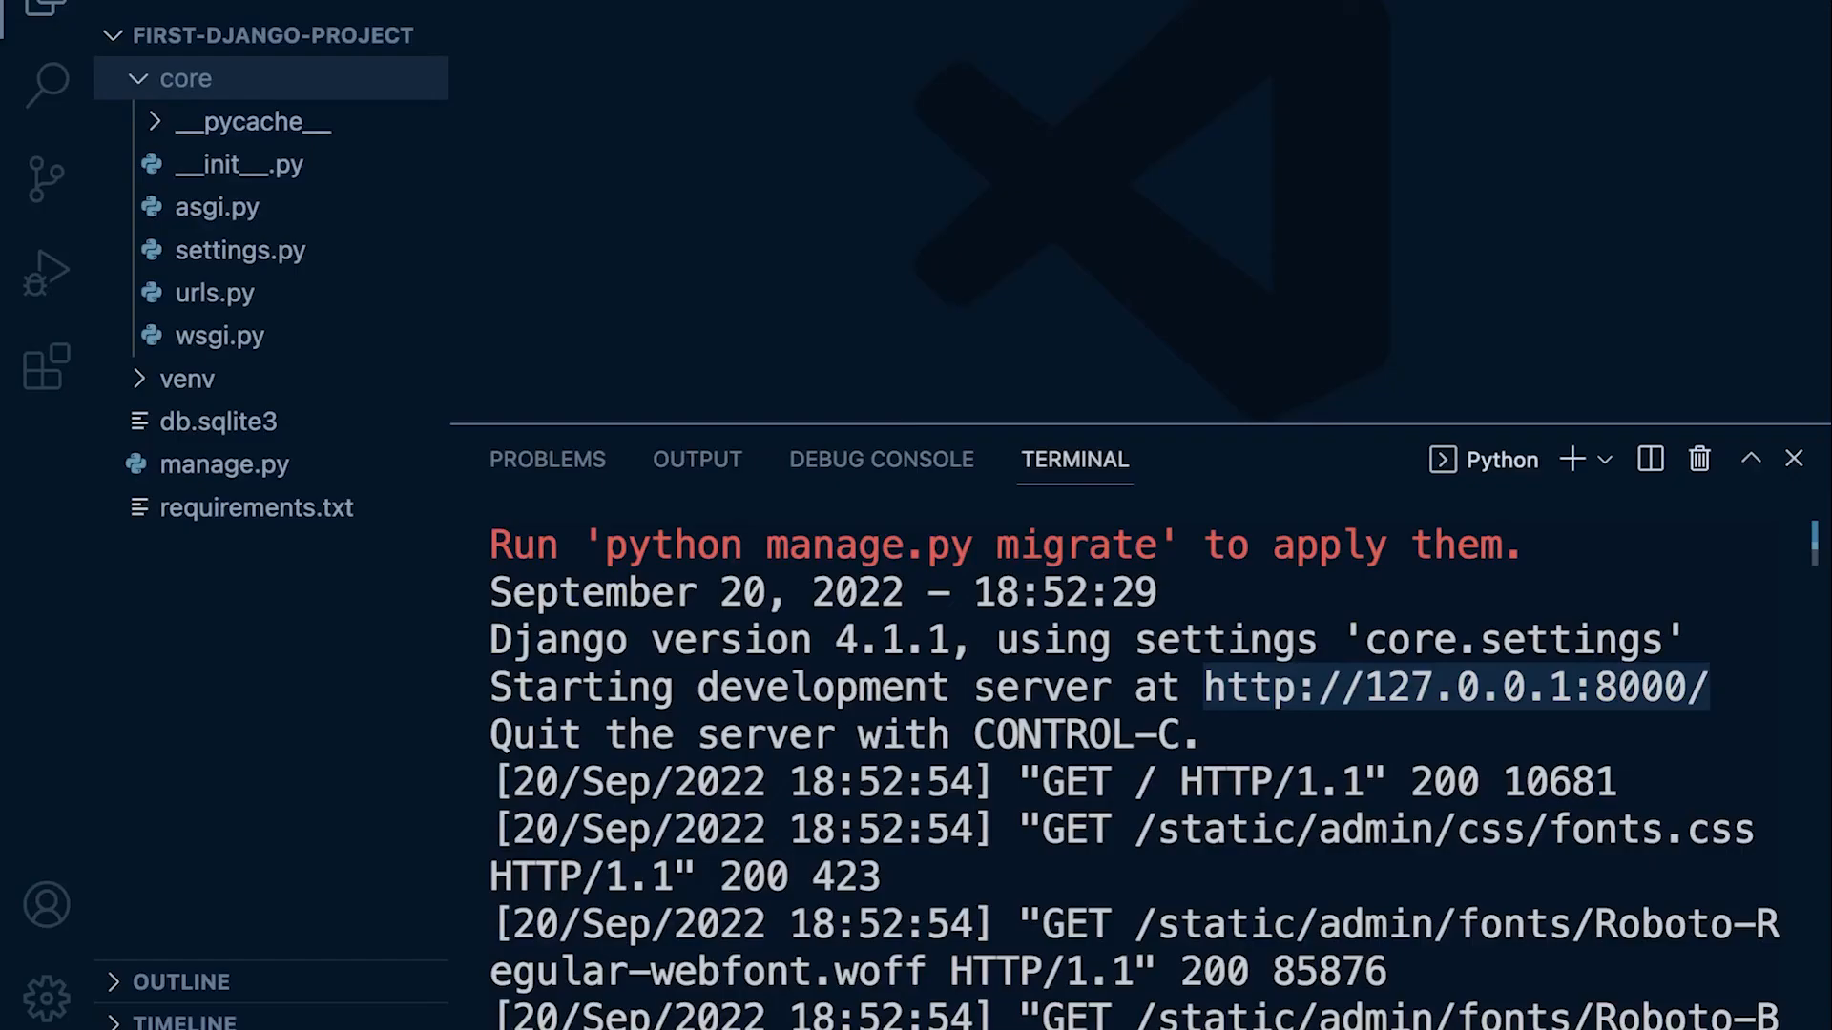
mouse_move(1204, 750)
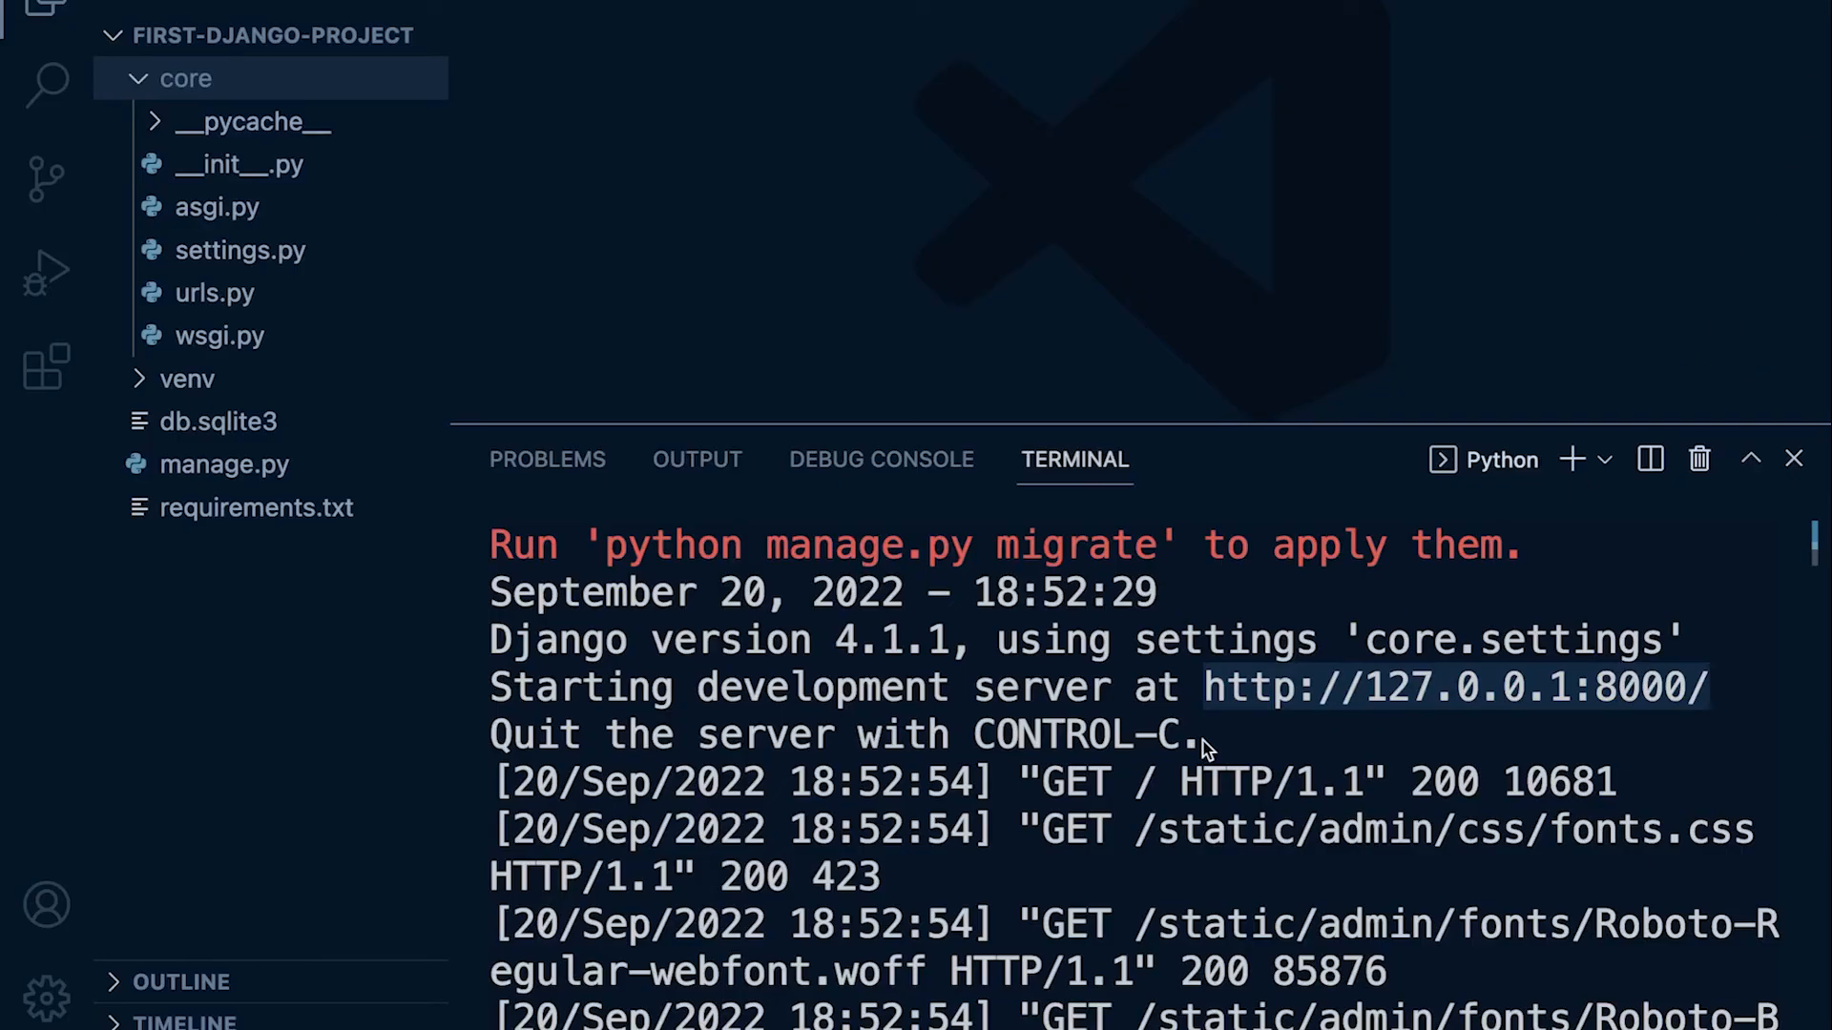
mouse_move(1244, 711)
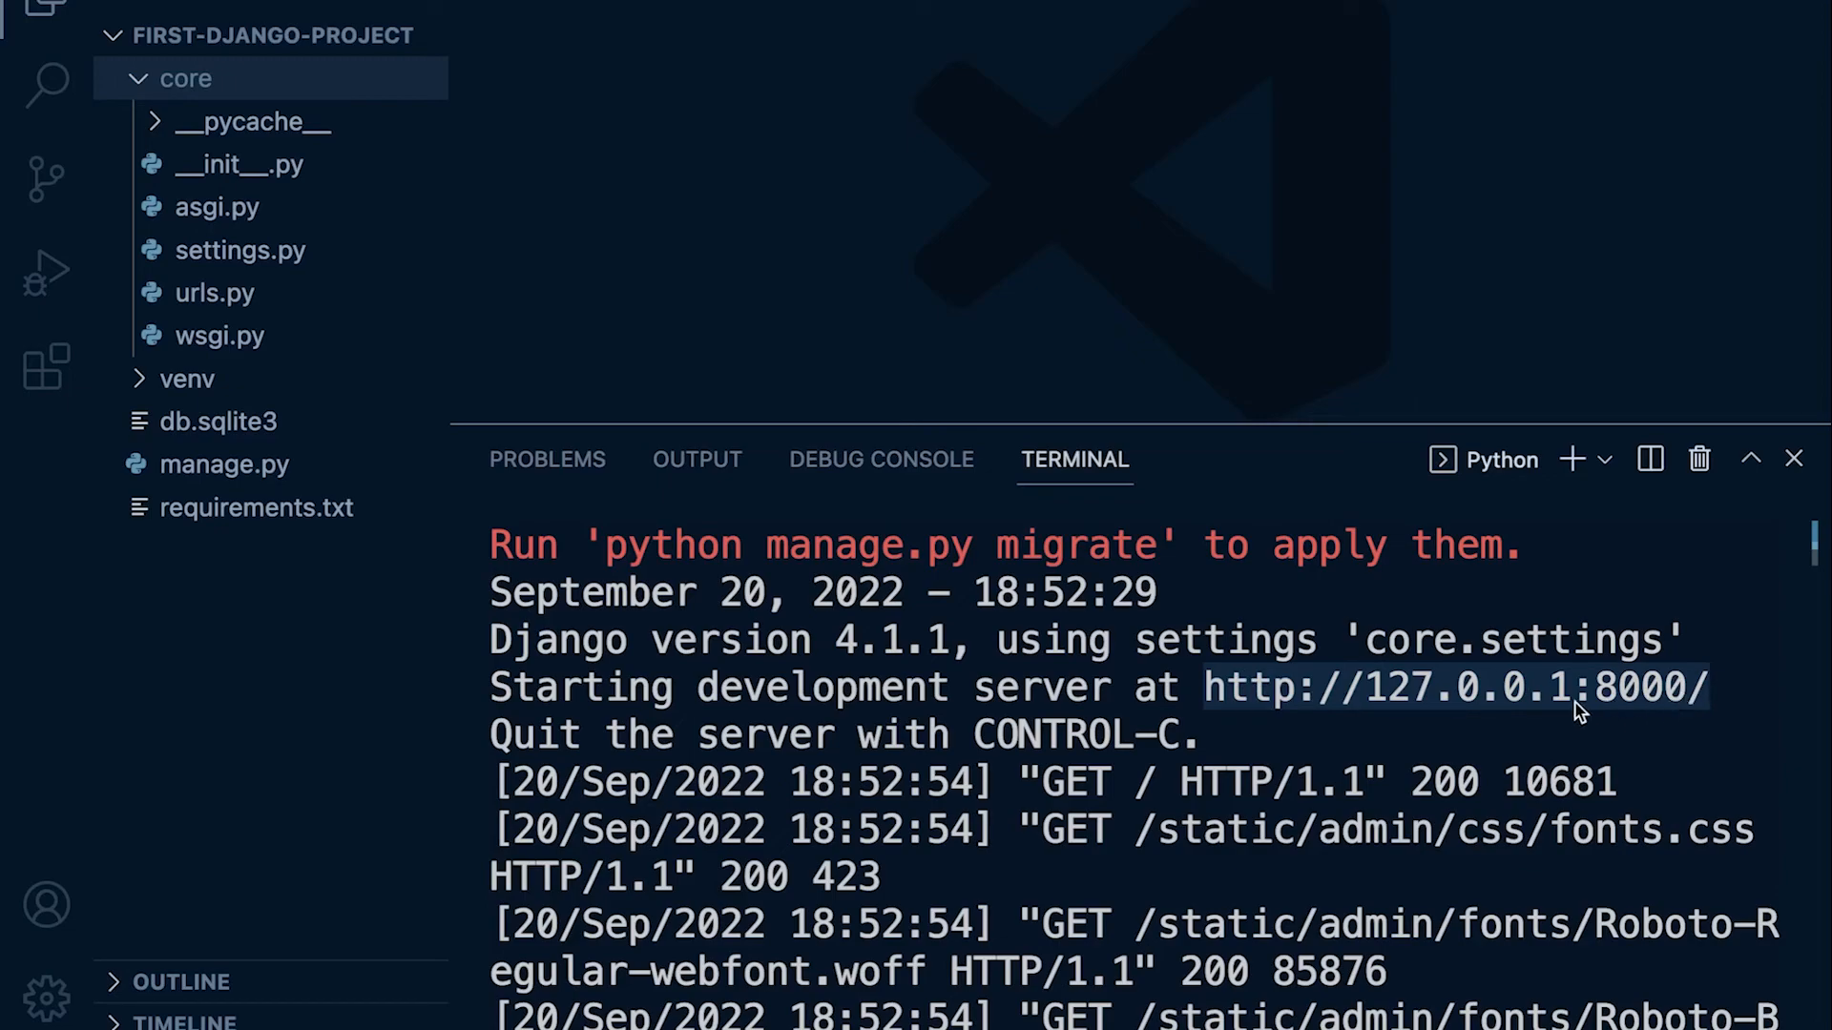
Step: Scroll the terminal to review the unapplied-migrations warning and server request log
scroll("down", 3)
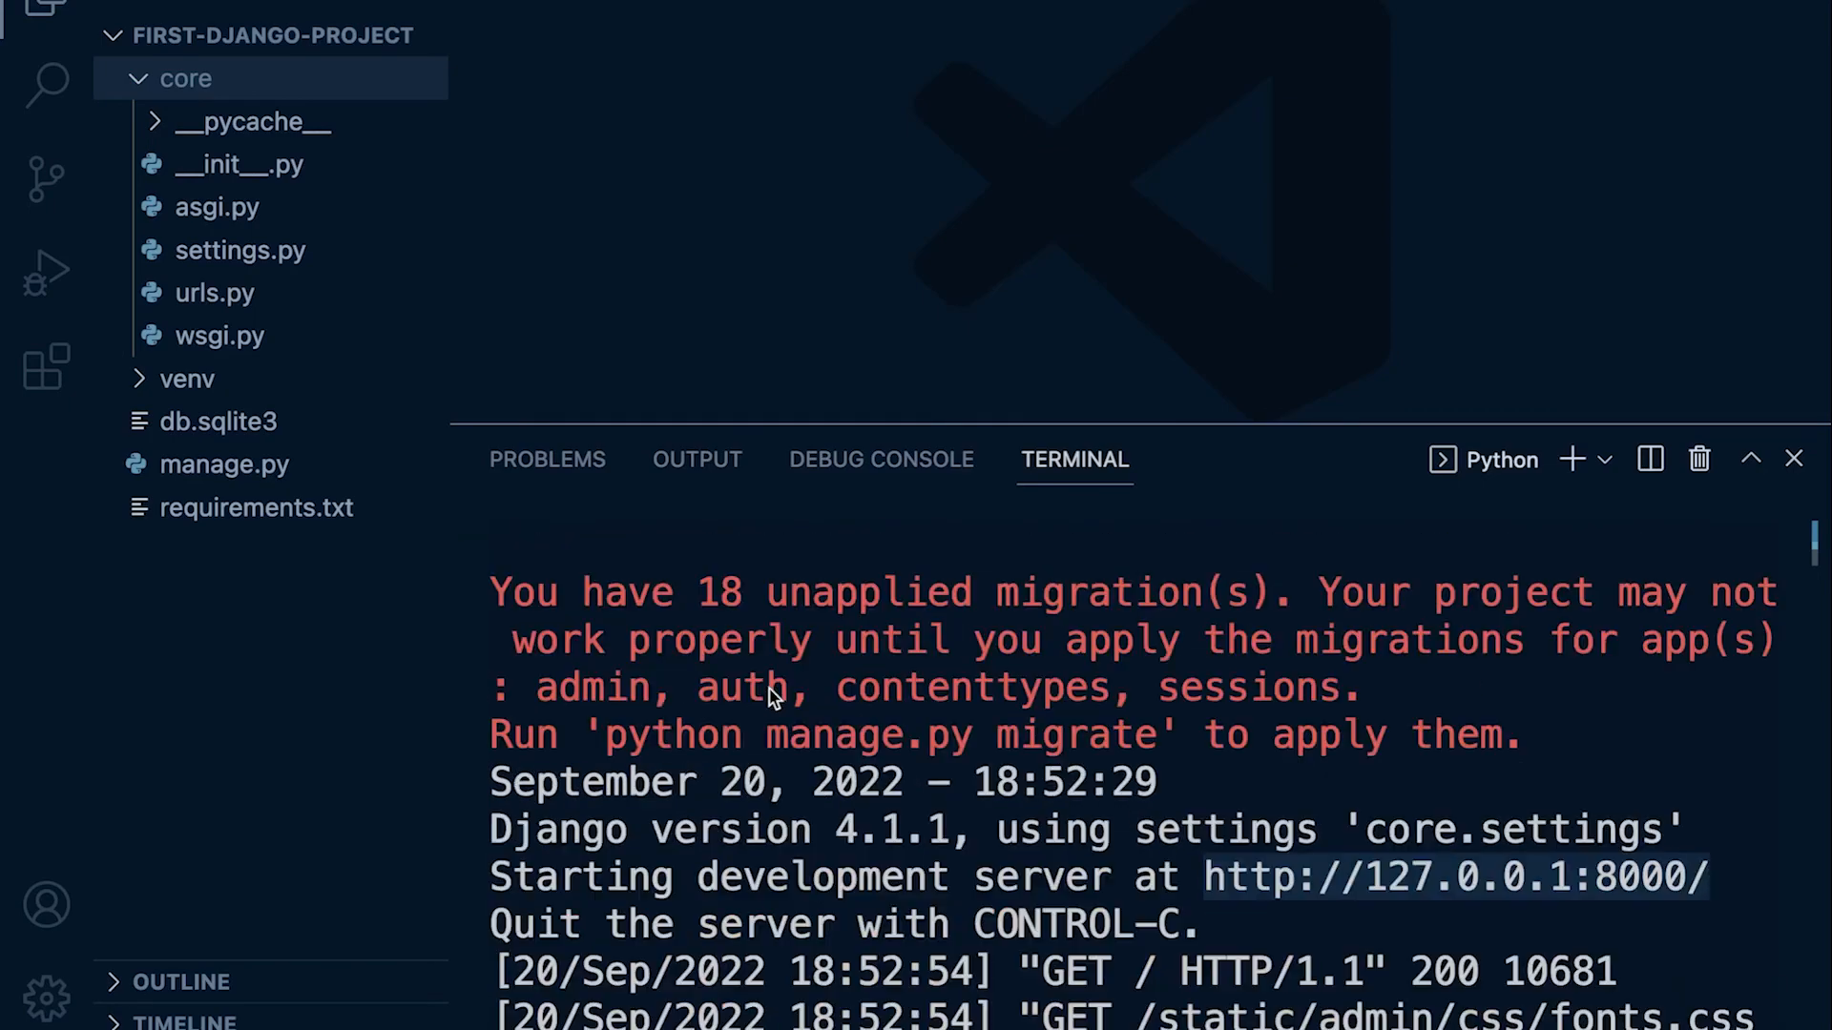
mouse_move(547, 889)
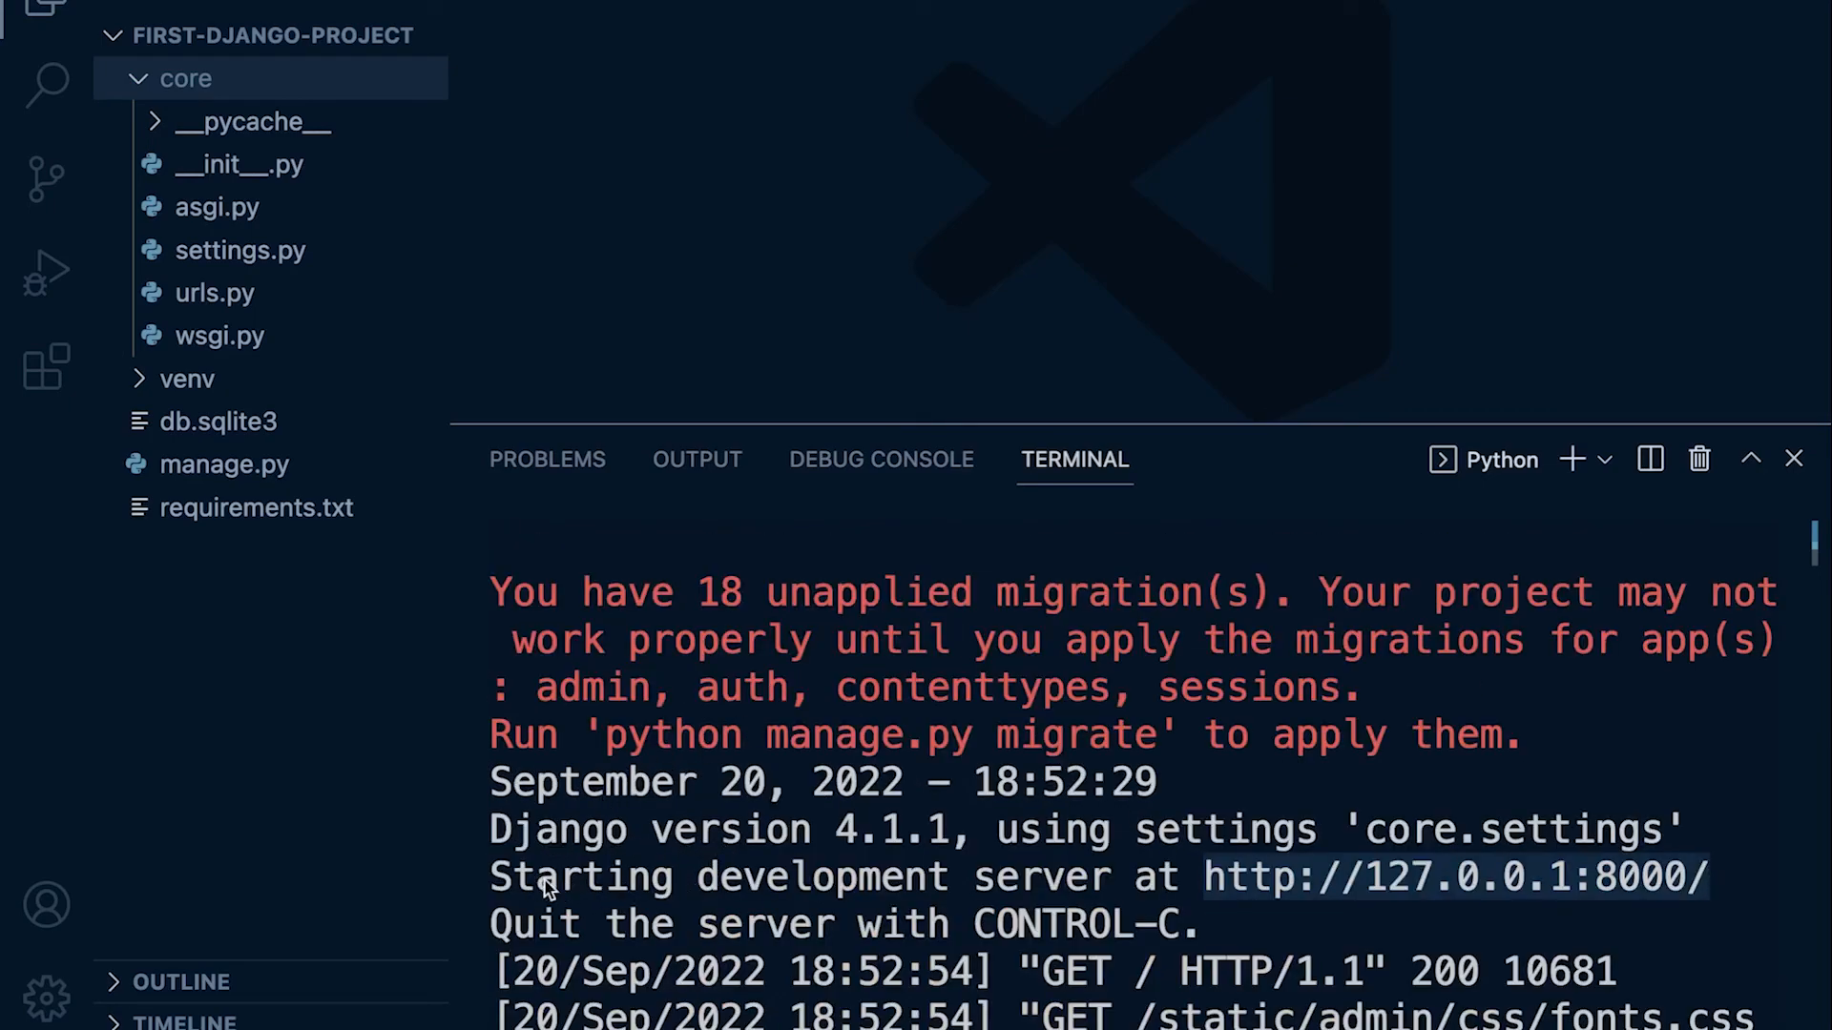
mouse_move(965, 958)
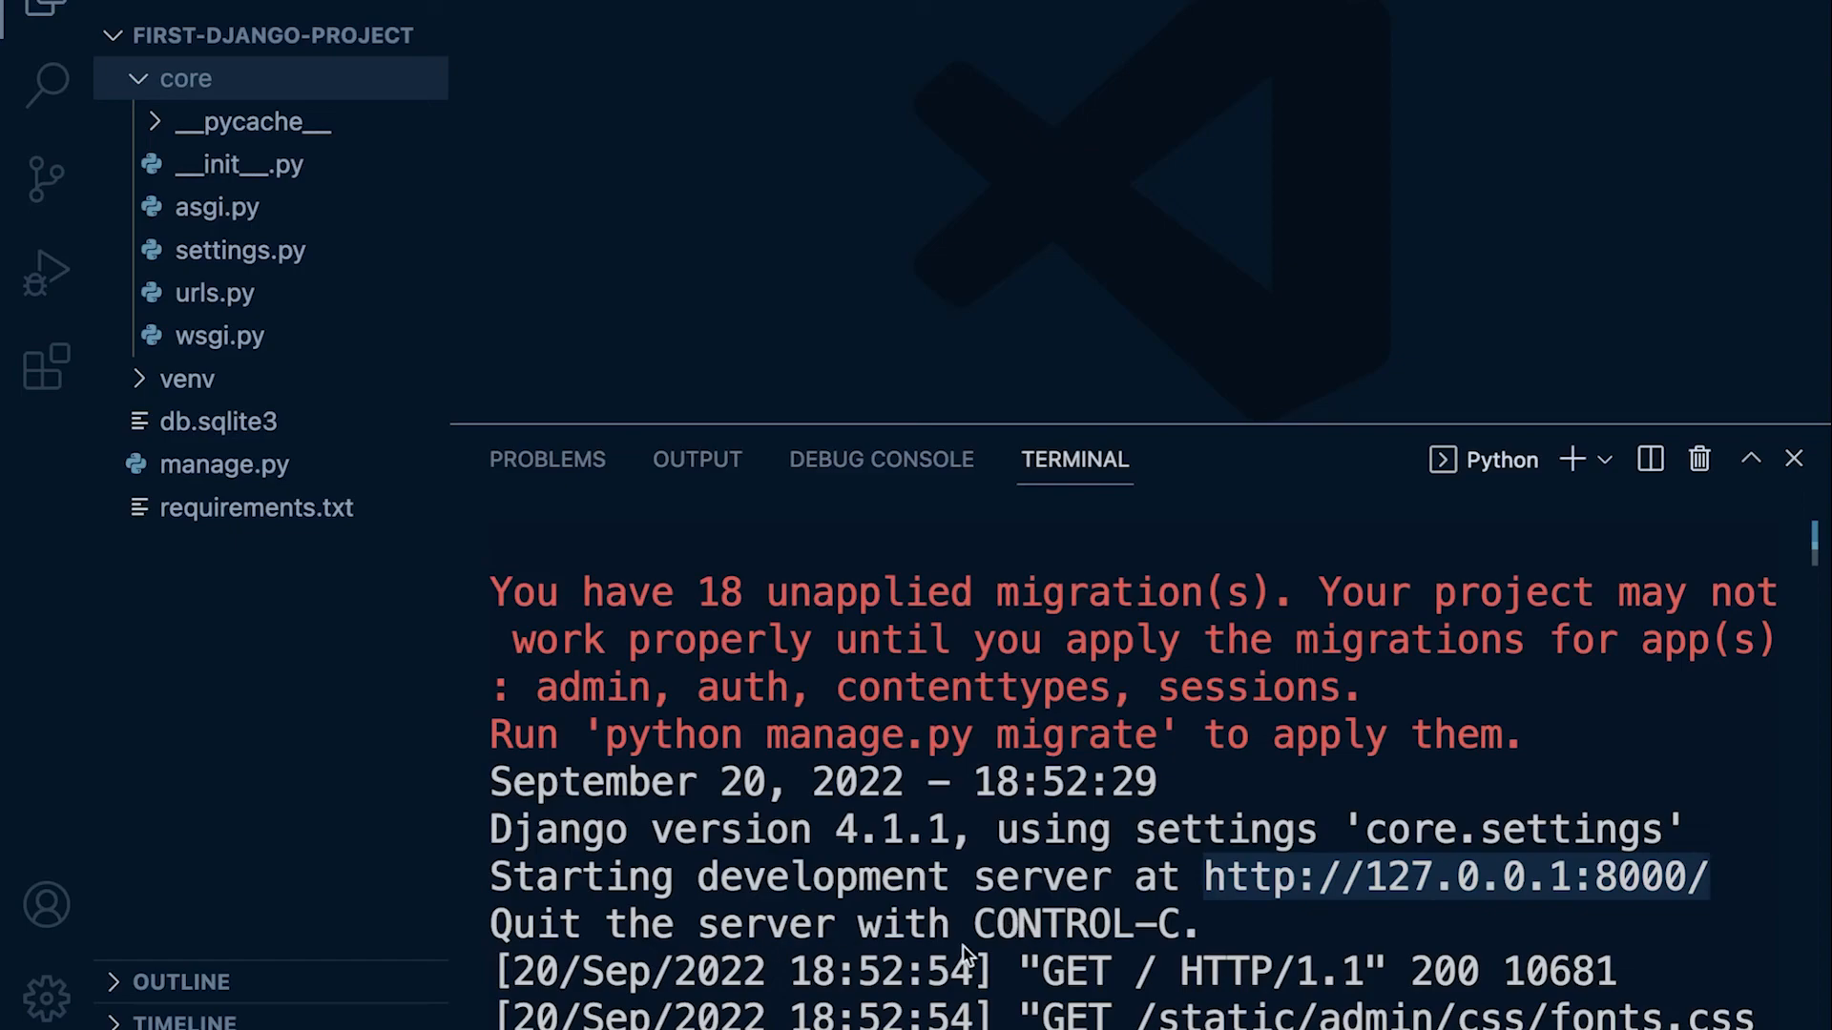
mouse_move(1069, 942)
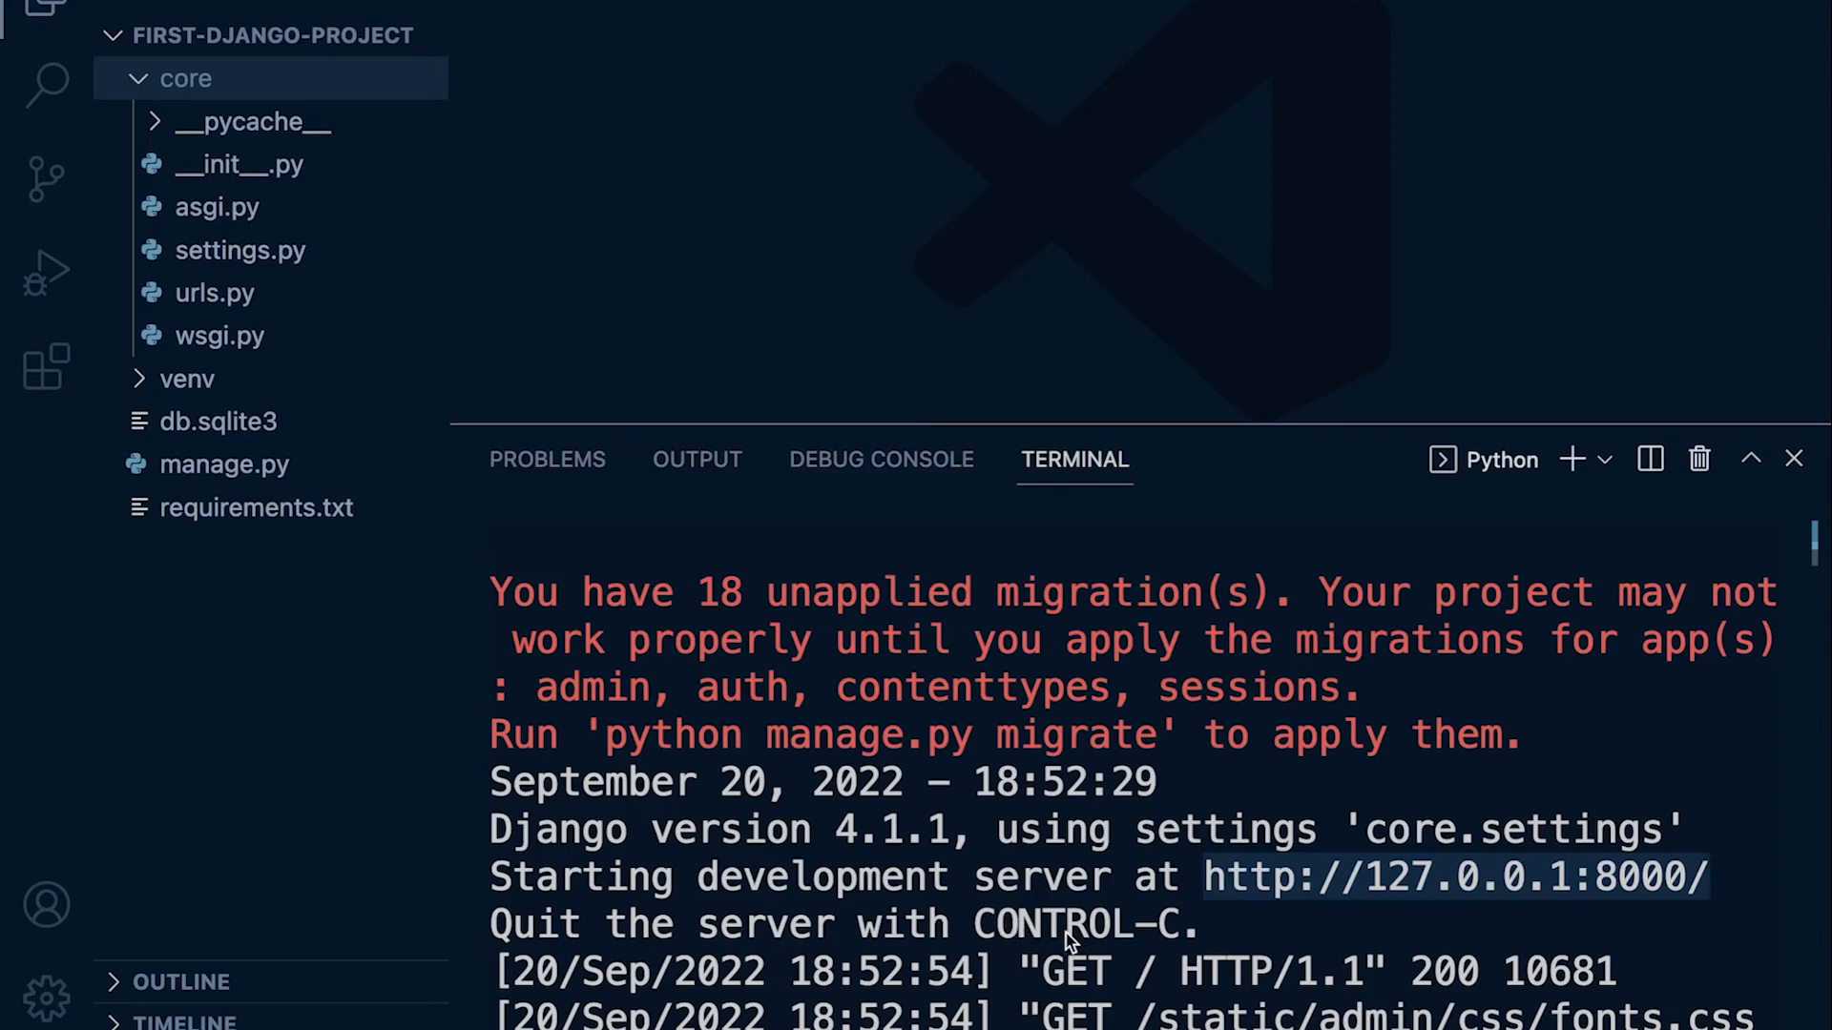
mouse_move(1067, 939)
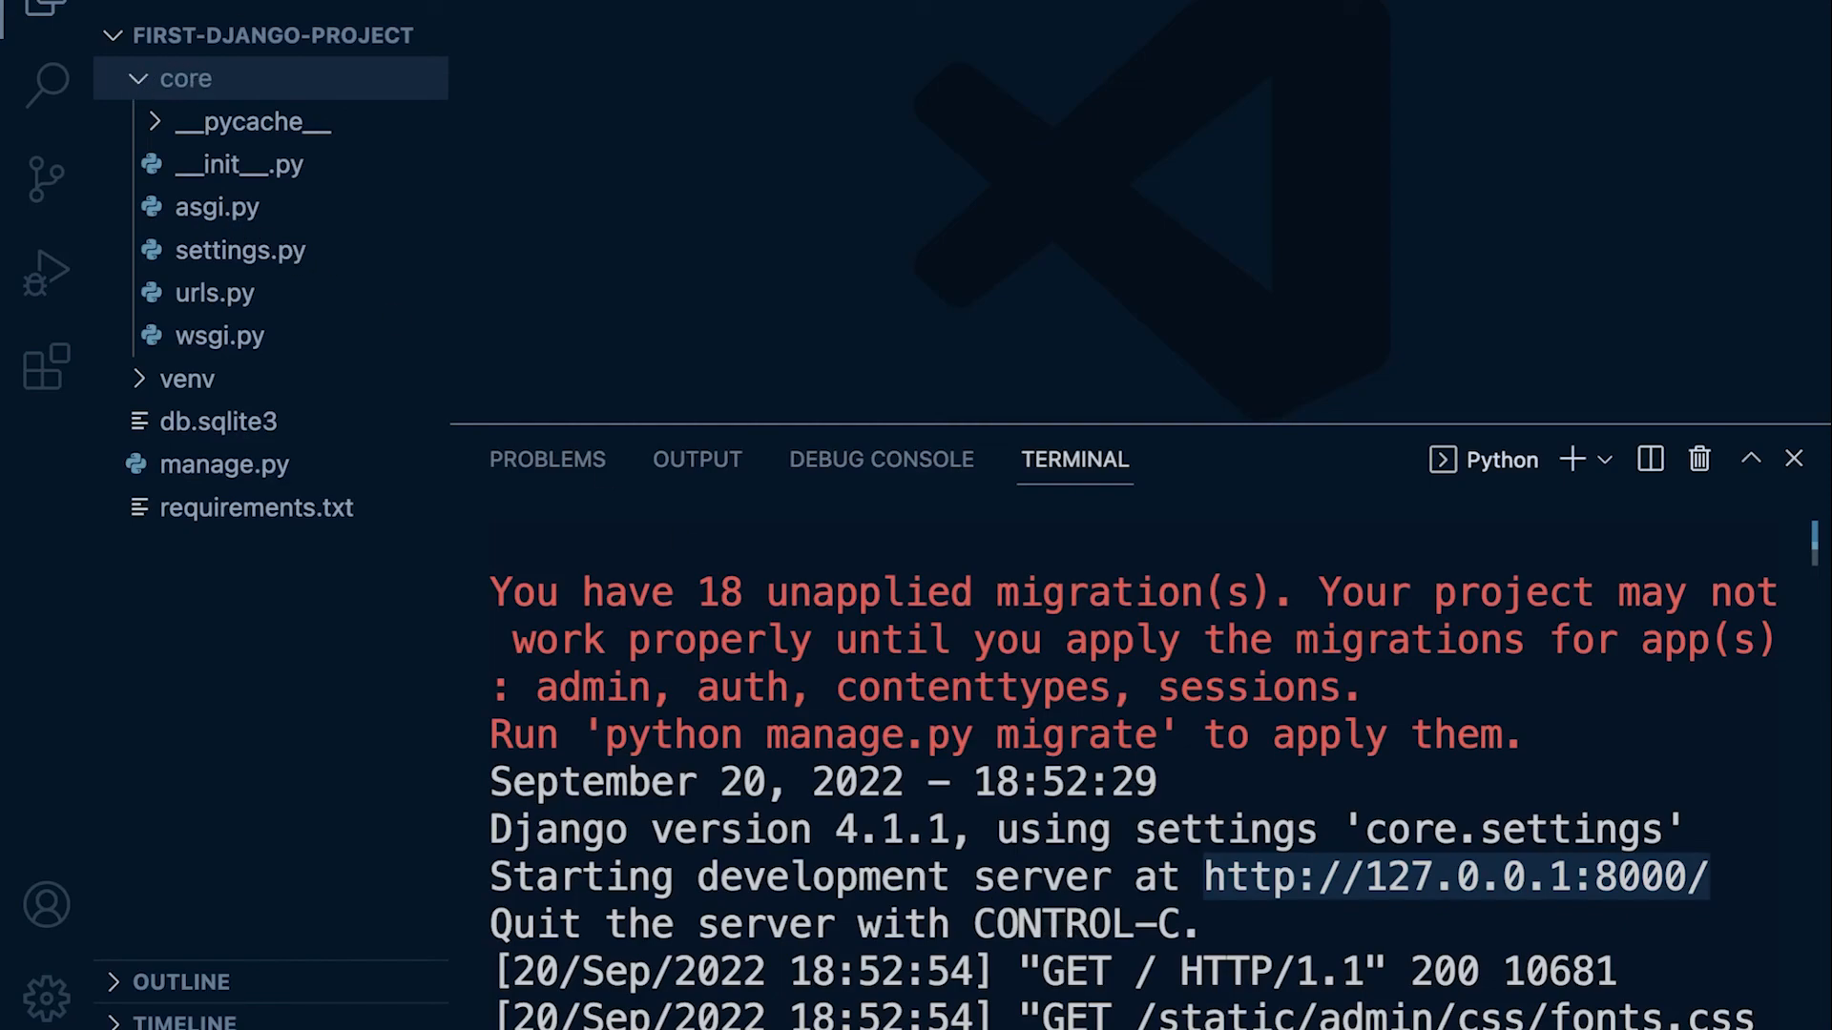
mouse_move(492, 334)
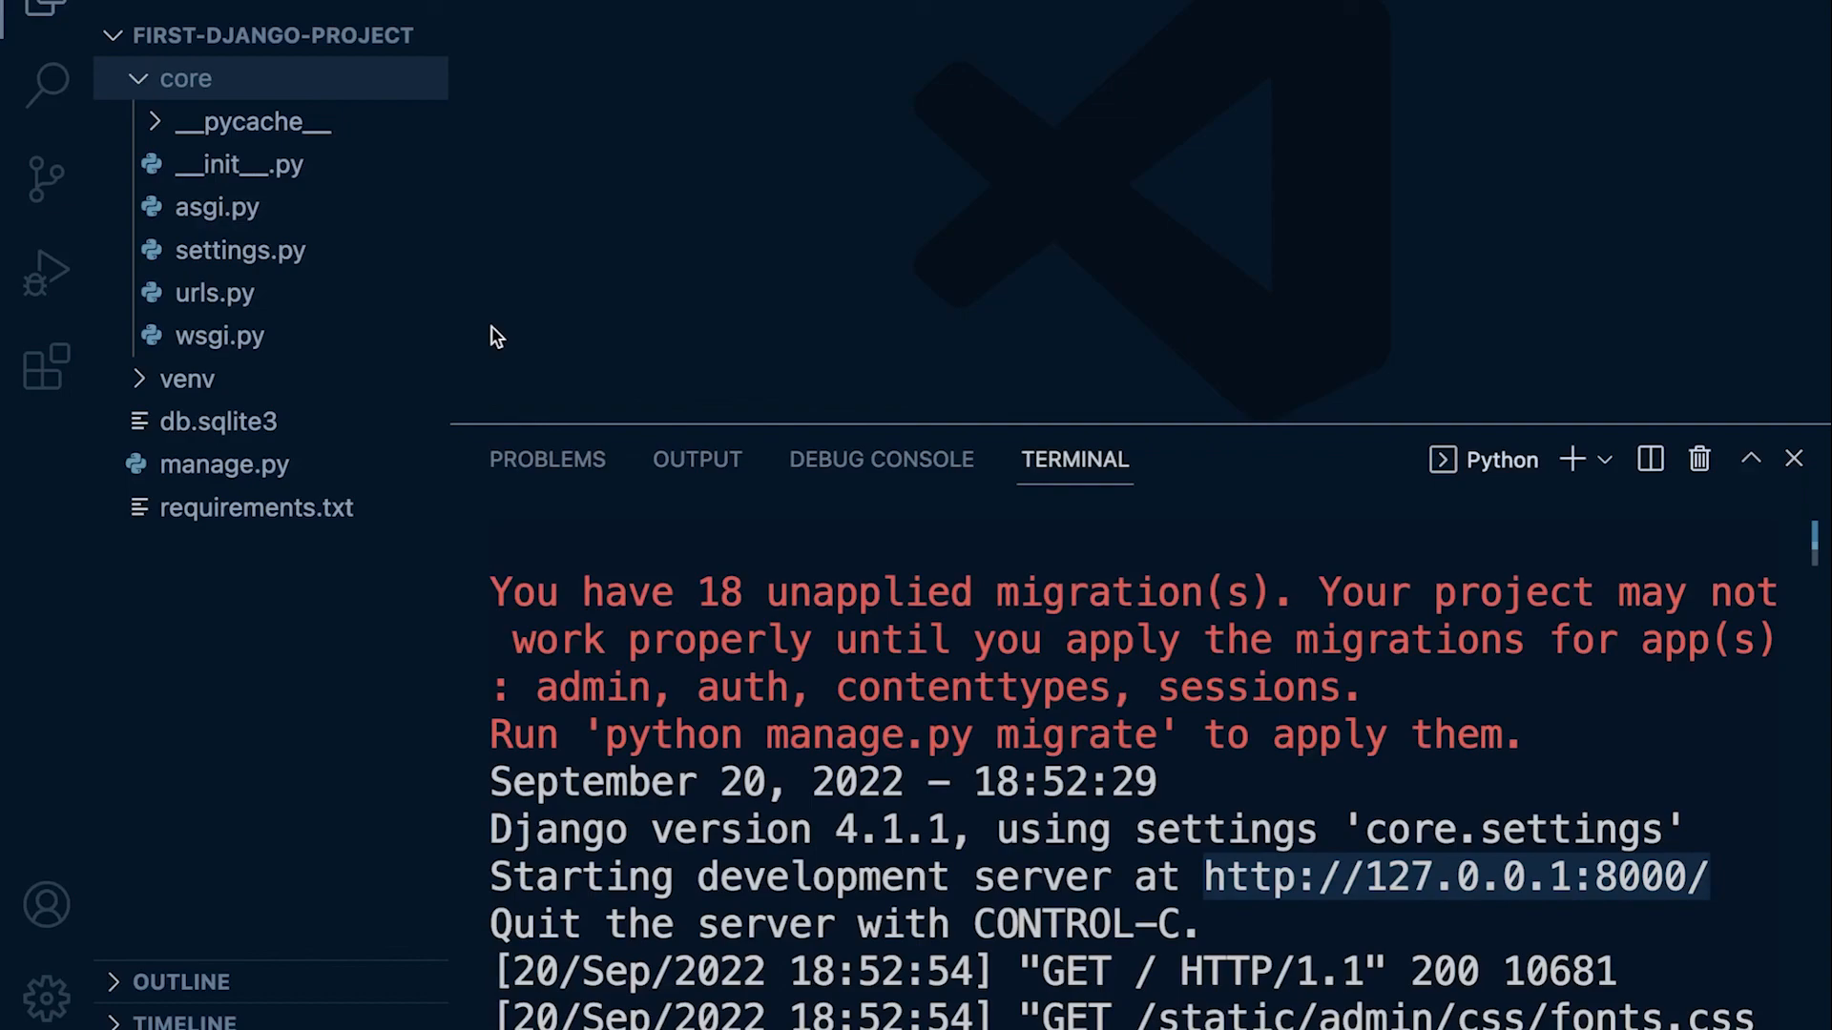
mouse_move(502, 332)
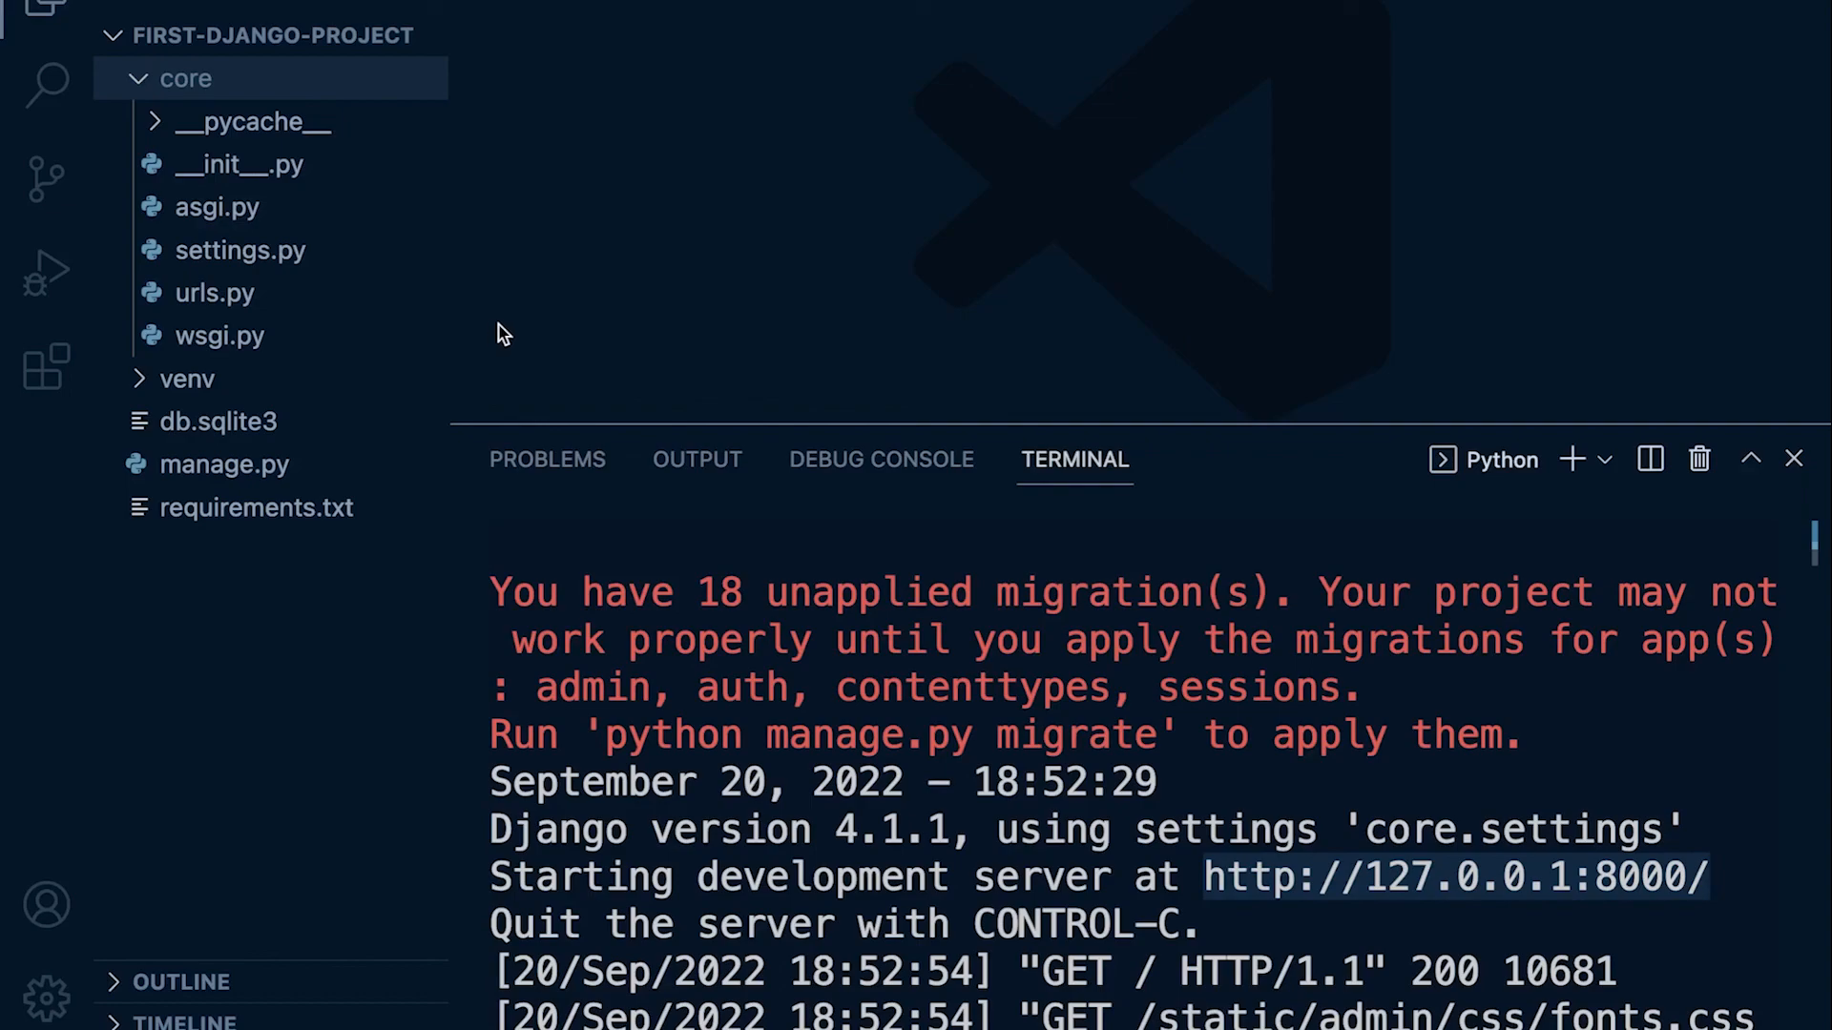